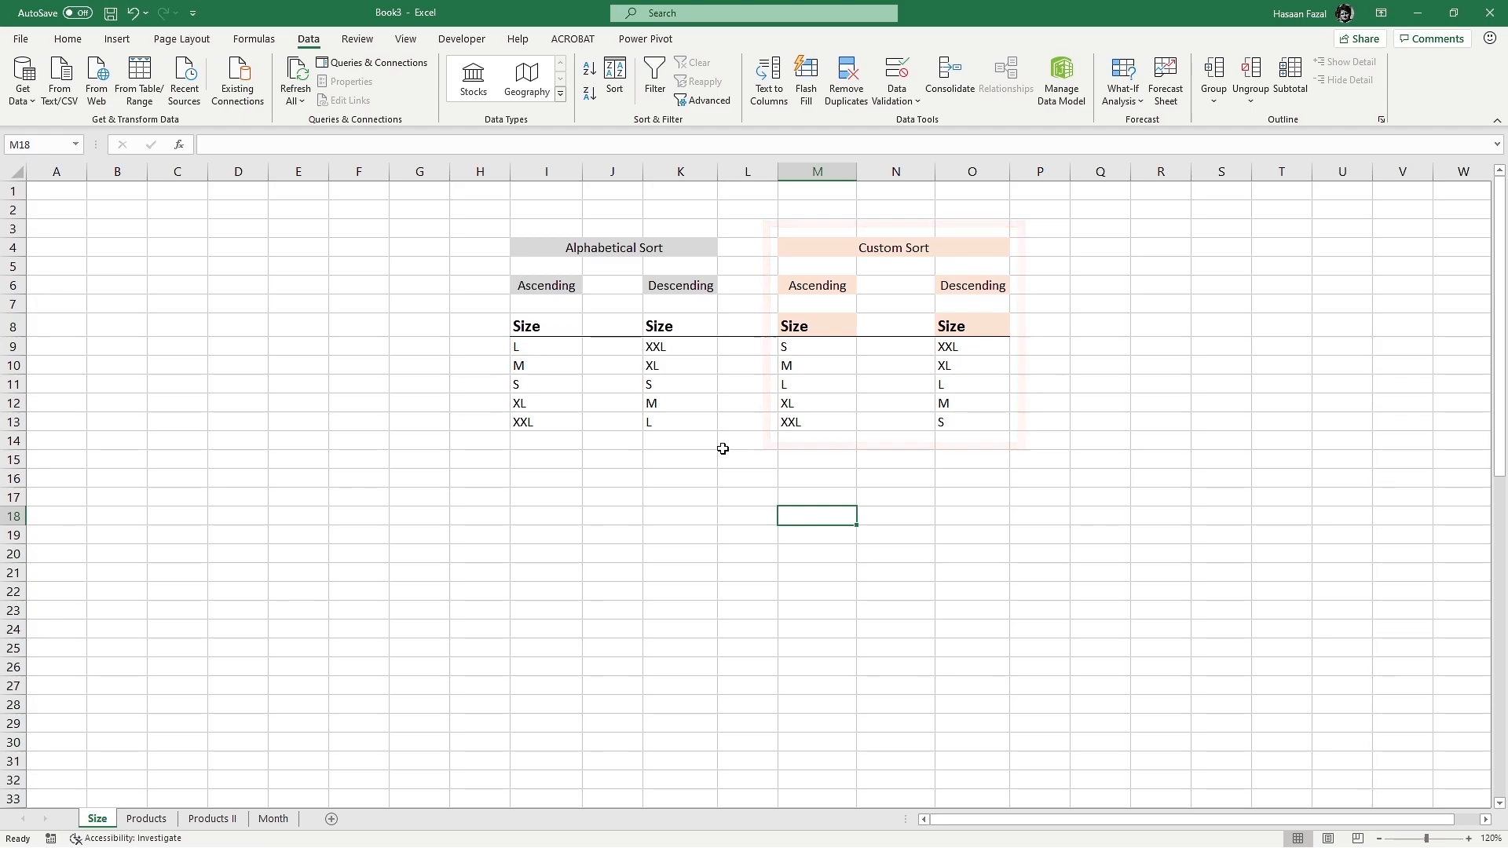
Open the Products sheet showing Tshirts, Pyjamas, Pants and Gloves.
left_click(147, 819)
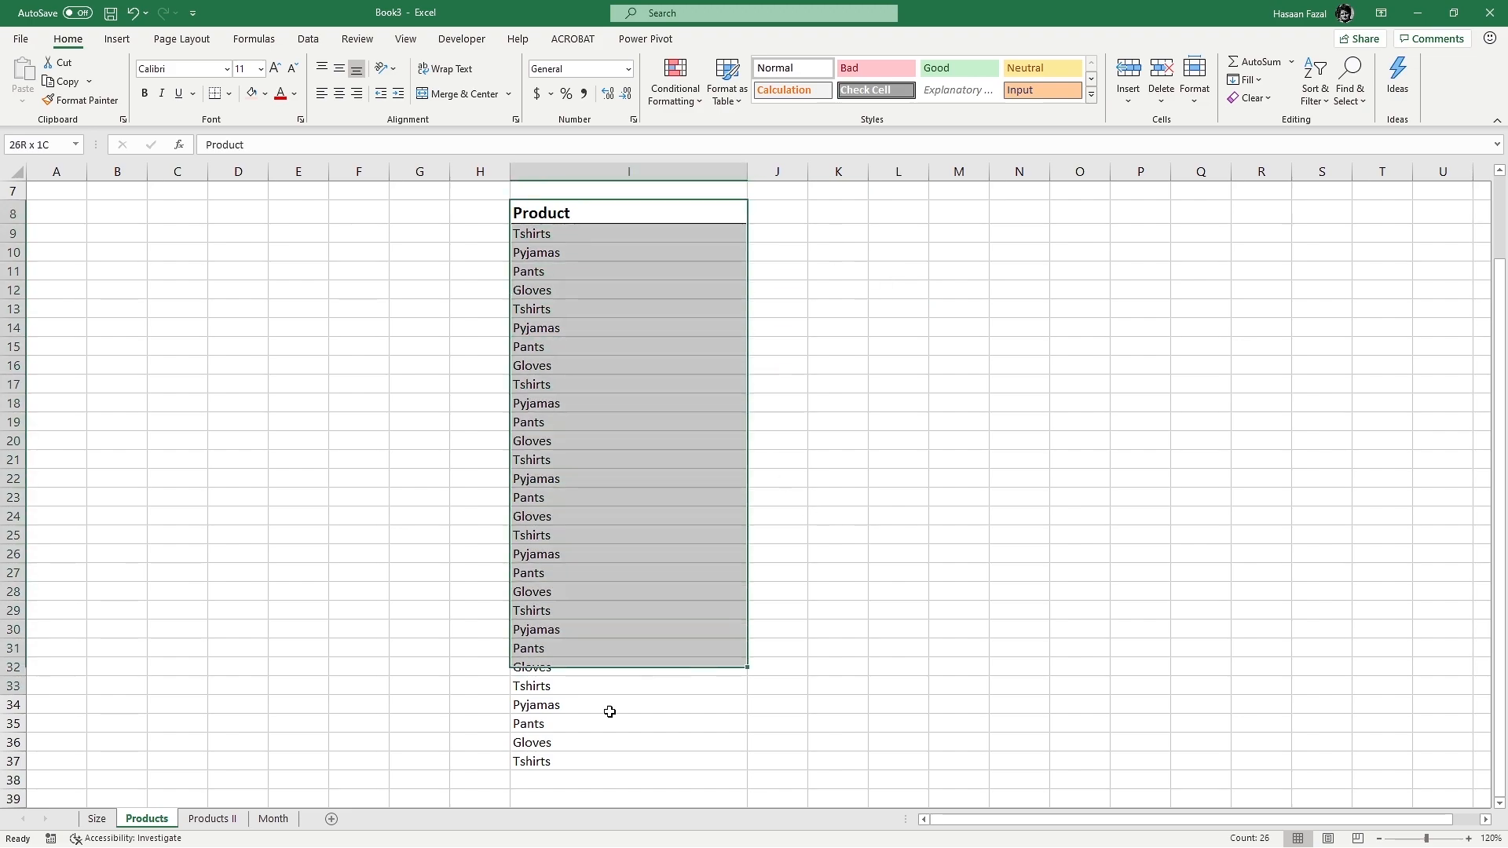
Sort the Product column A to Z, then open the Products II sheet.
left_click(307, 39)
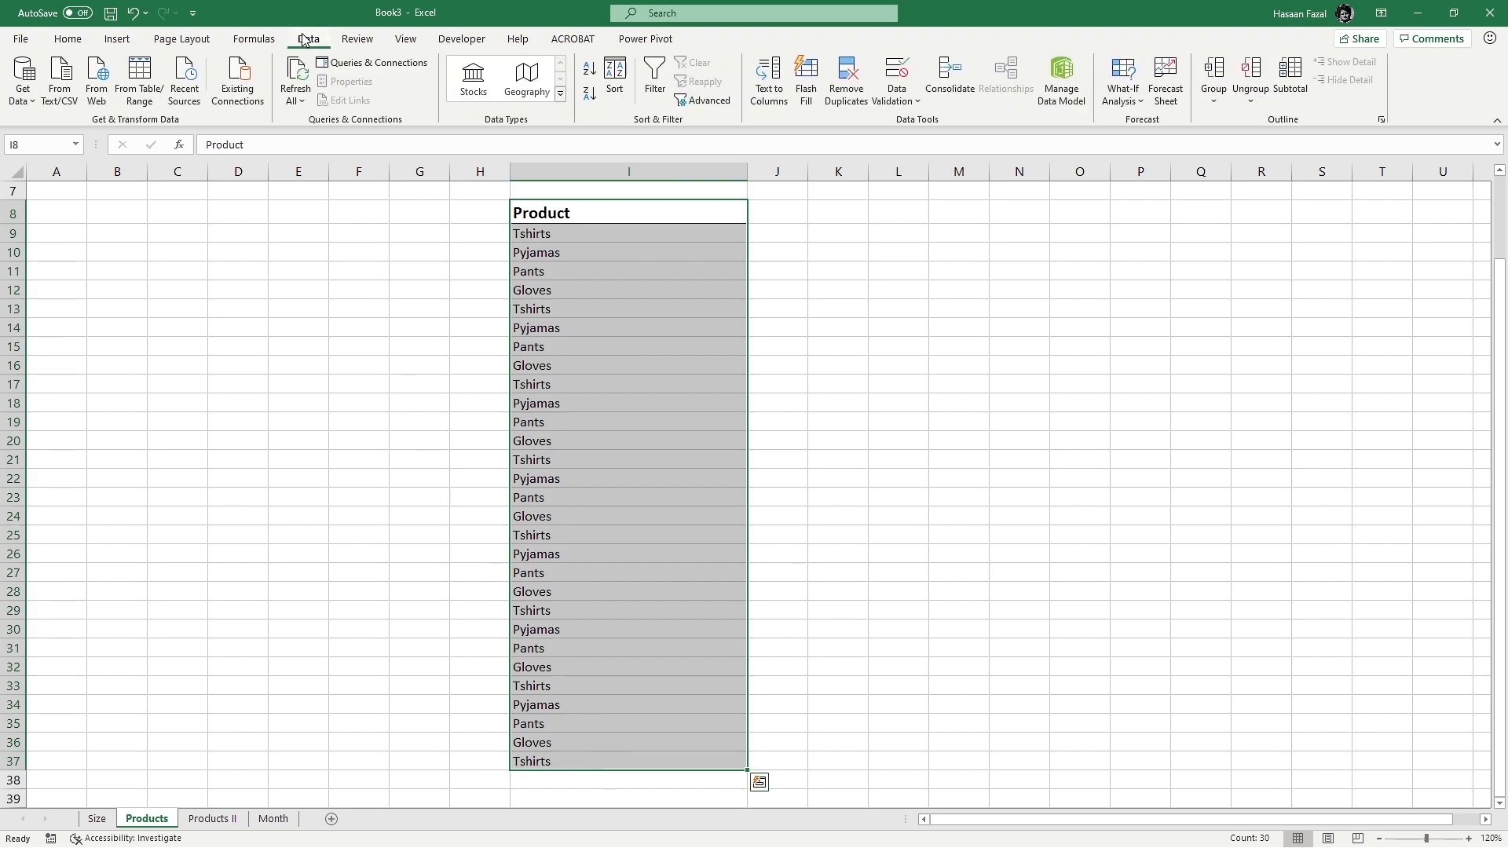
left_click(628, 171)
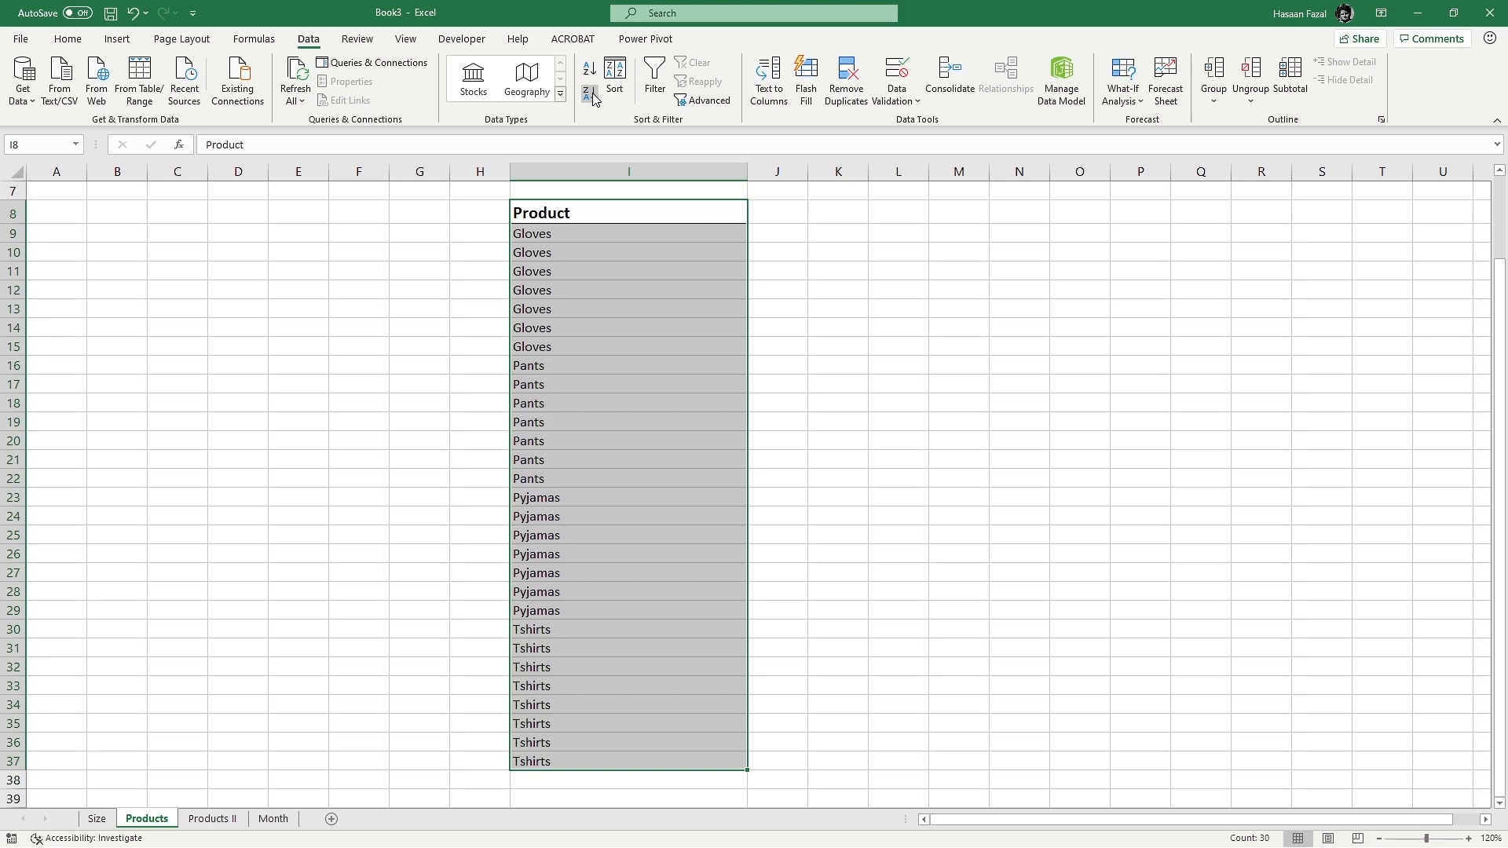
mouse_move(590, 95)
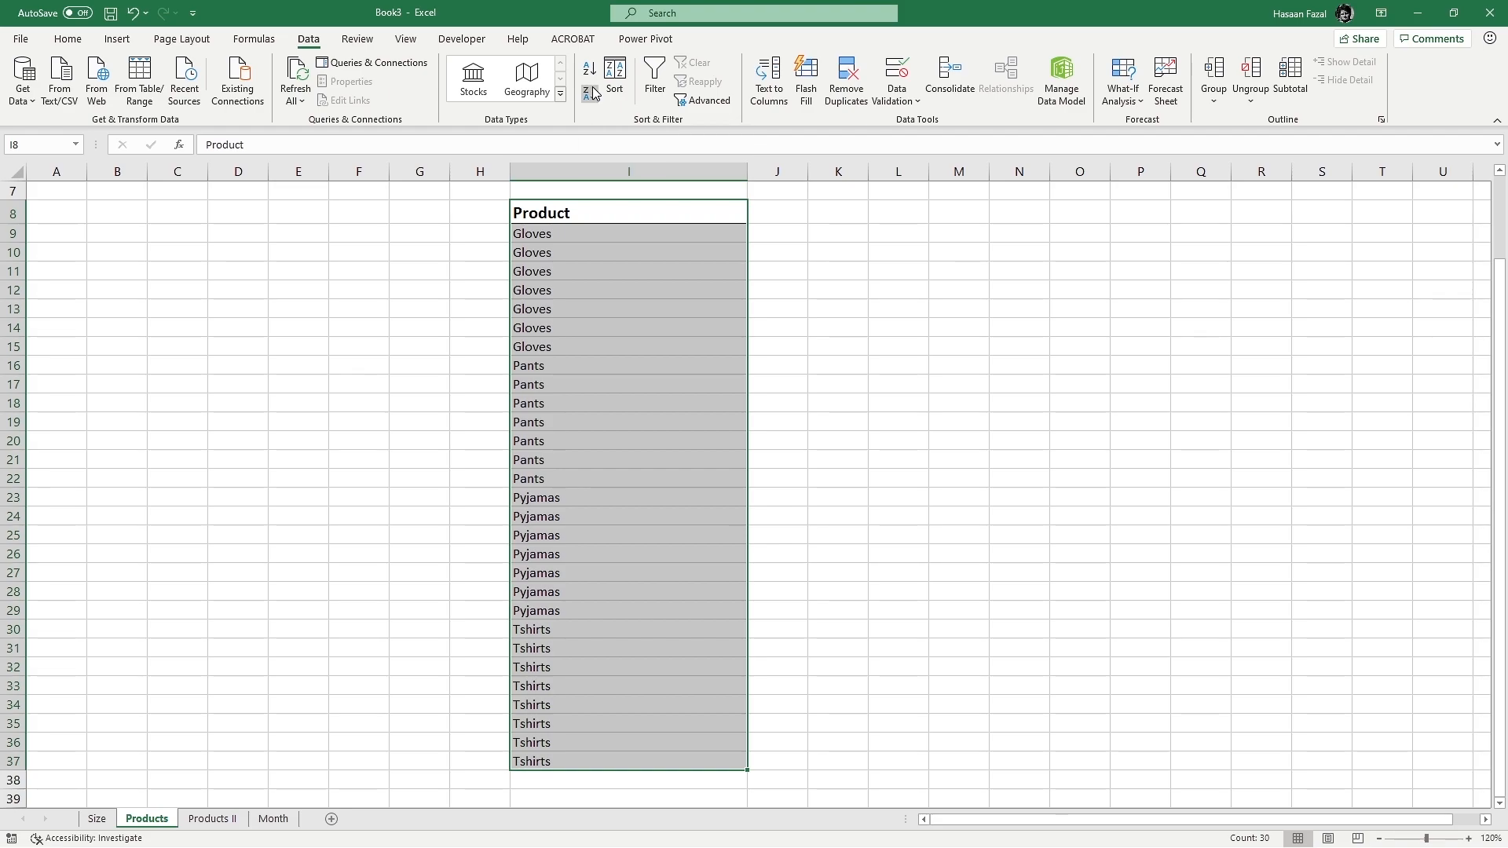
left_click(590, 91)
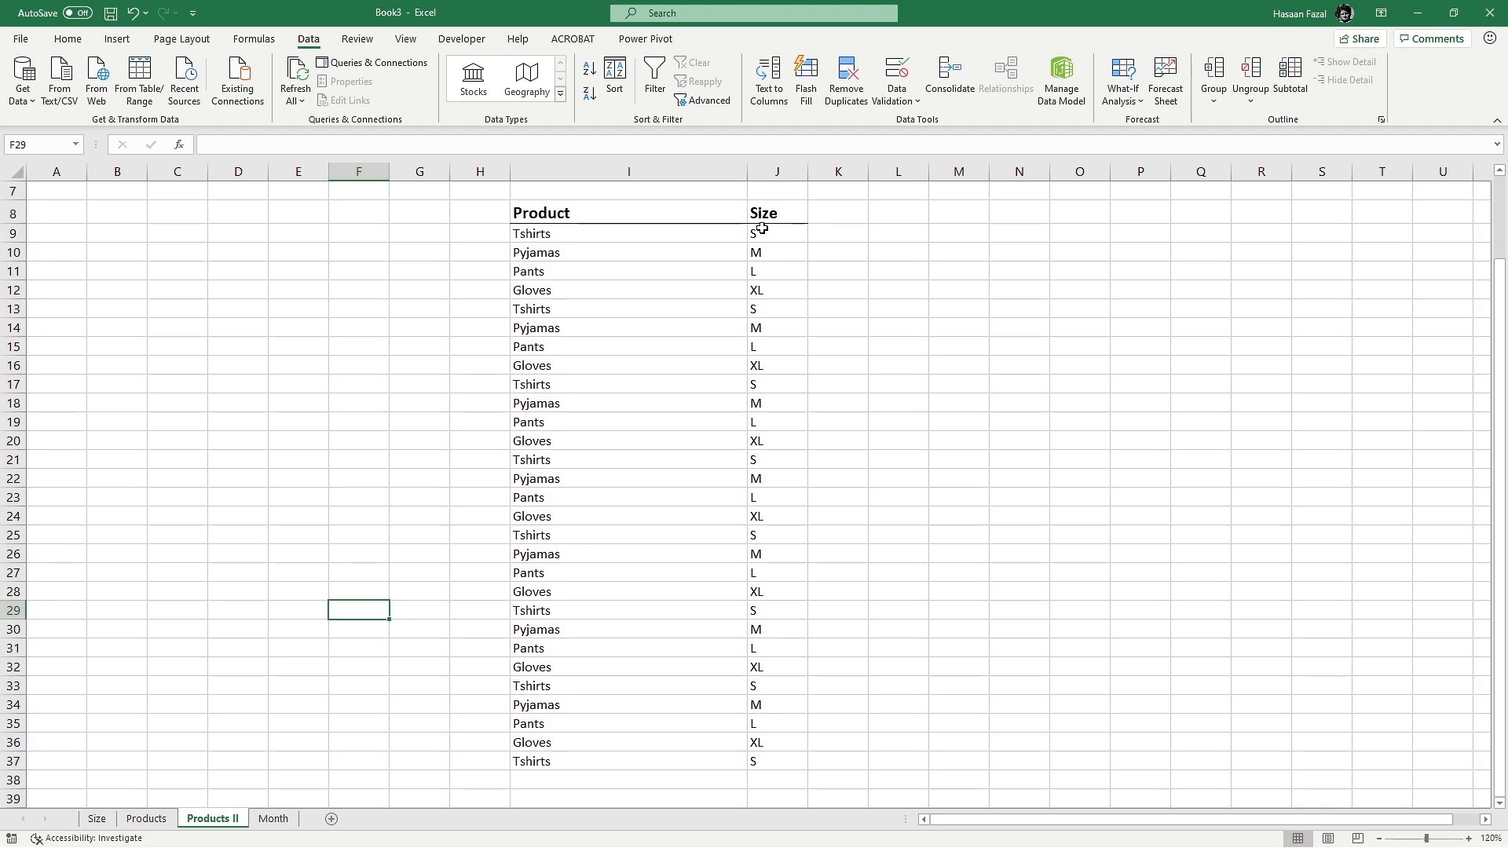
mouse_move(761, 213)
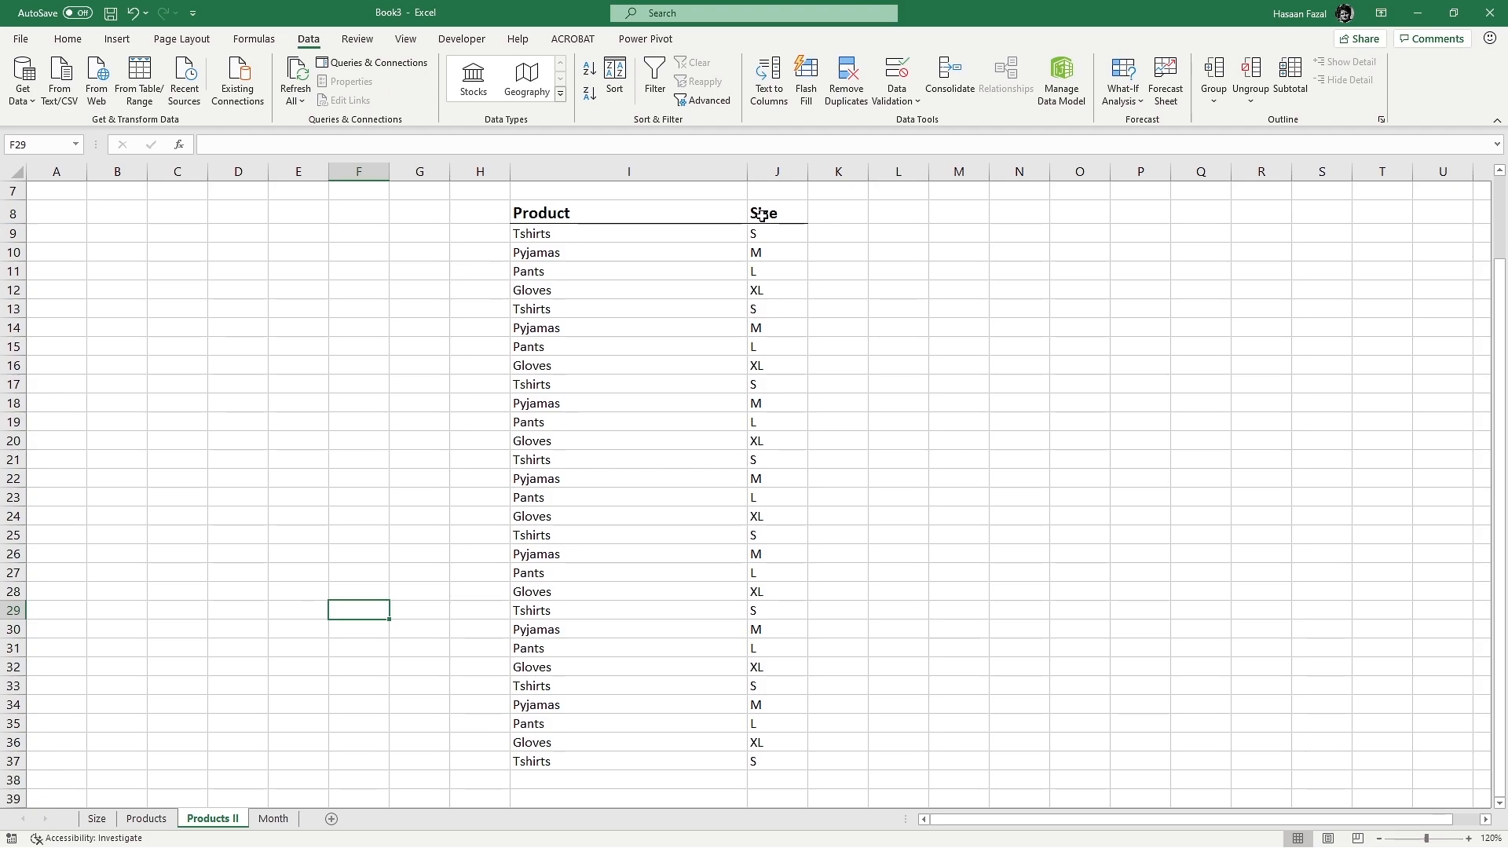
mouse_move(662, 378)
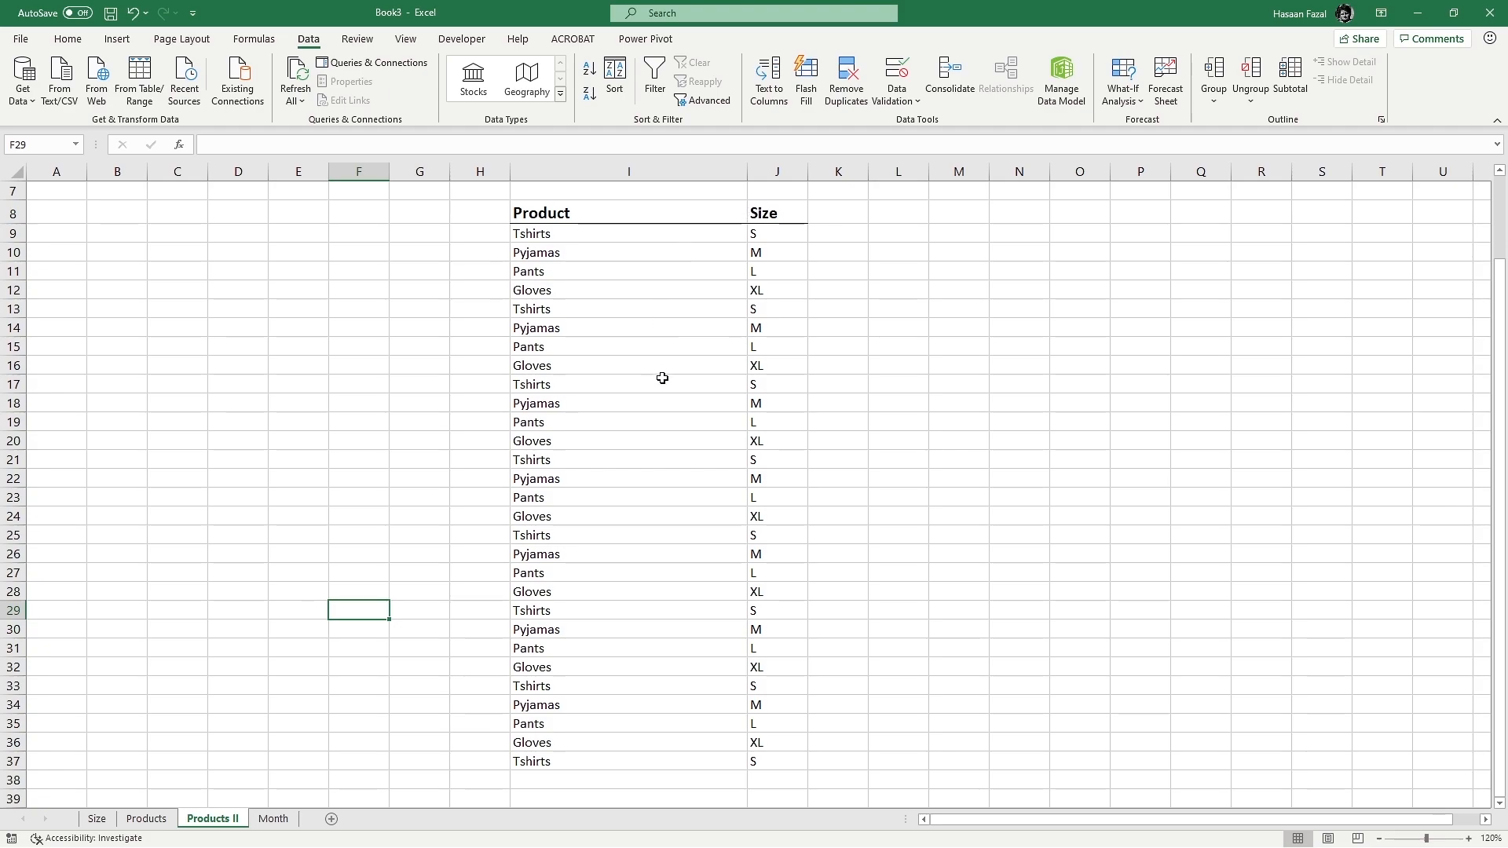
Add filters to the Products II table and sort Size A to Z.
left_click(628, 384)
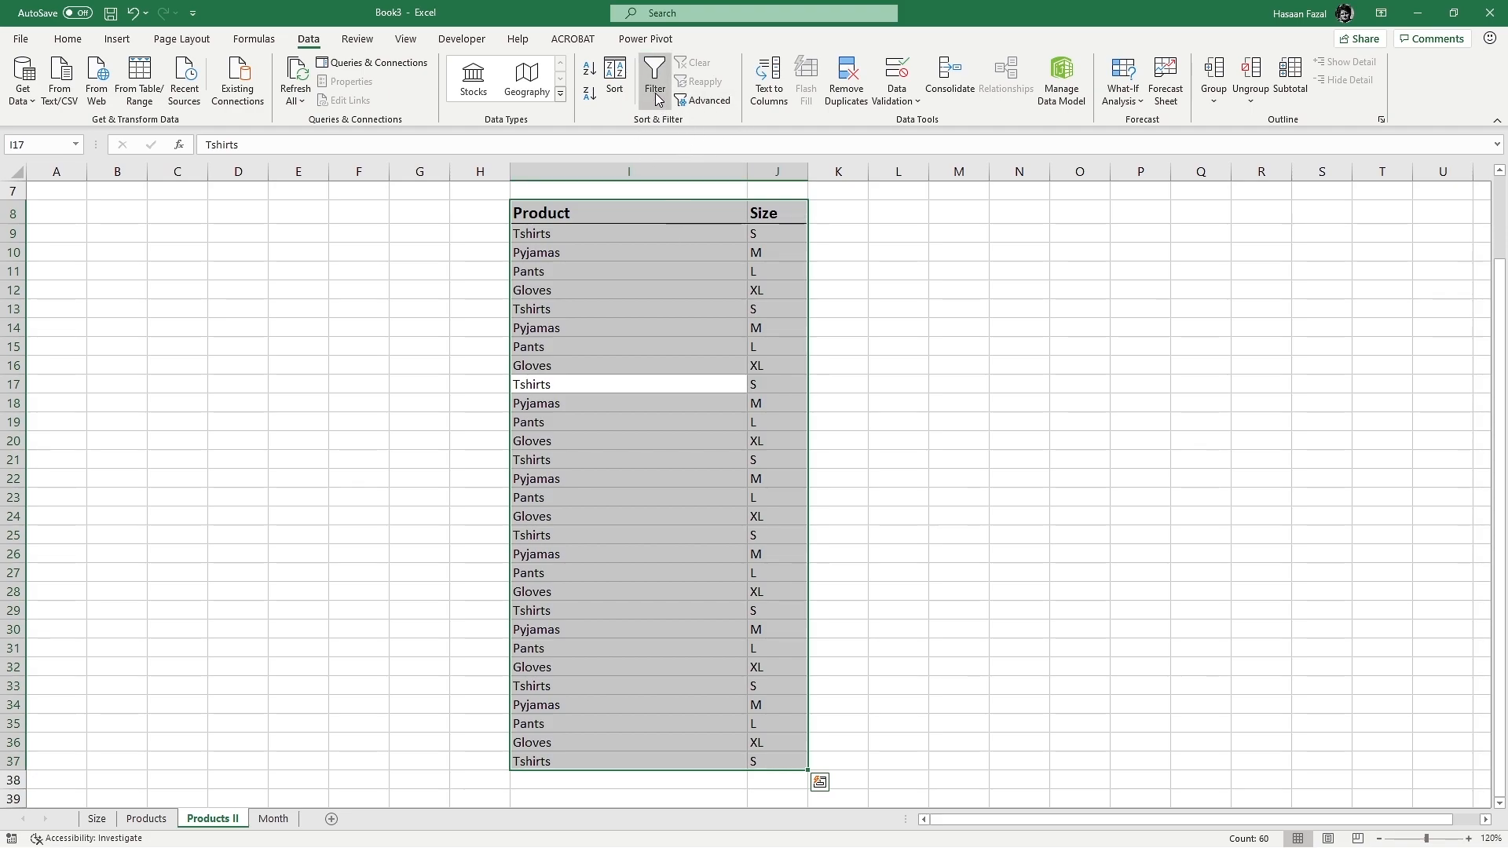
left_click(654, 79)
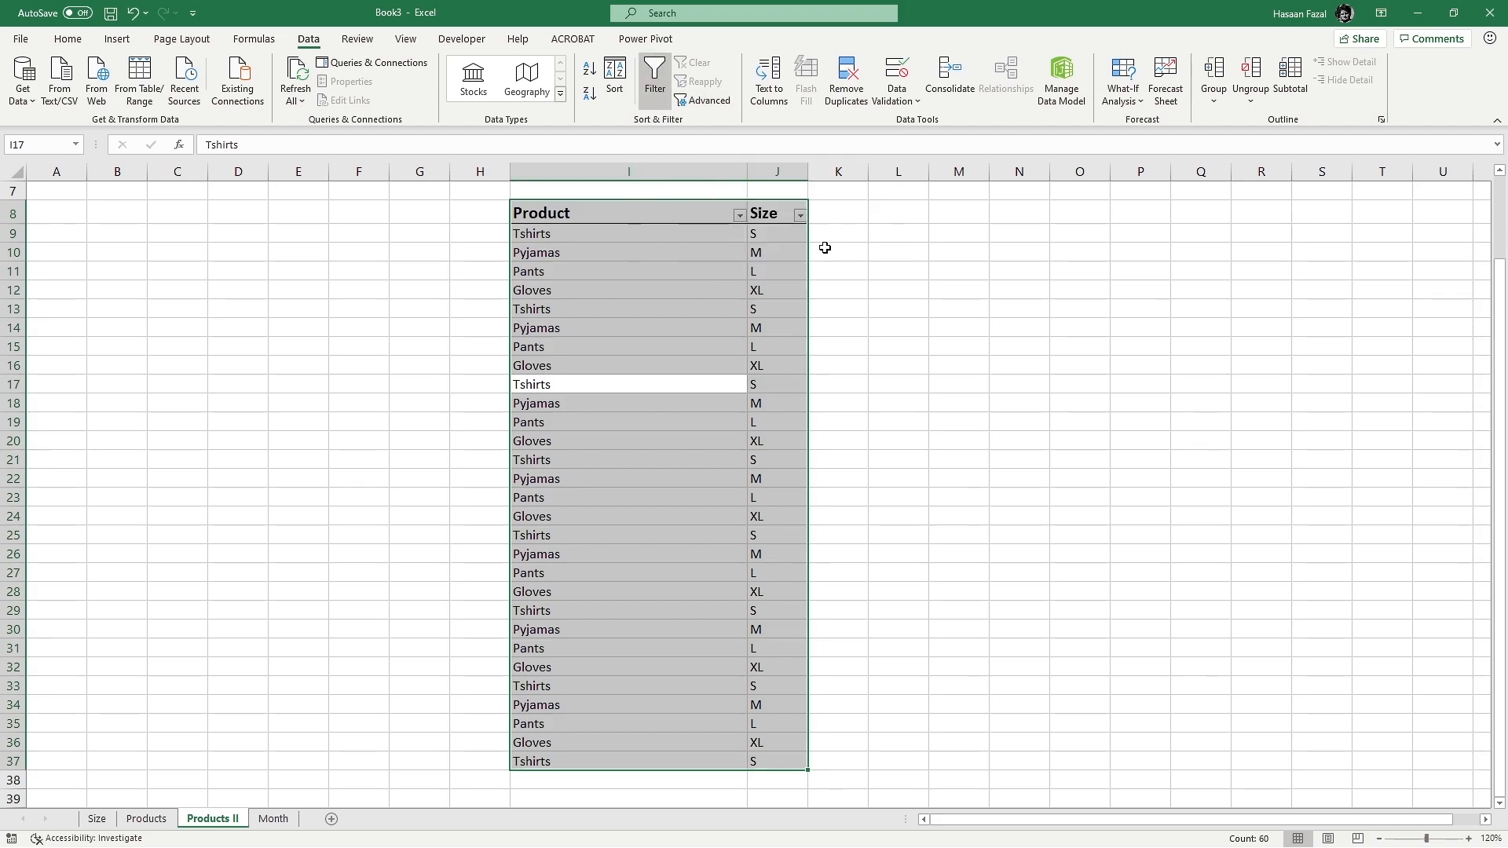
mouse_move(799, 214)
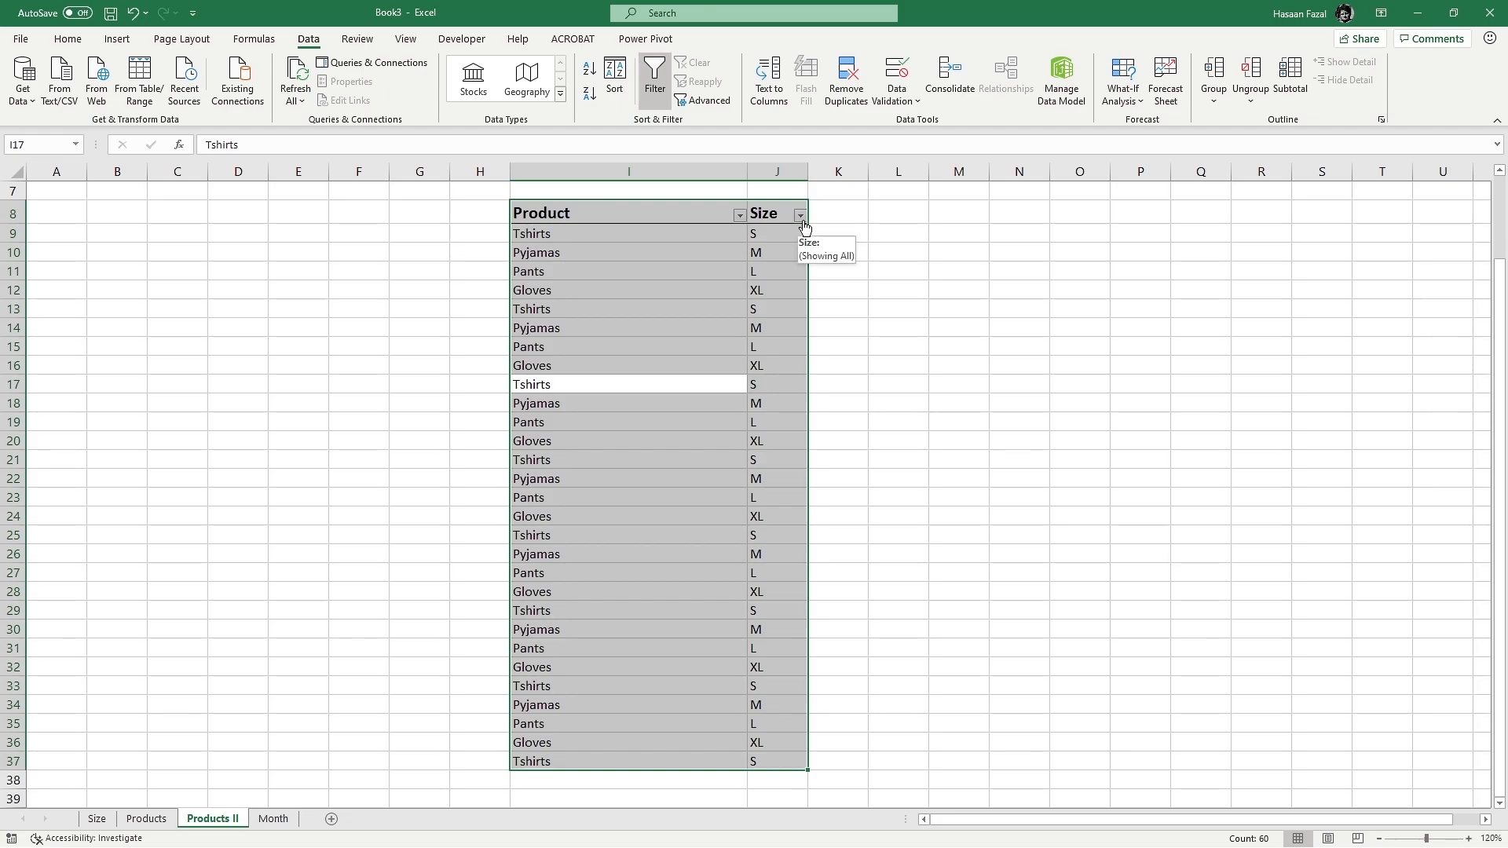
left_click(839, 211)
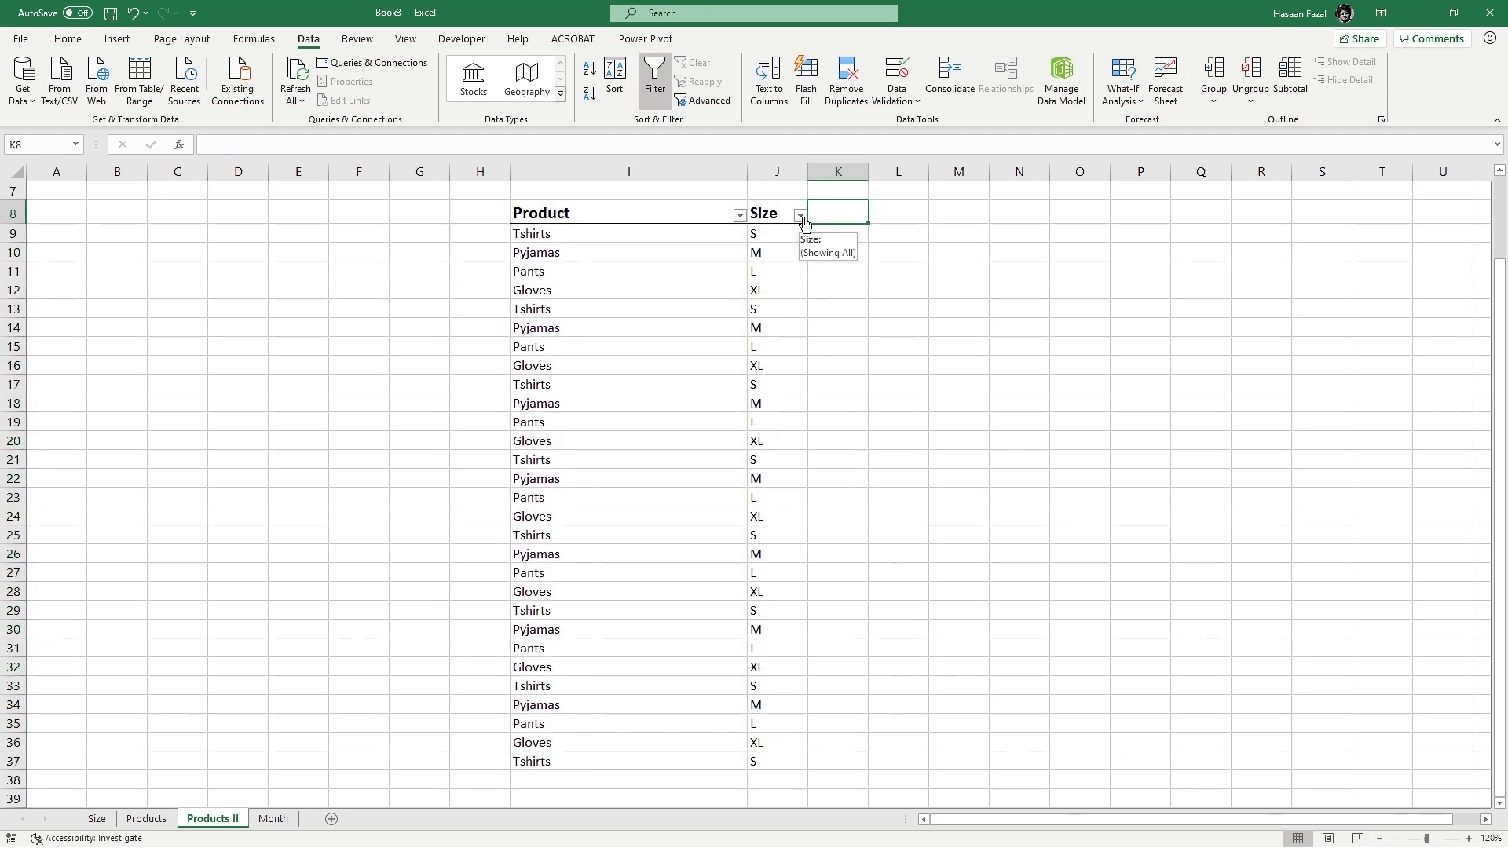
left_click(800, 214)
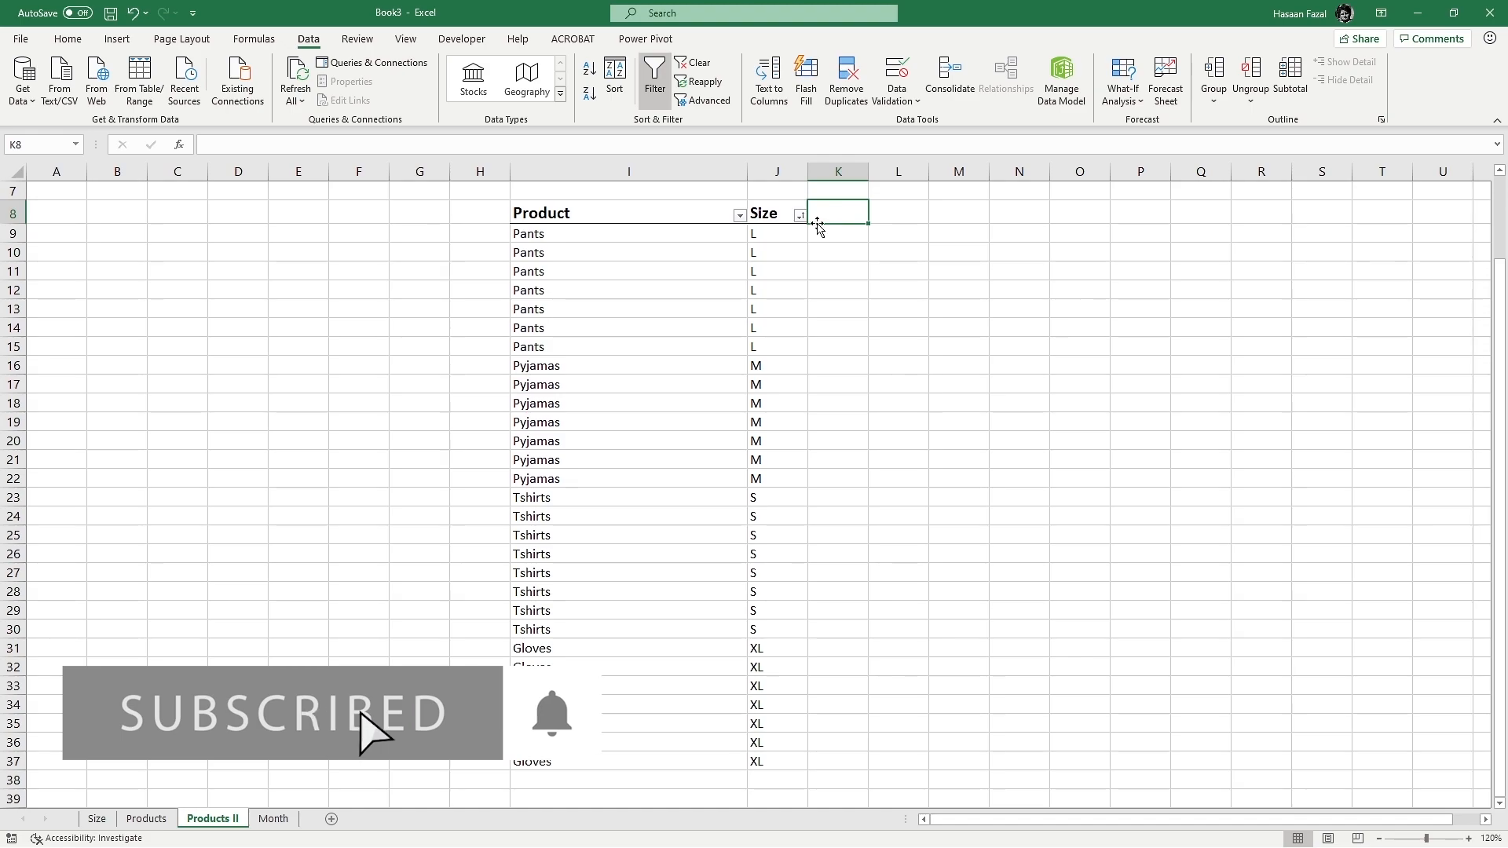
Re-sort the Size column Z to A and reselect the whole table.
left_click(800, 214)
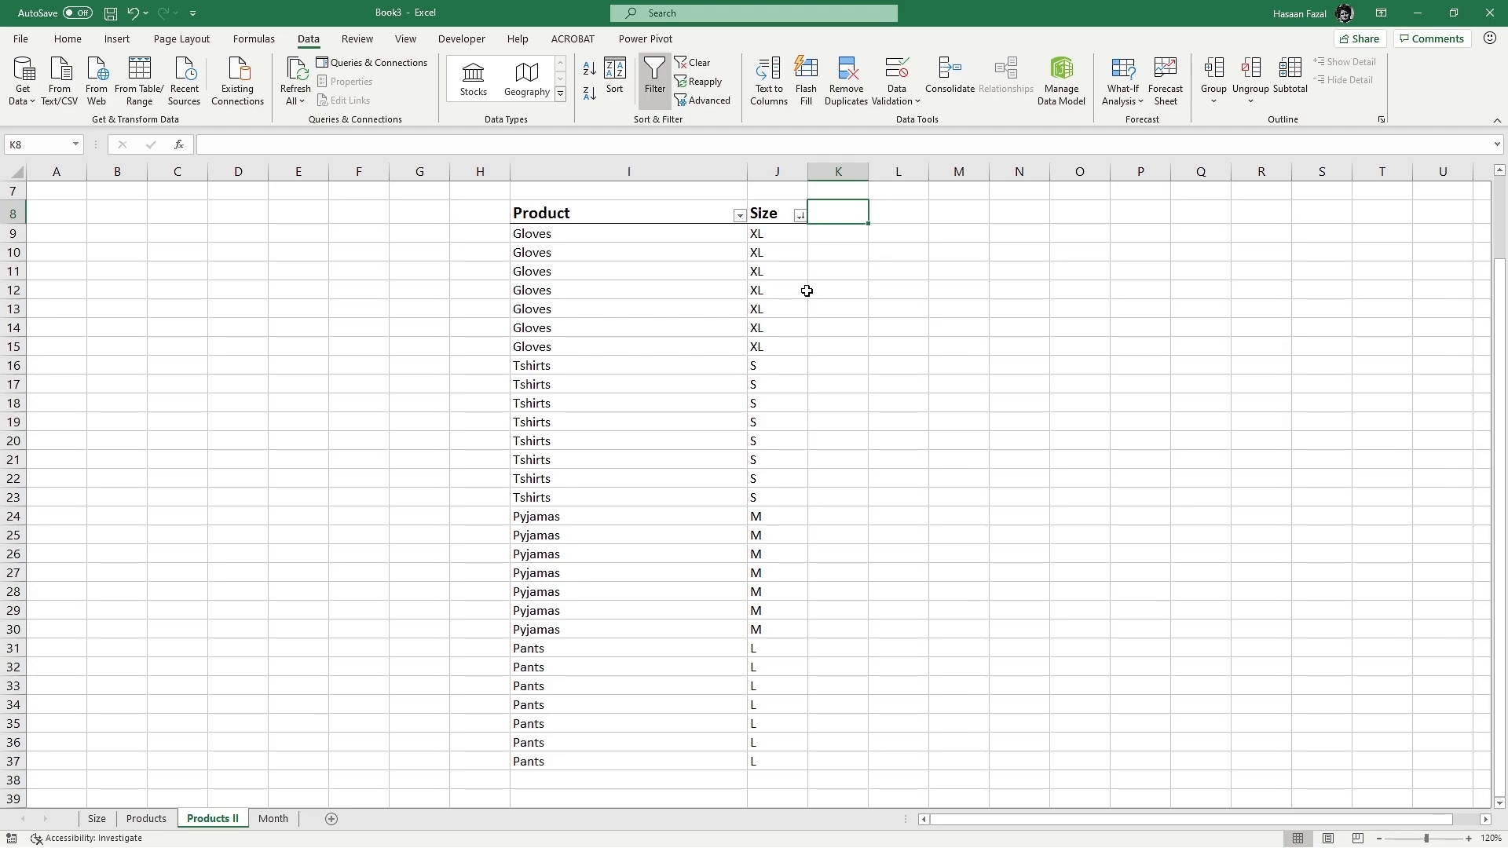
mouse_move(895, 401)
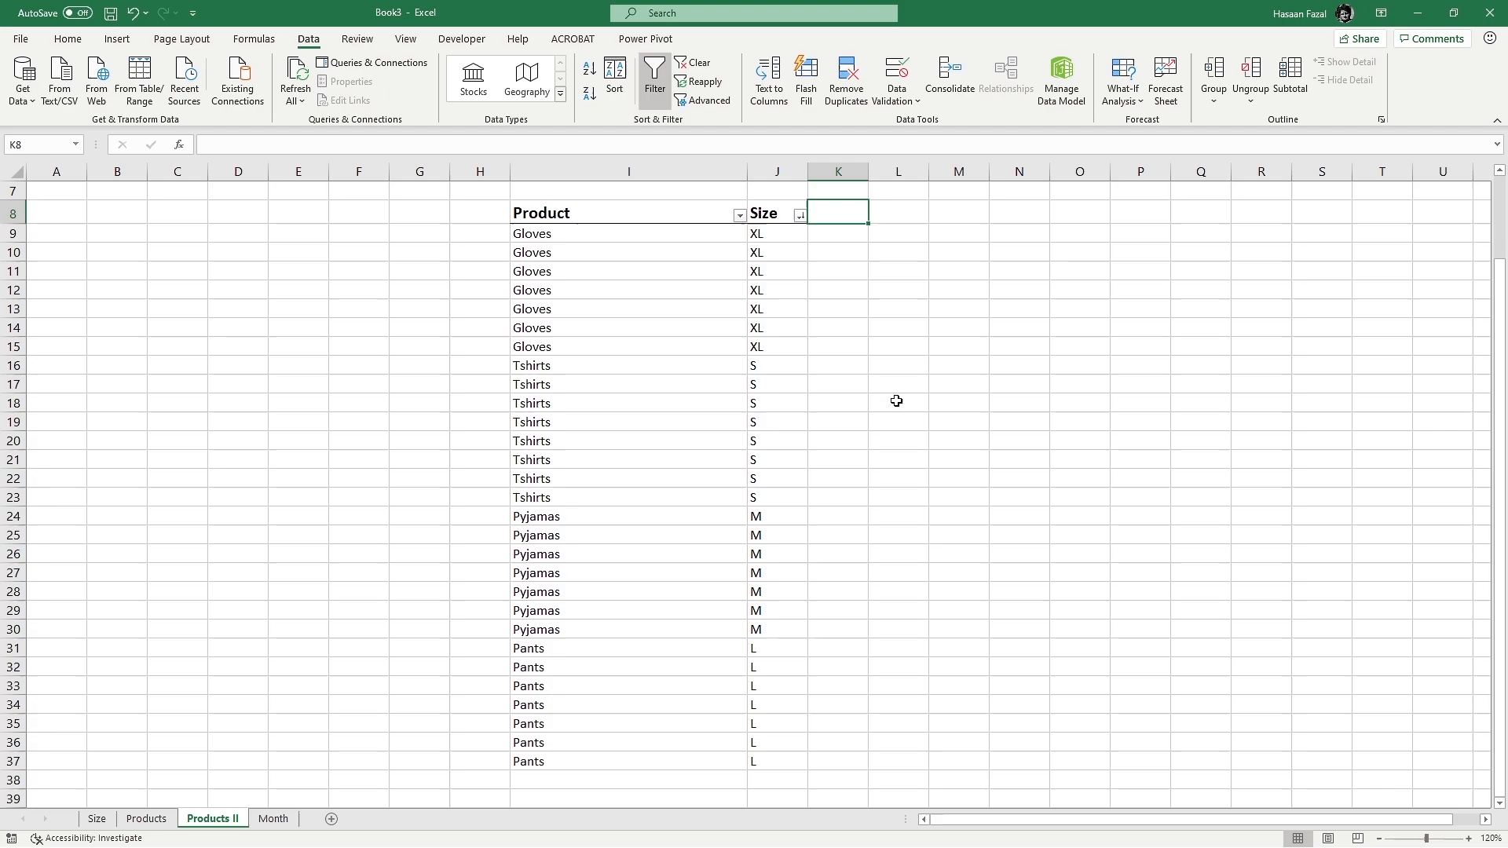
left_click(628, 423)
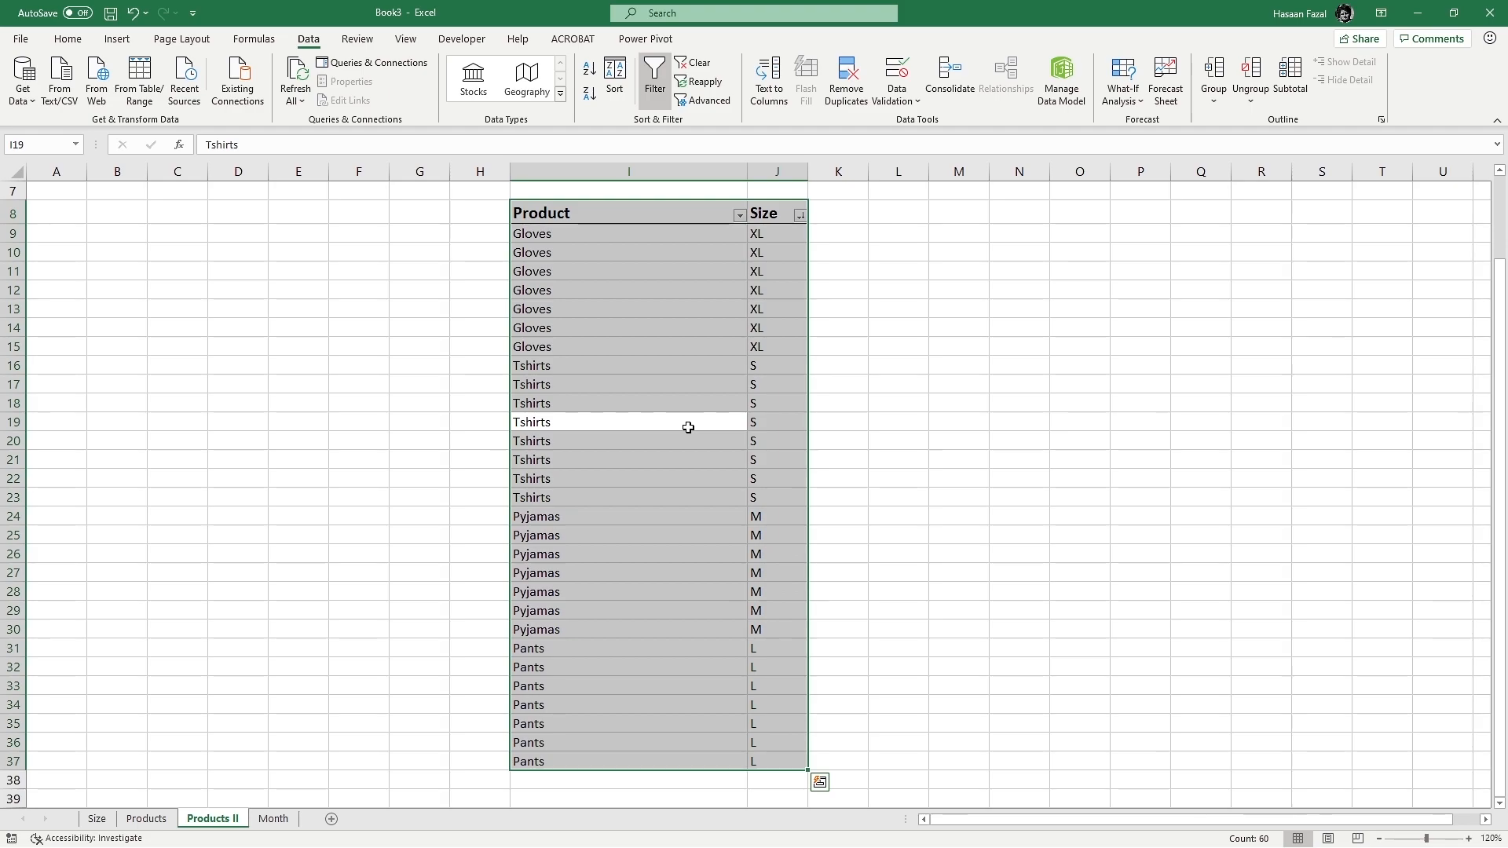
Open the Sort dialog and set Size as the sort-by column.
left_click(614, 76)
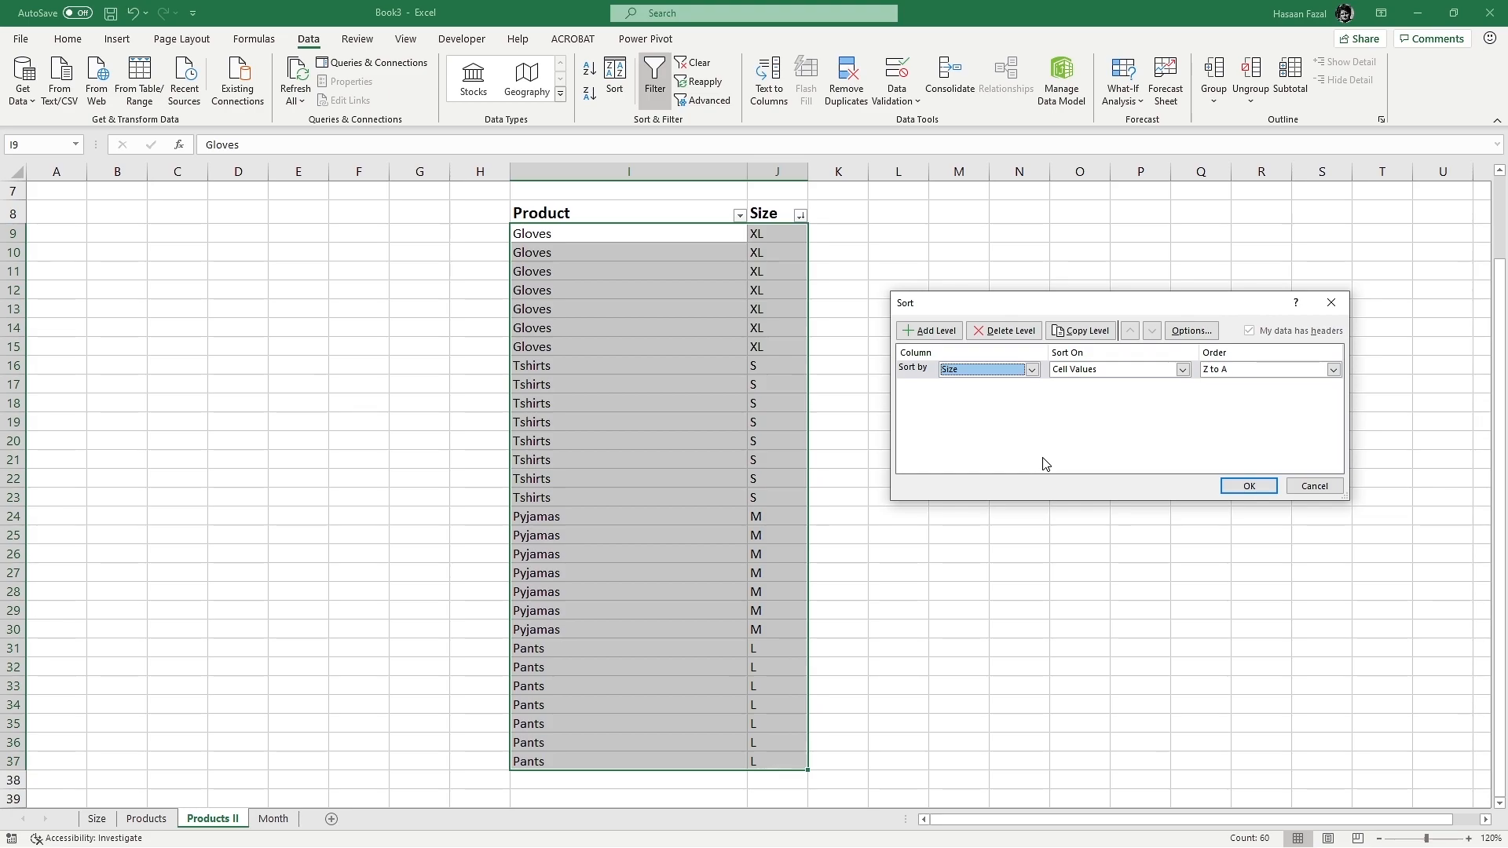
mouse_move(978, 387)
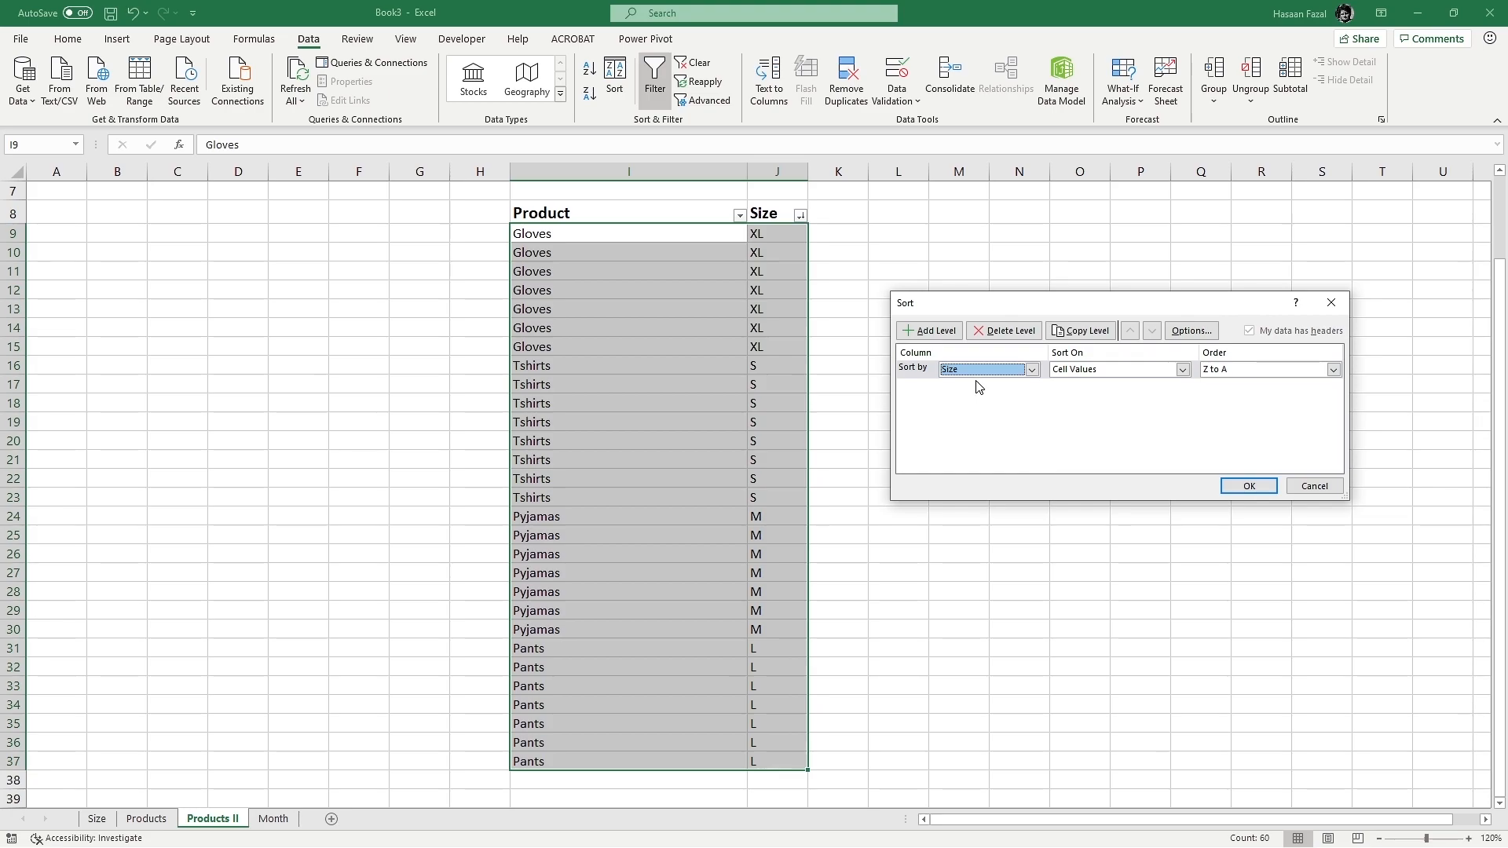
left_click(1032, 369)
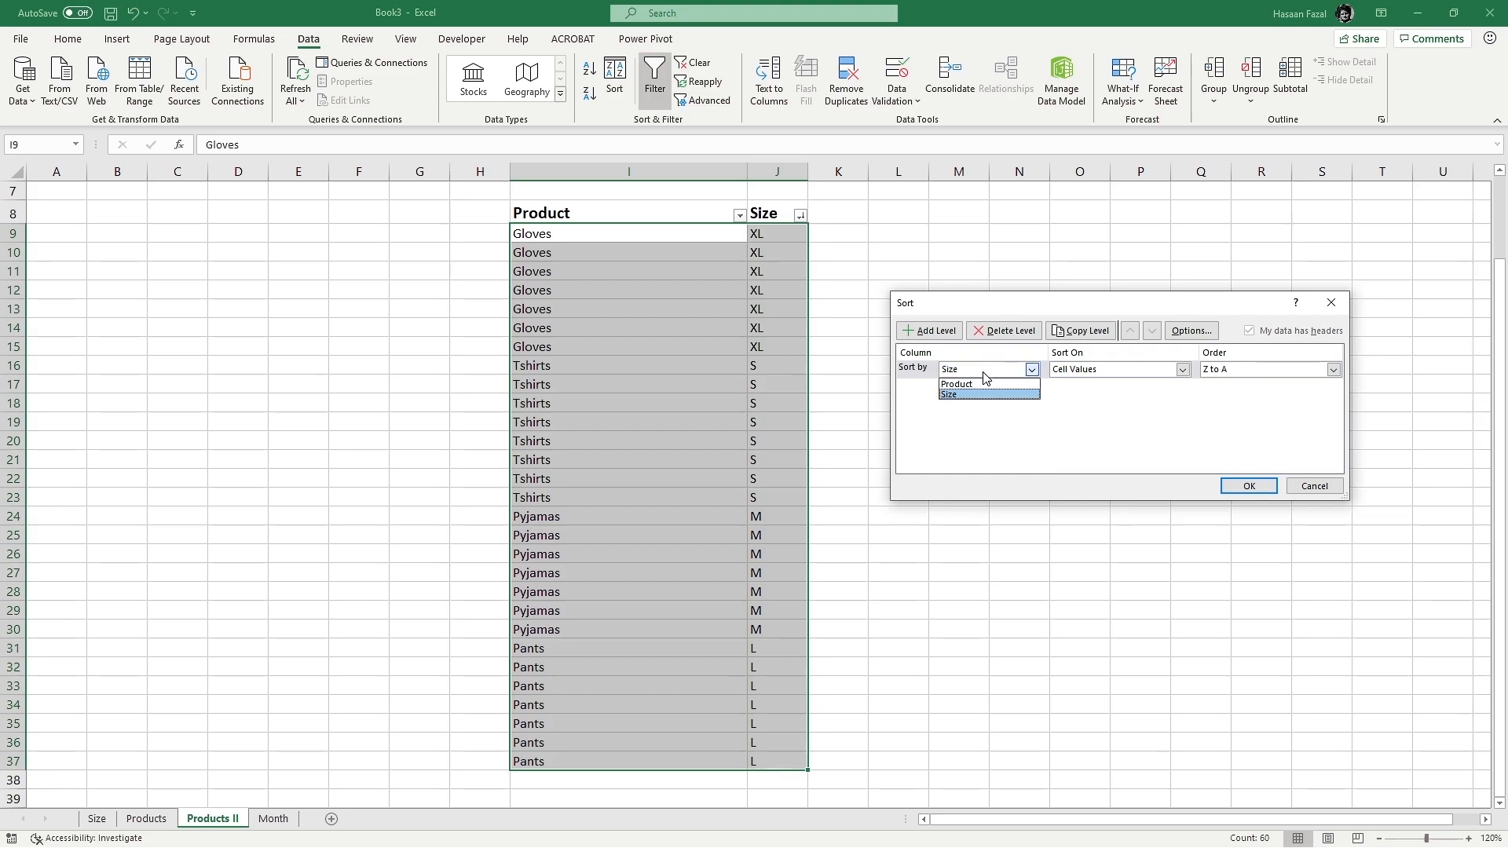
left_click(948, 394)
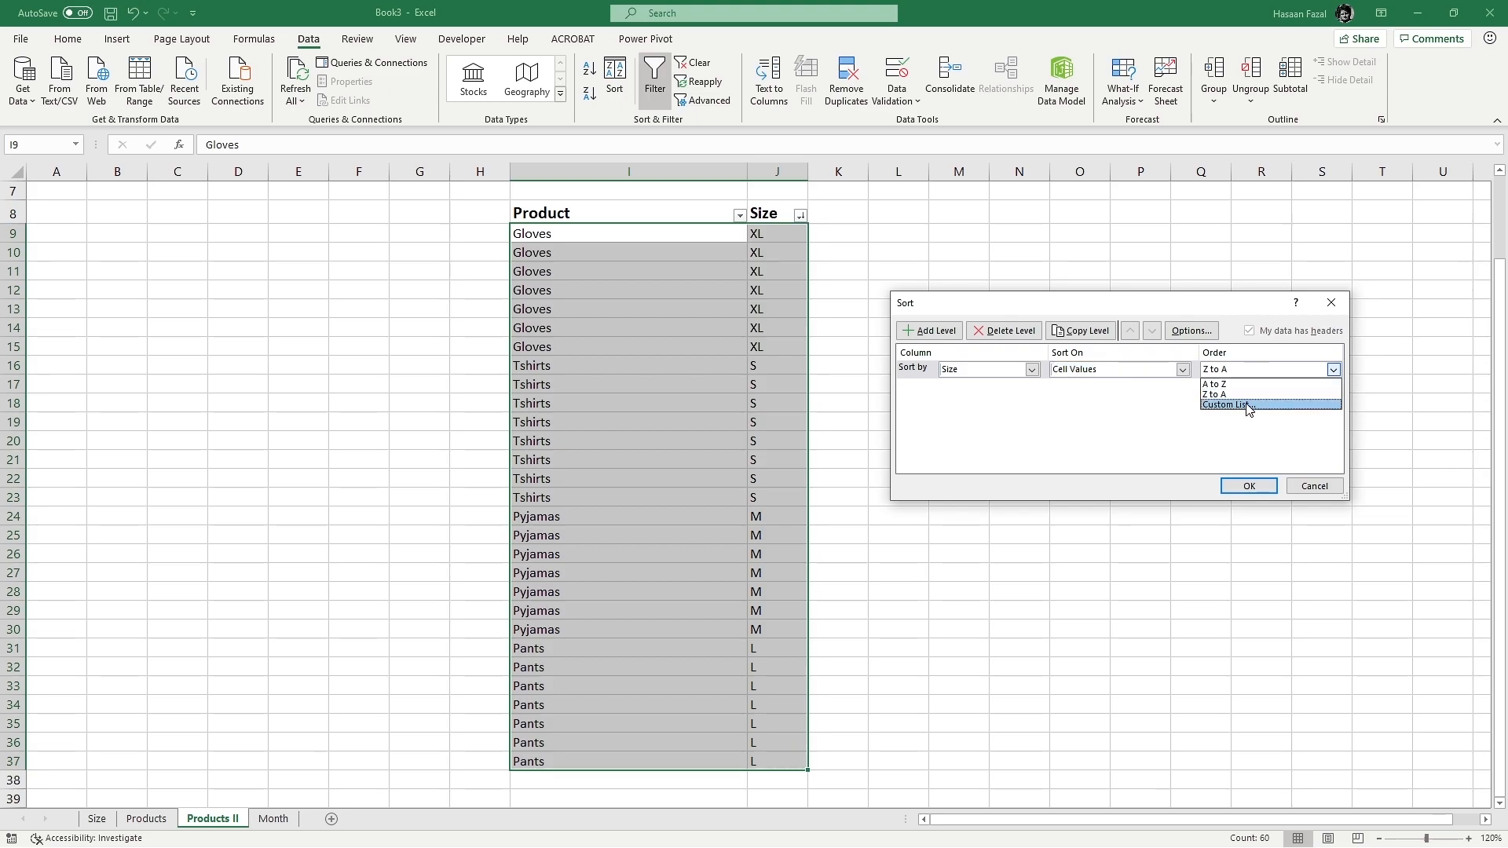
mouse_move(1277, 411)
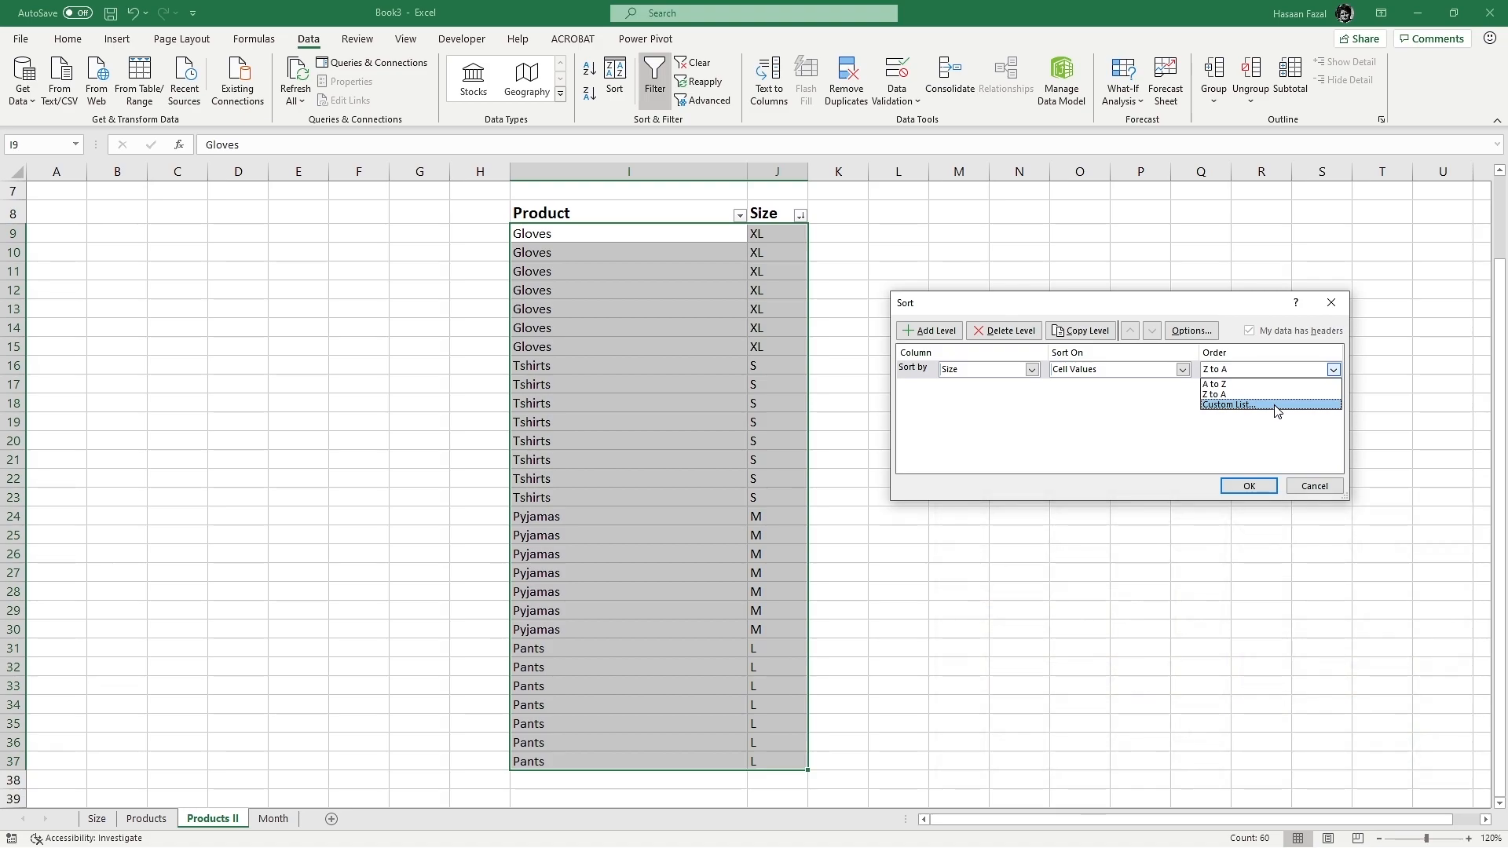
Add the custom list S, M, L, XL and use it as Size order.
left_click(1229, 404)
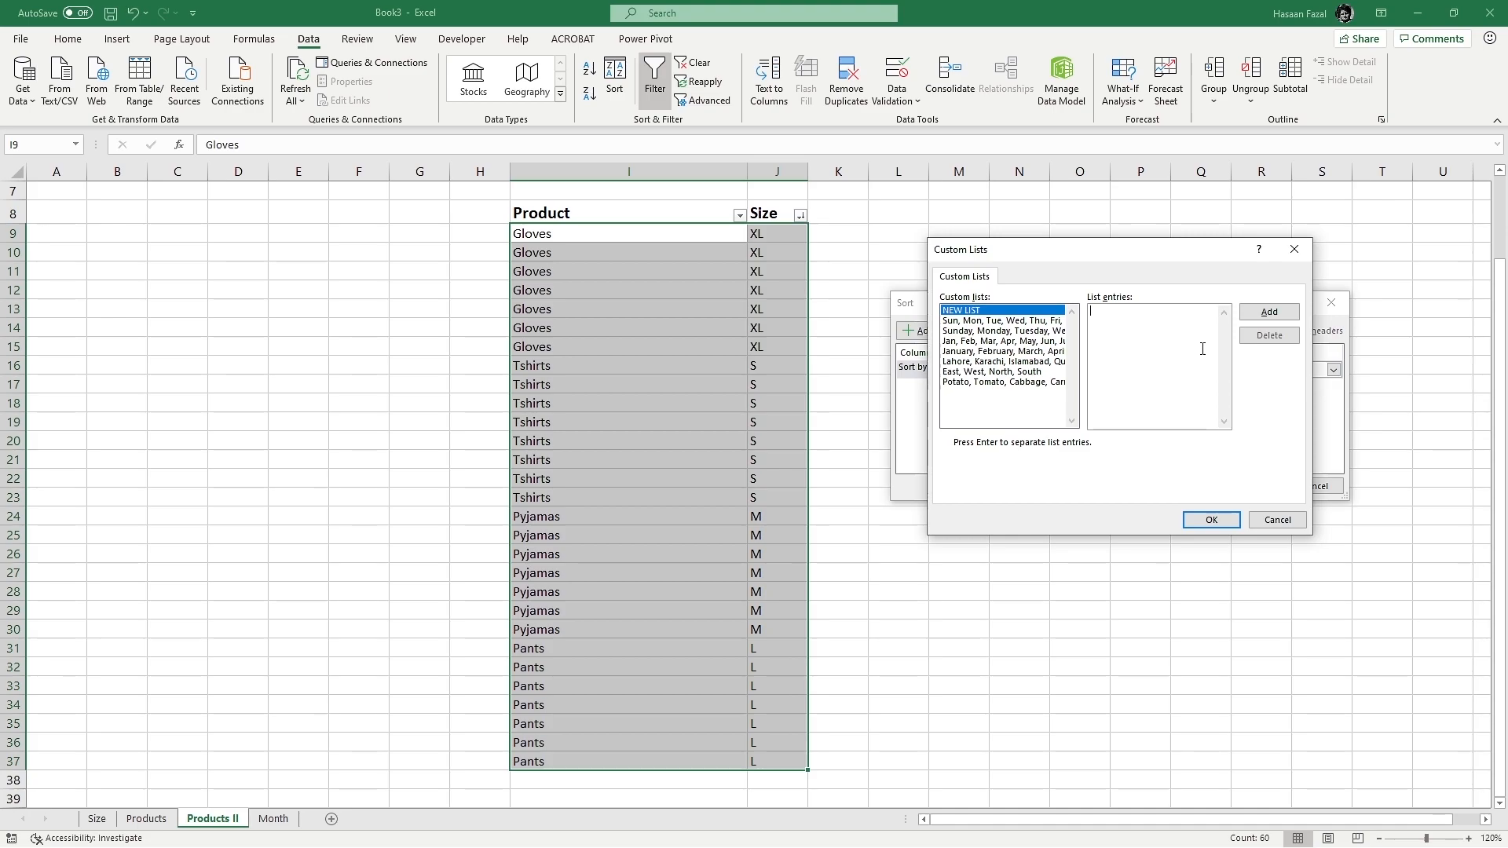
type("S")
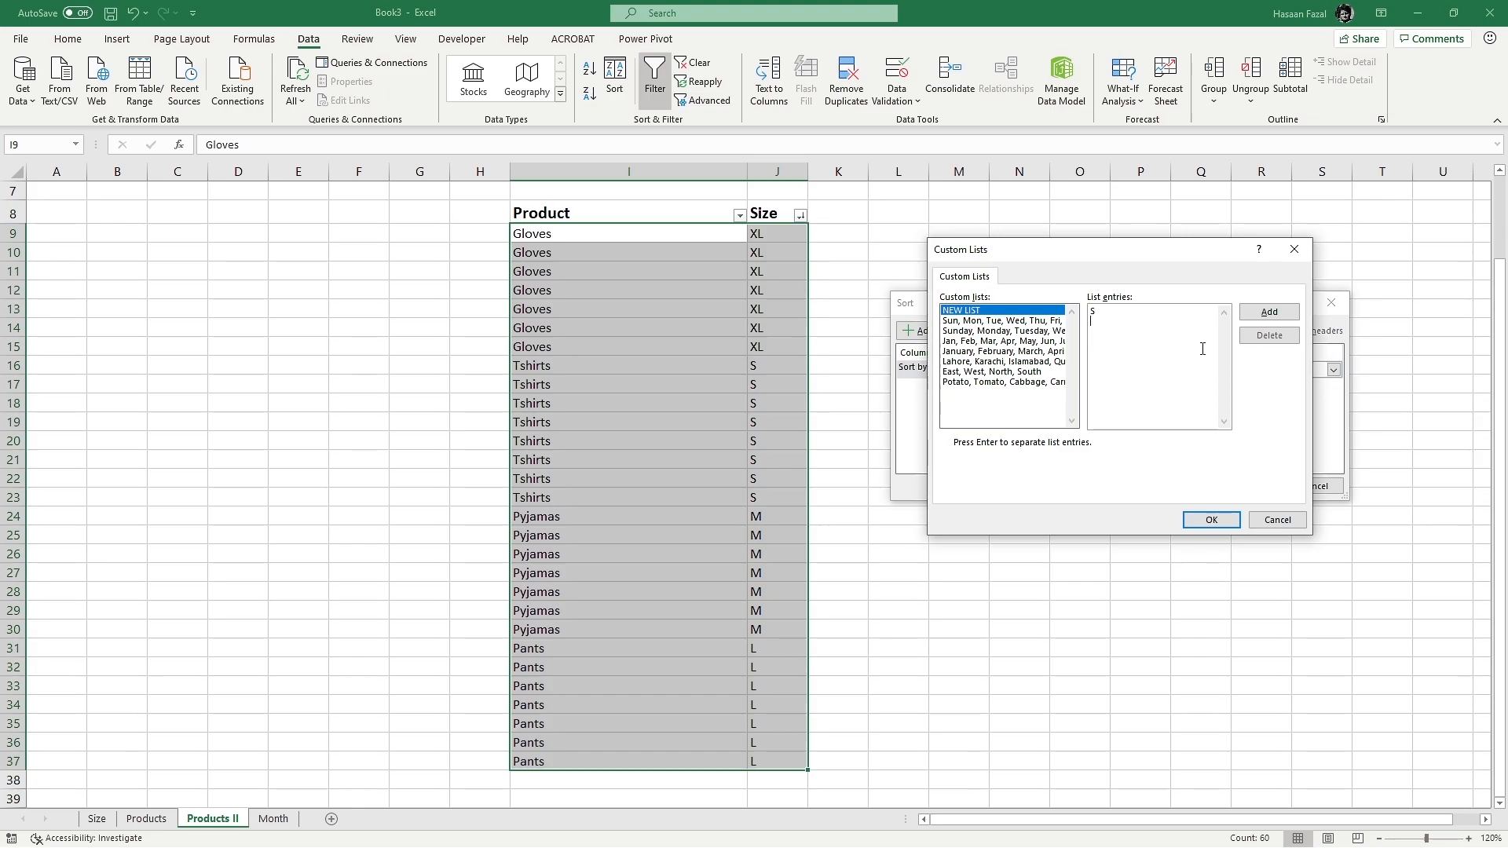
type("M")
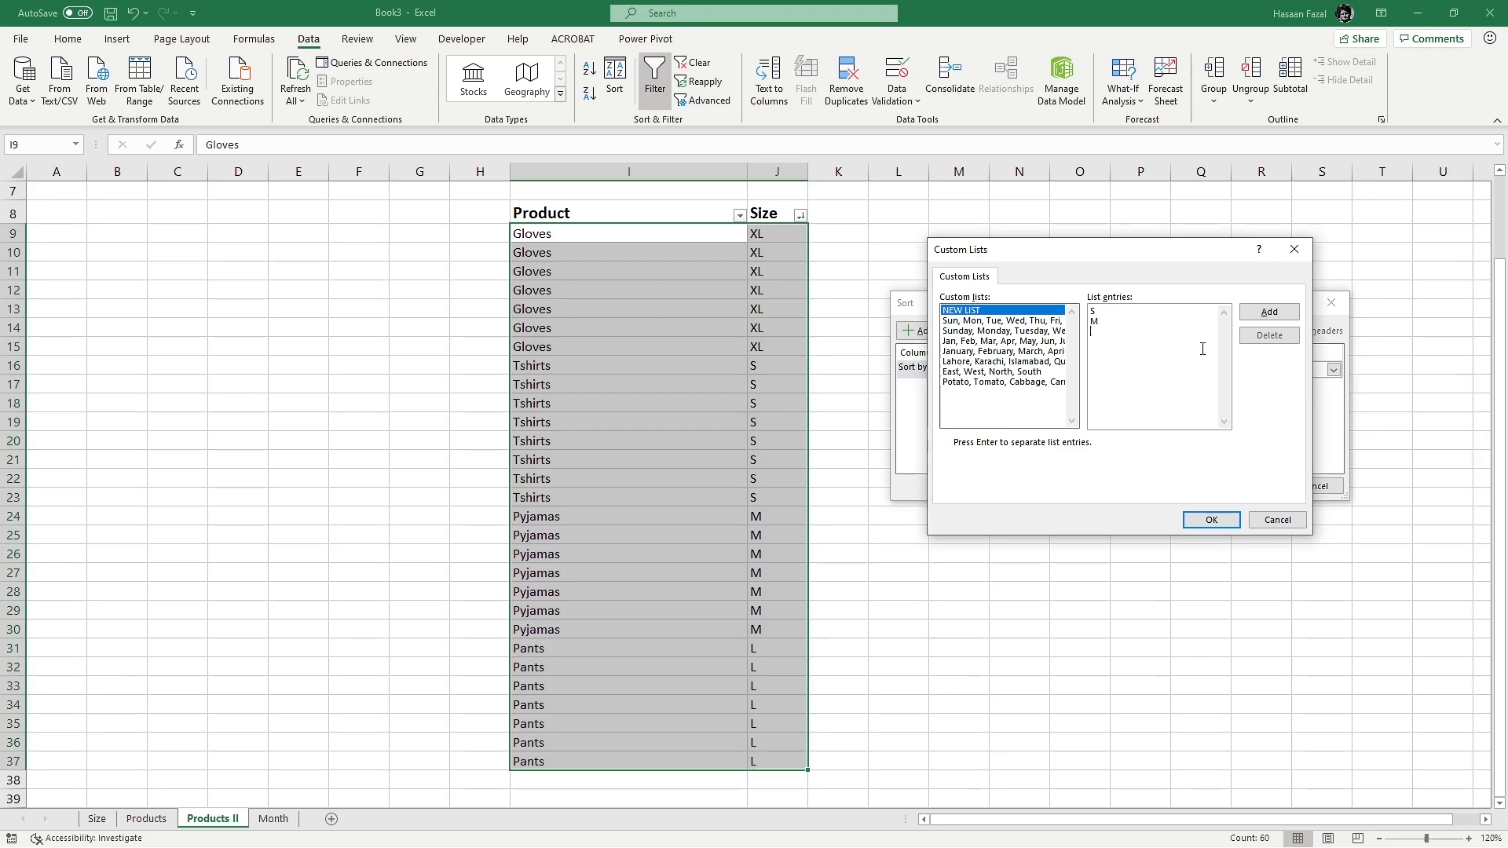
type("XL")
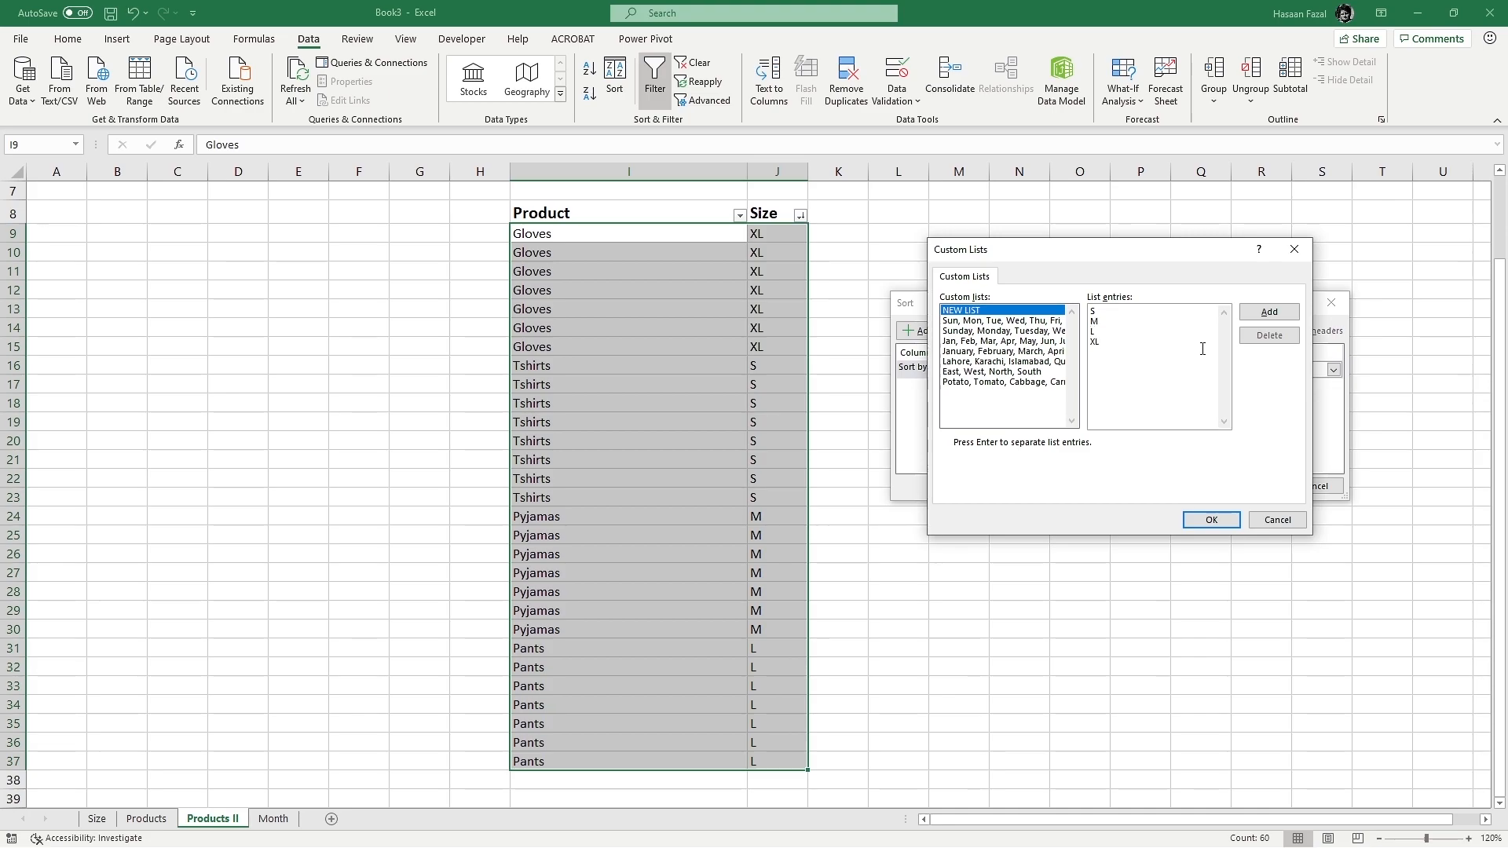
left_click(1268, 312)
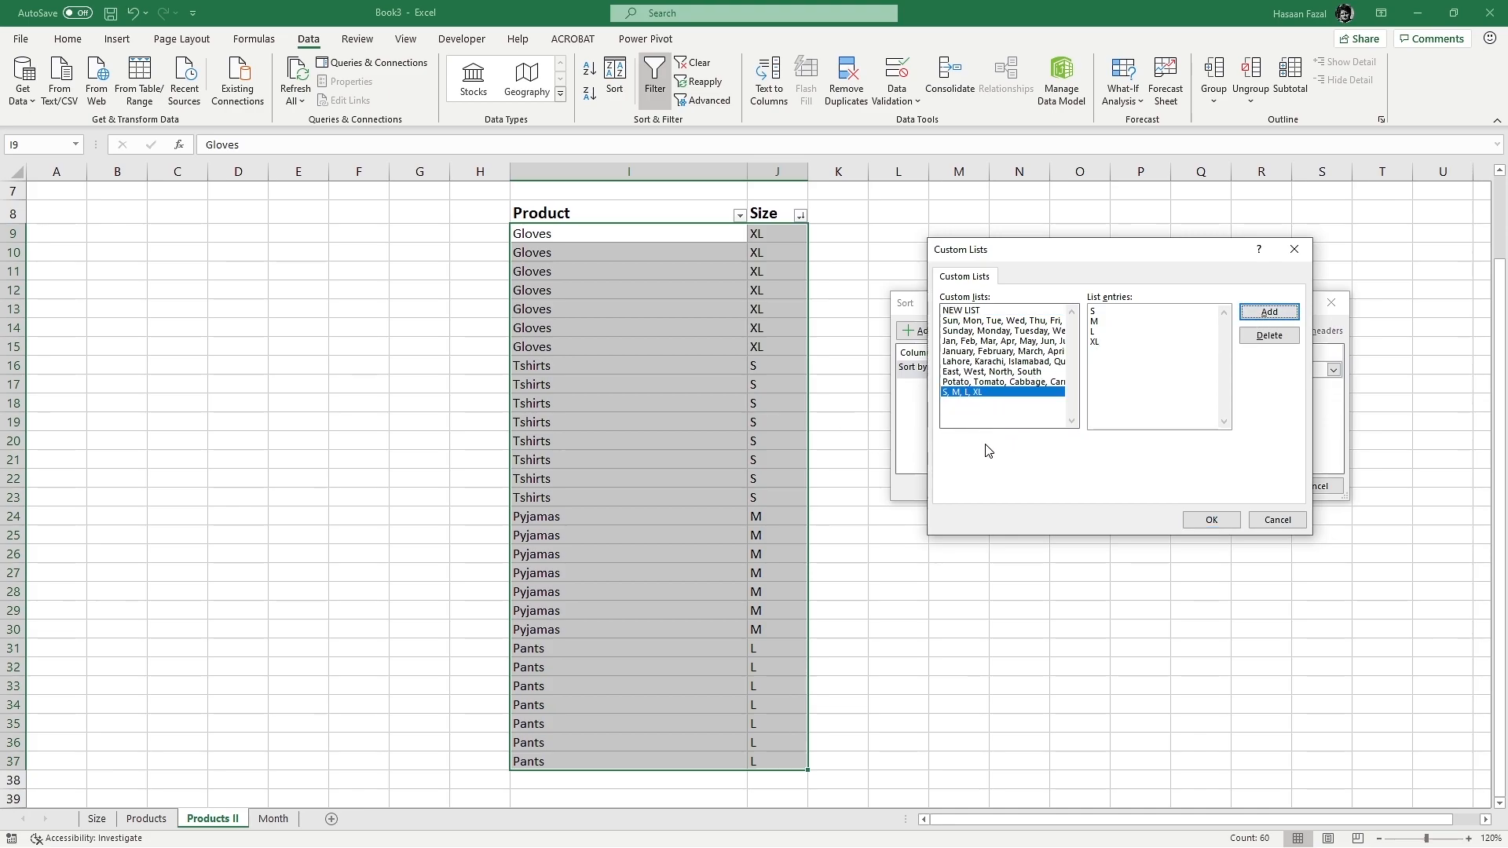
mouse_move(1070, 386)
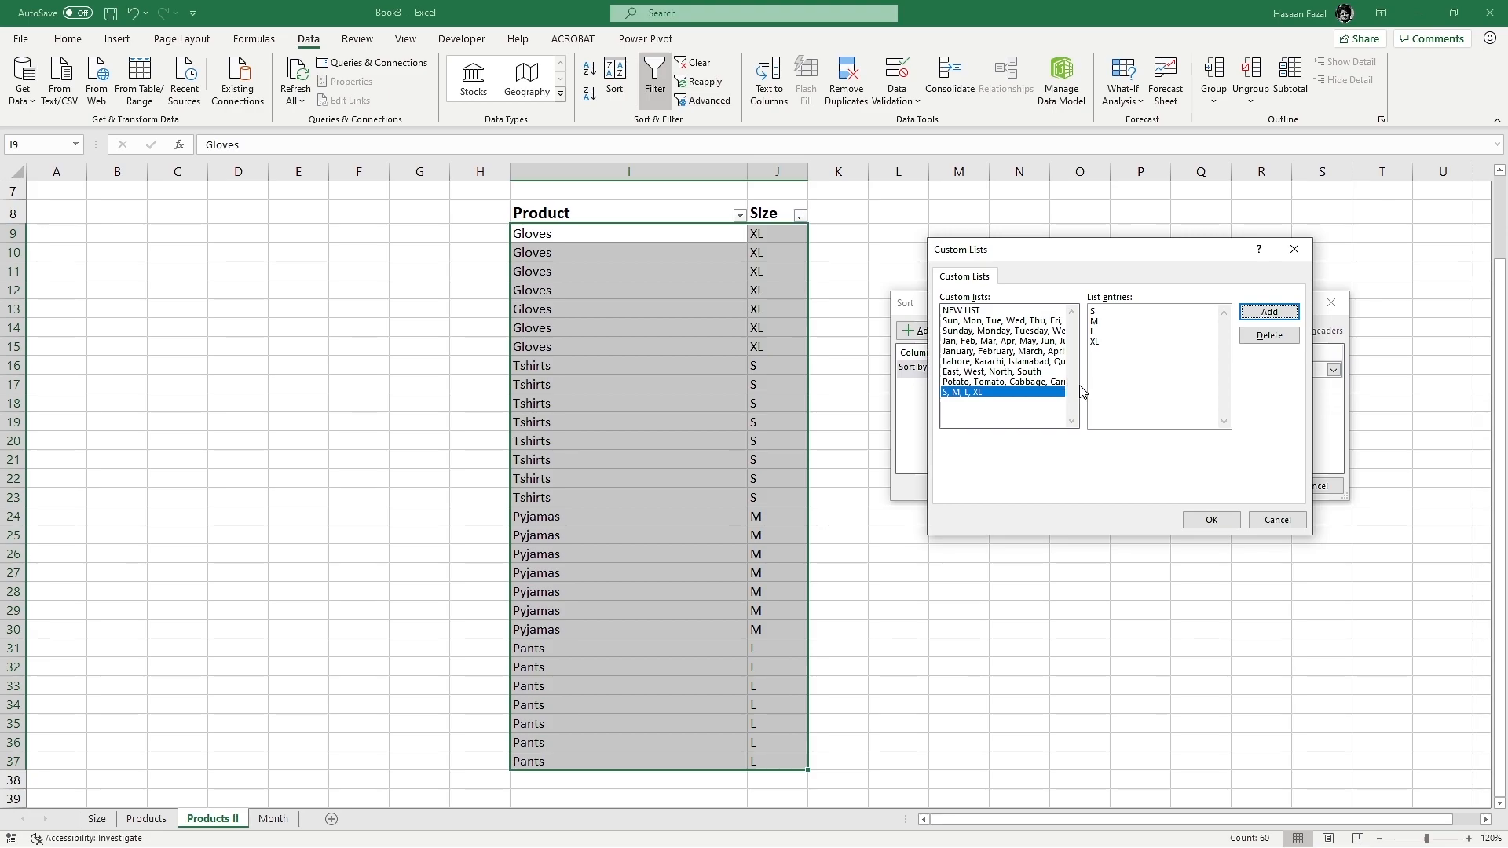
left_click(1211, 519)
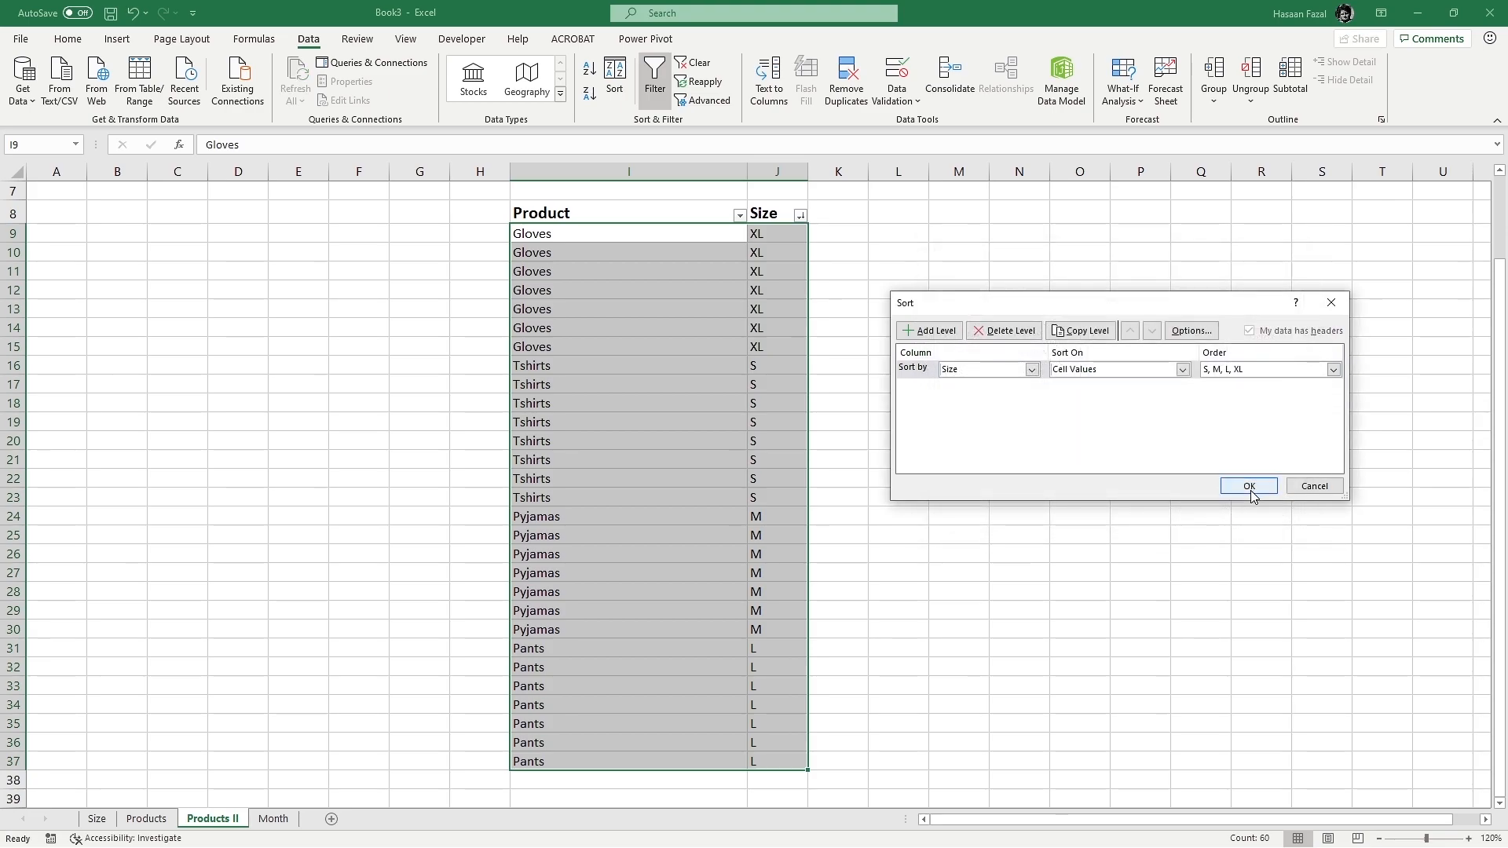
Apply the custom size sort, then reverse it so rows run XL, L, M, S.
left_click(1248, 485)
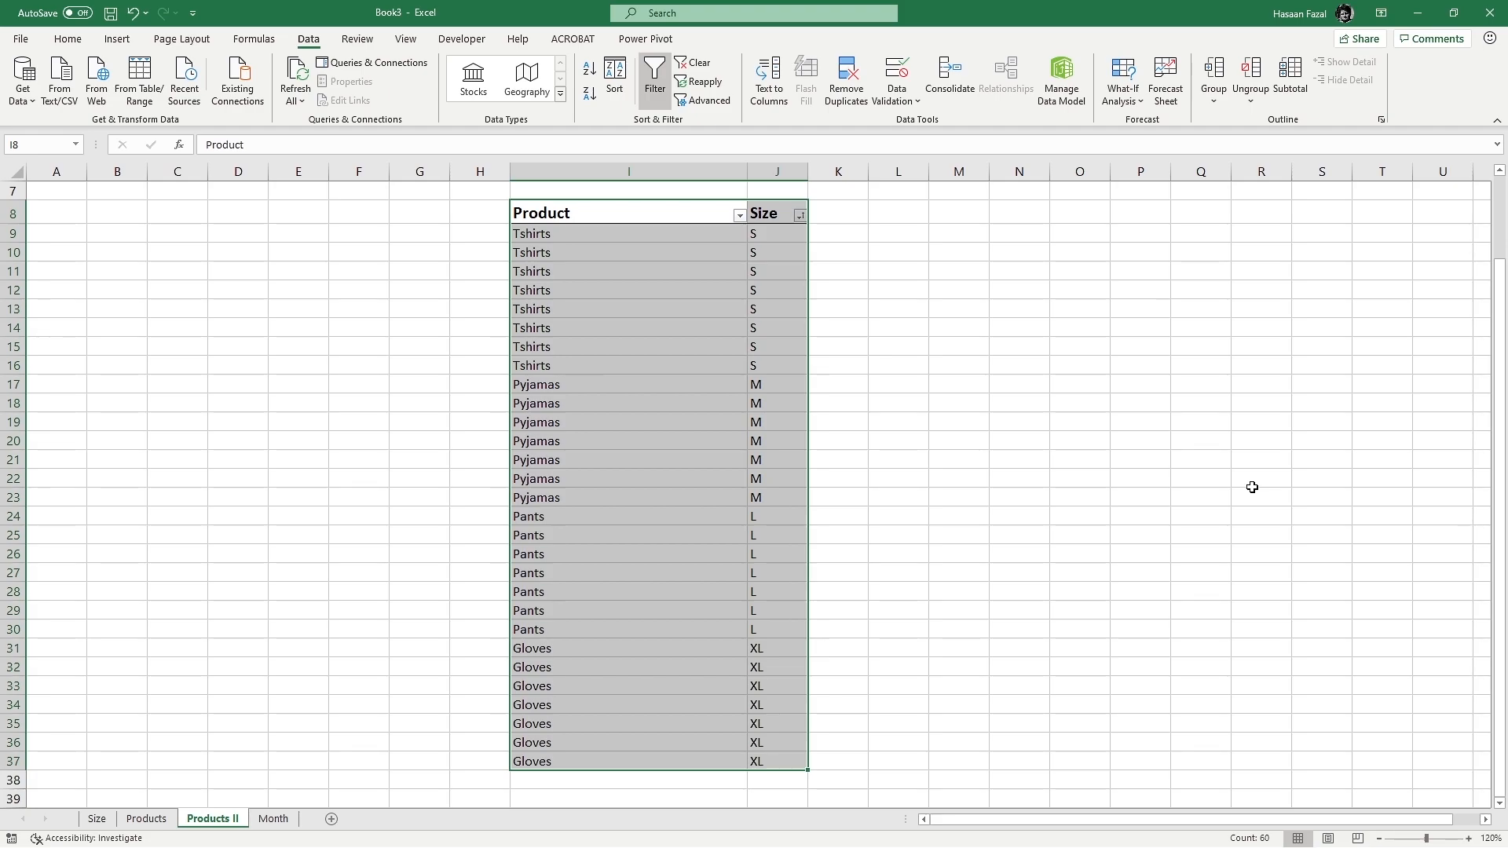
left_click(800, 213)
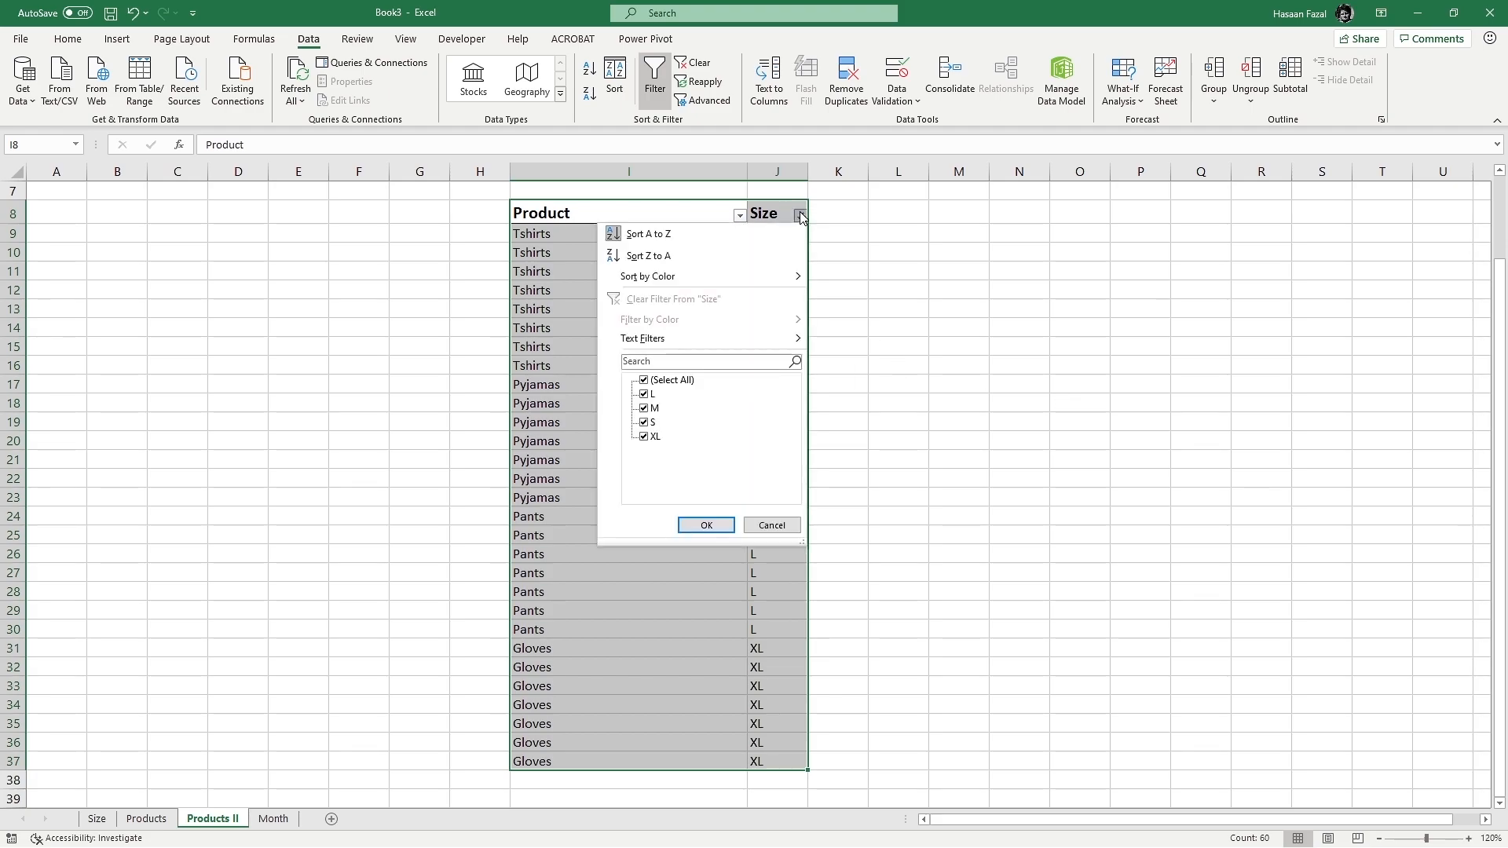
left_click(647, 256)
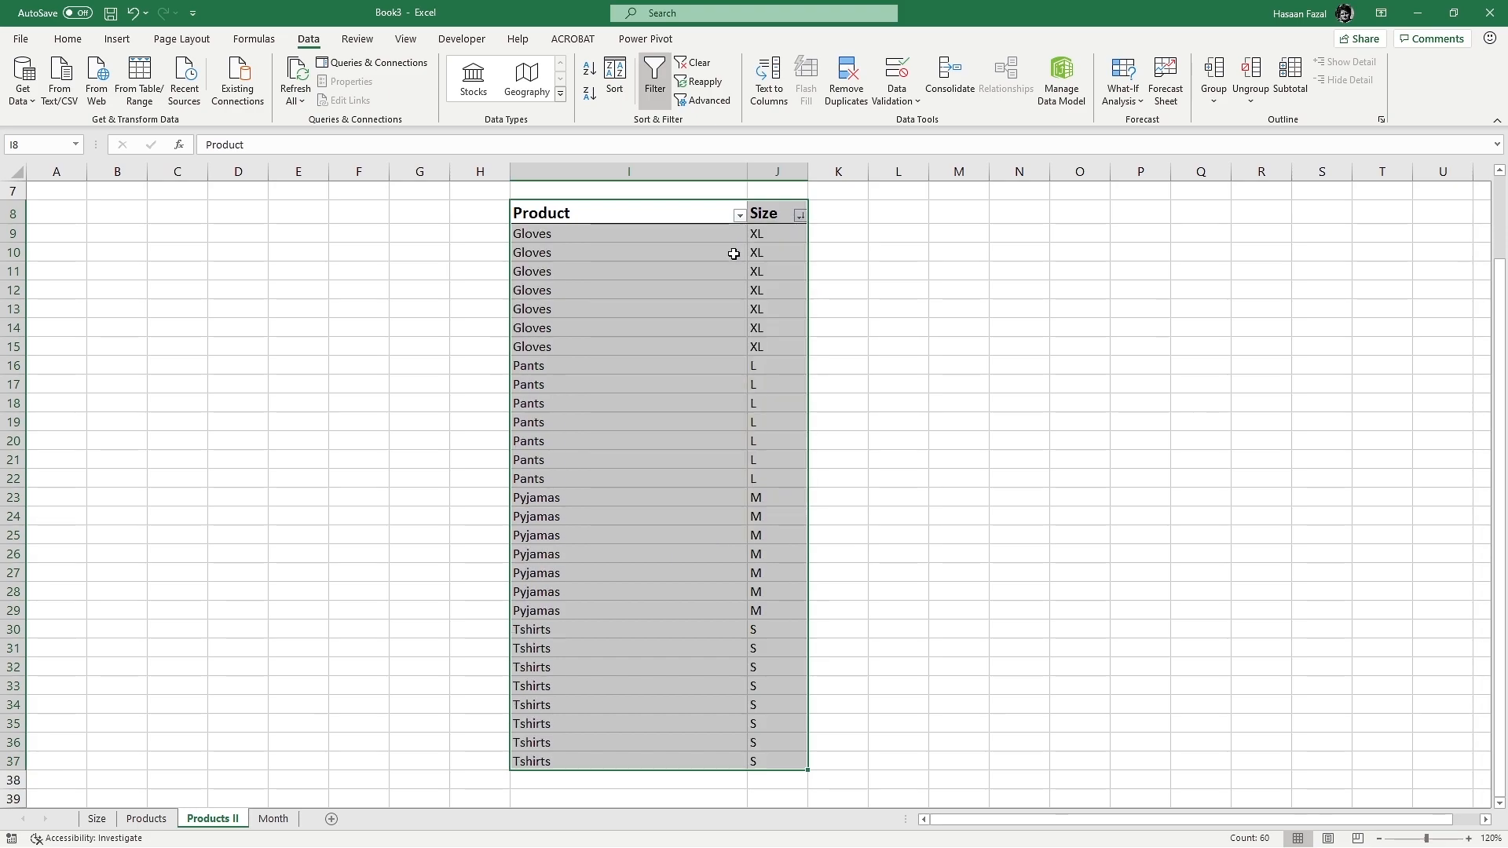
mouse_move(873, 378)
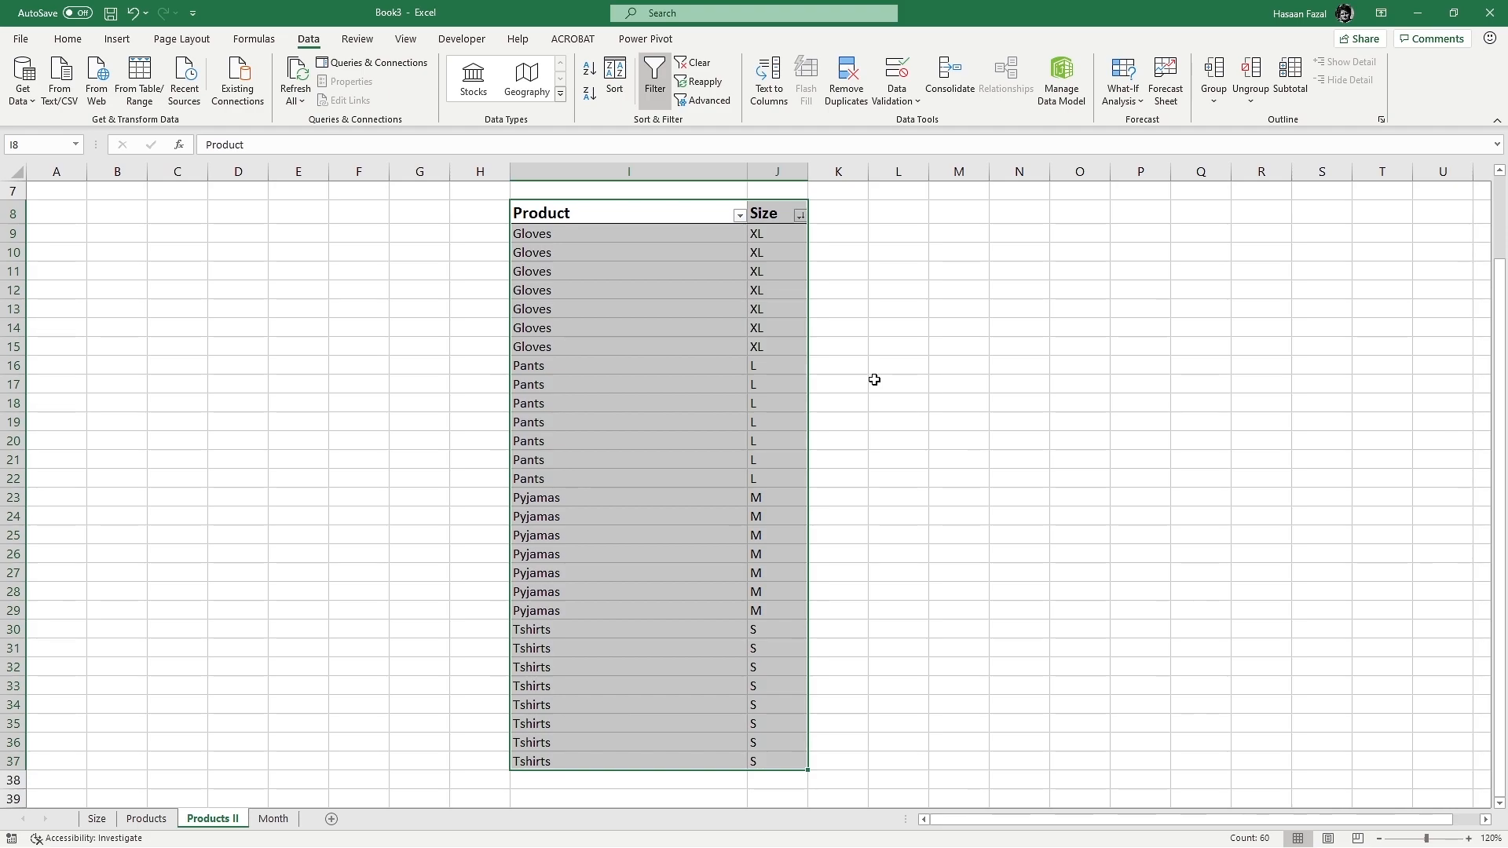
mouse_move(814, 345)
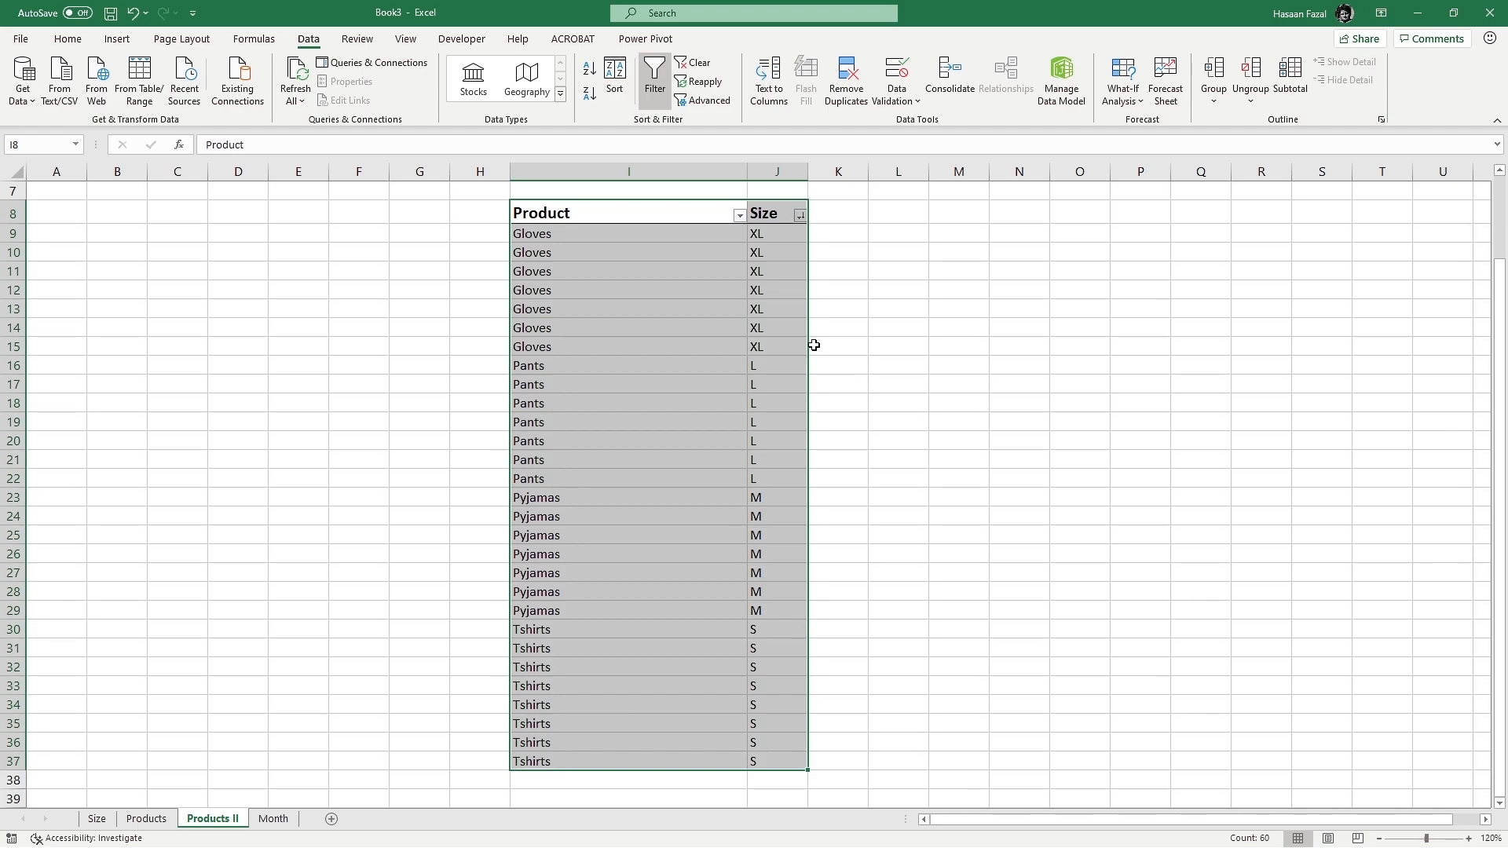
mouse_move(796, 377)
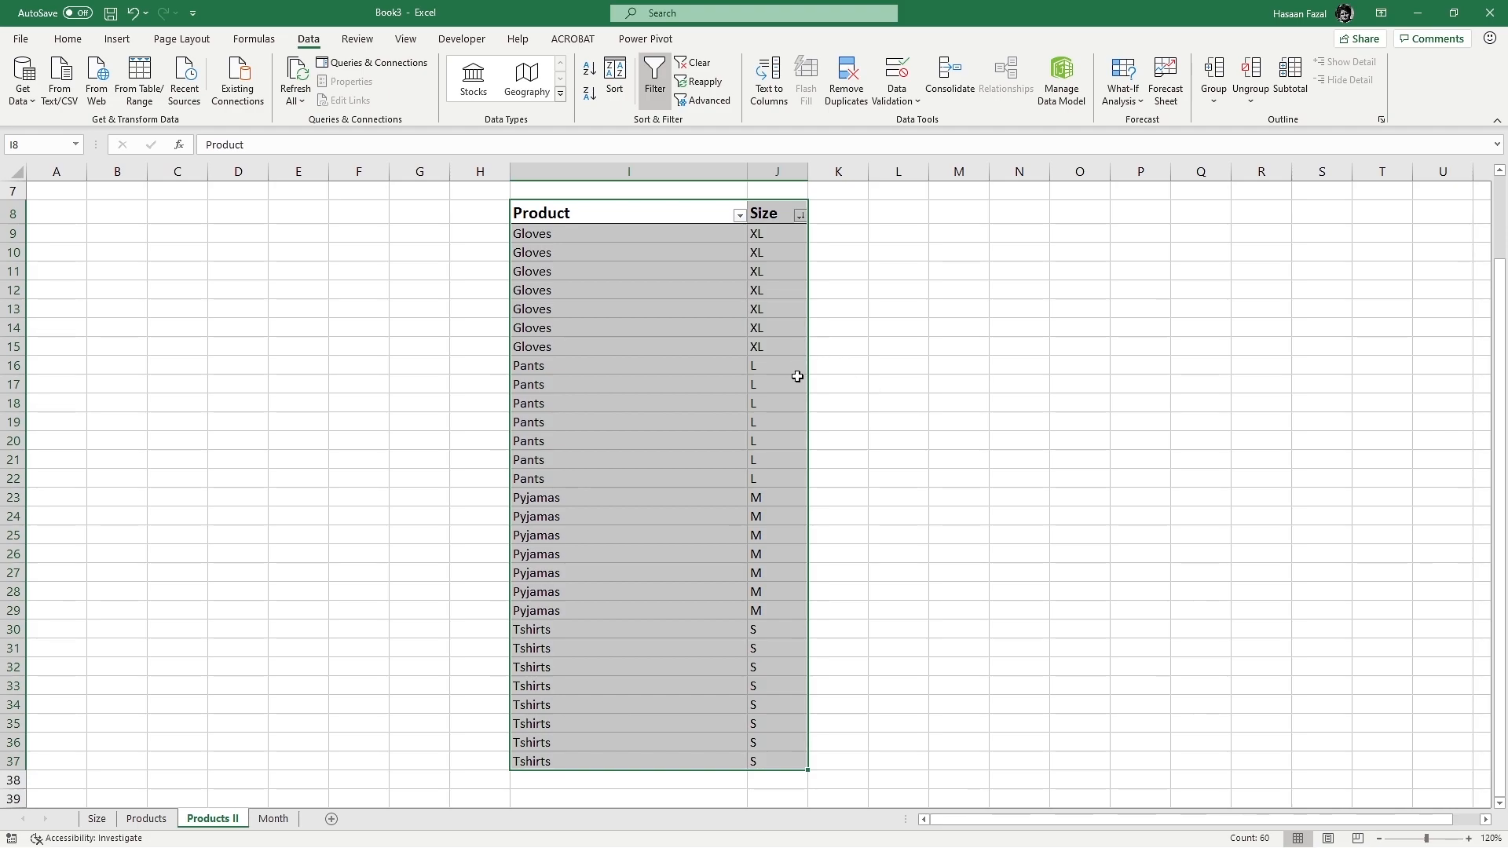
Open the Month sheet and select the alphabetically ascending month names.
left_click(273, 818)
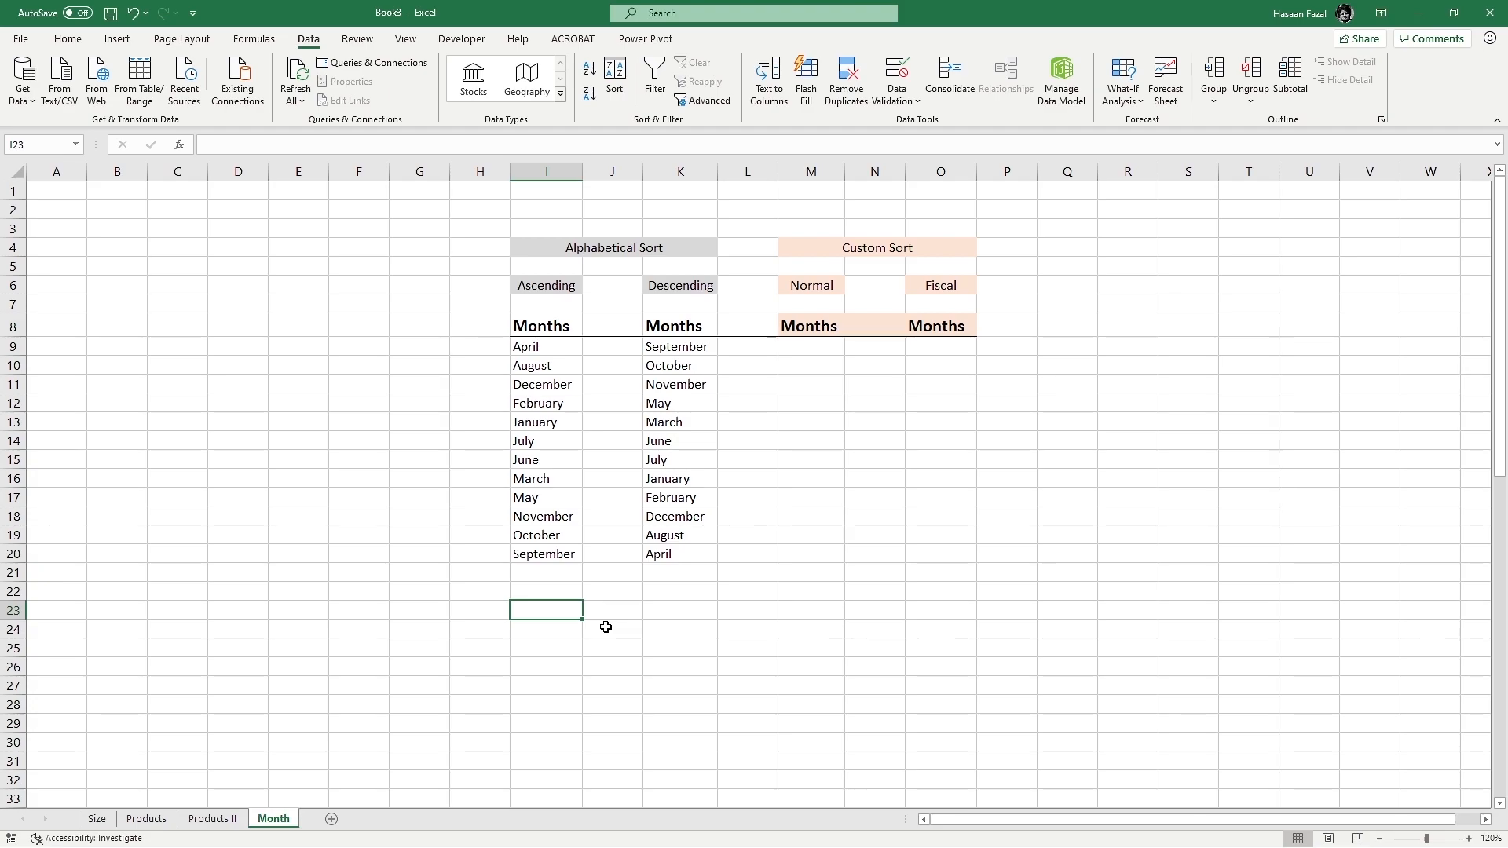
mouse_move(609, 590)
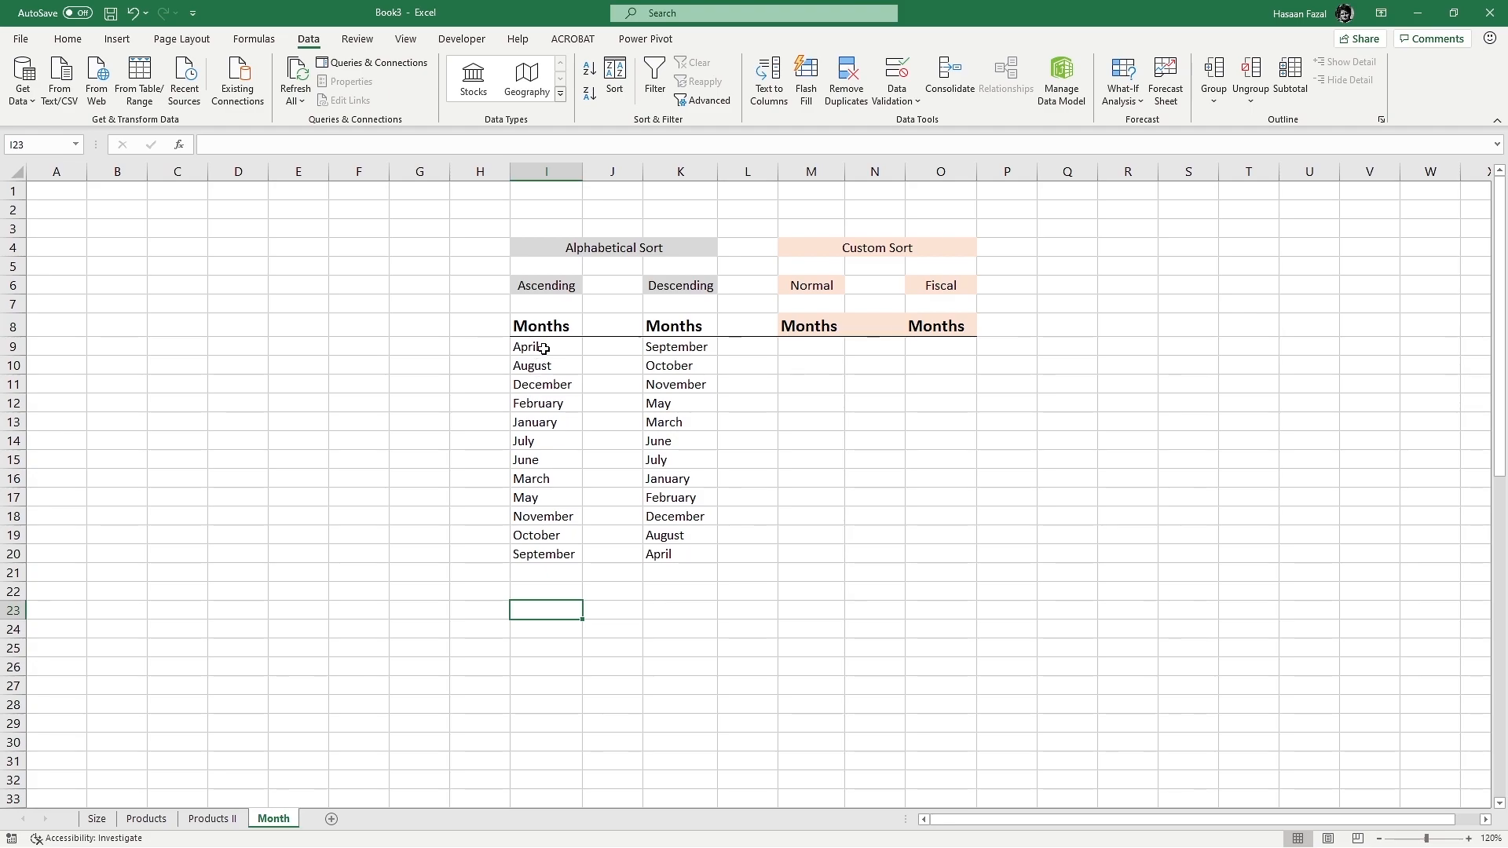
left_click(545, 346)
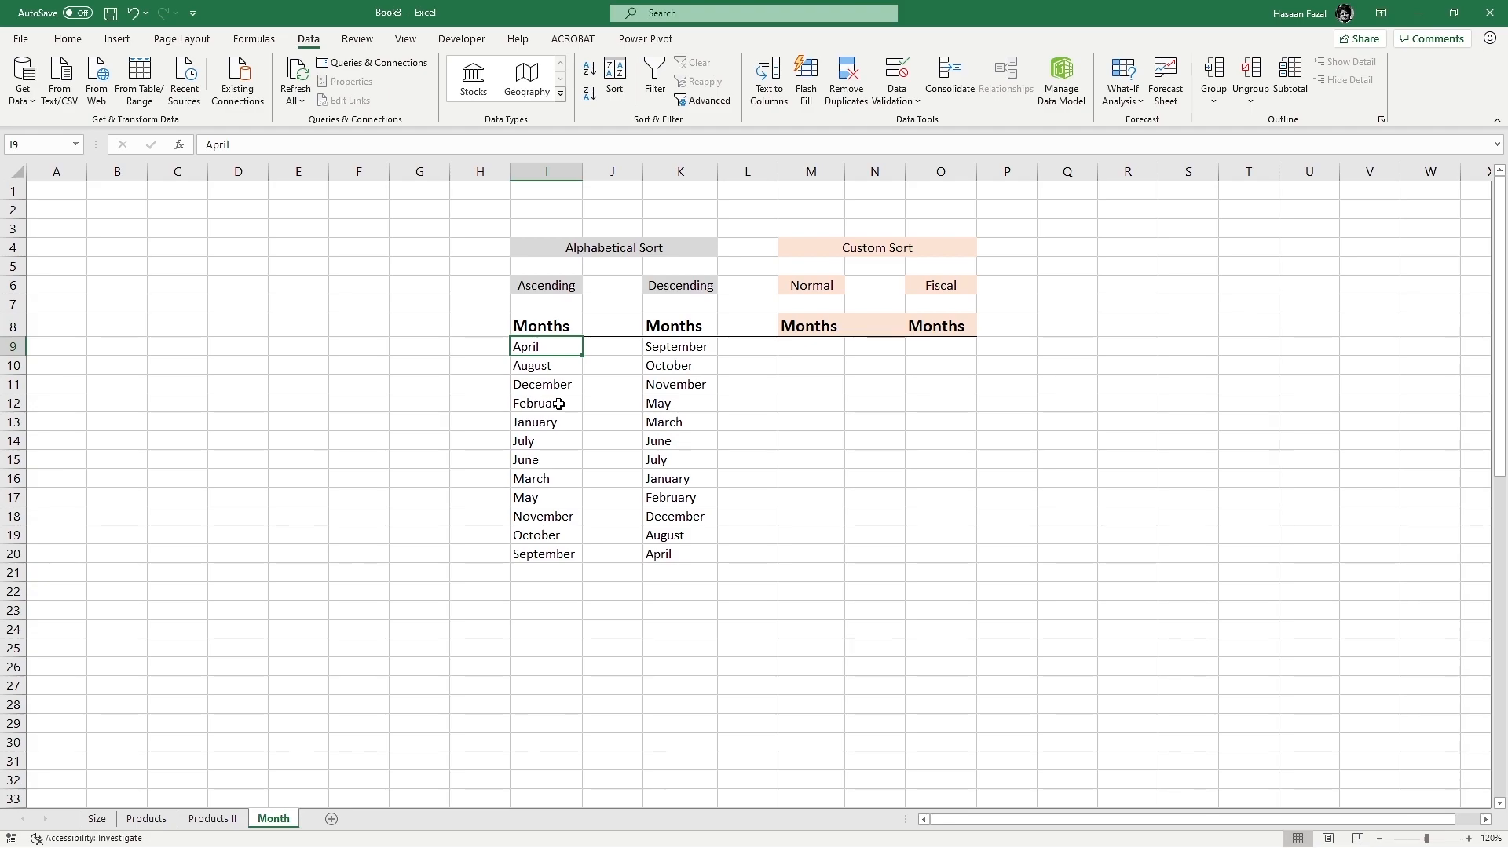
mouse_move(680, 351)
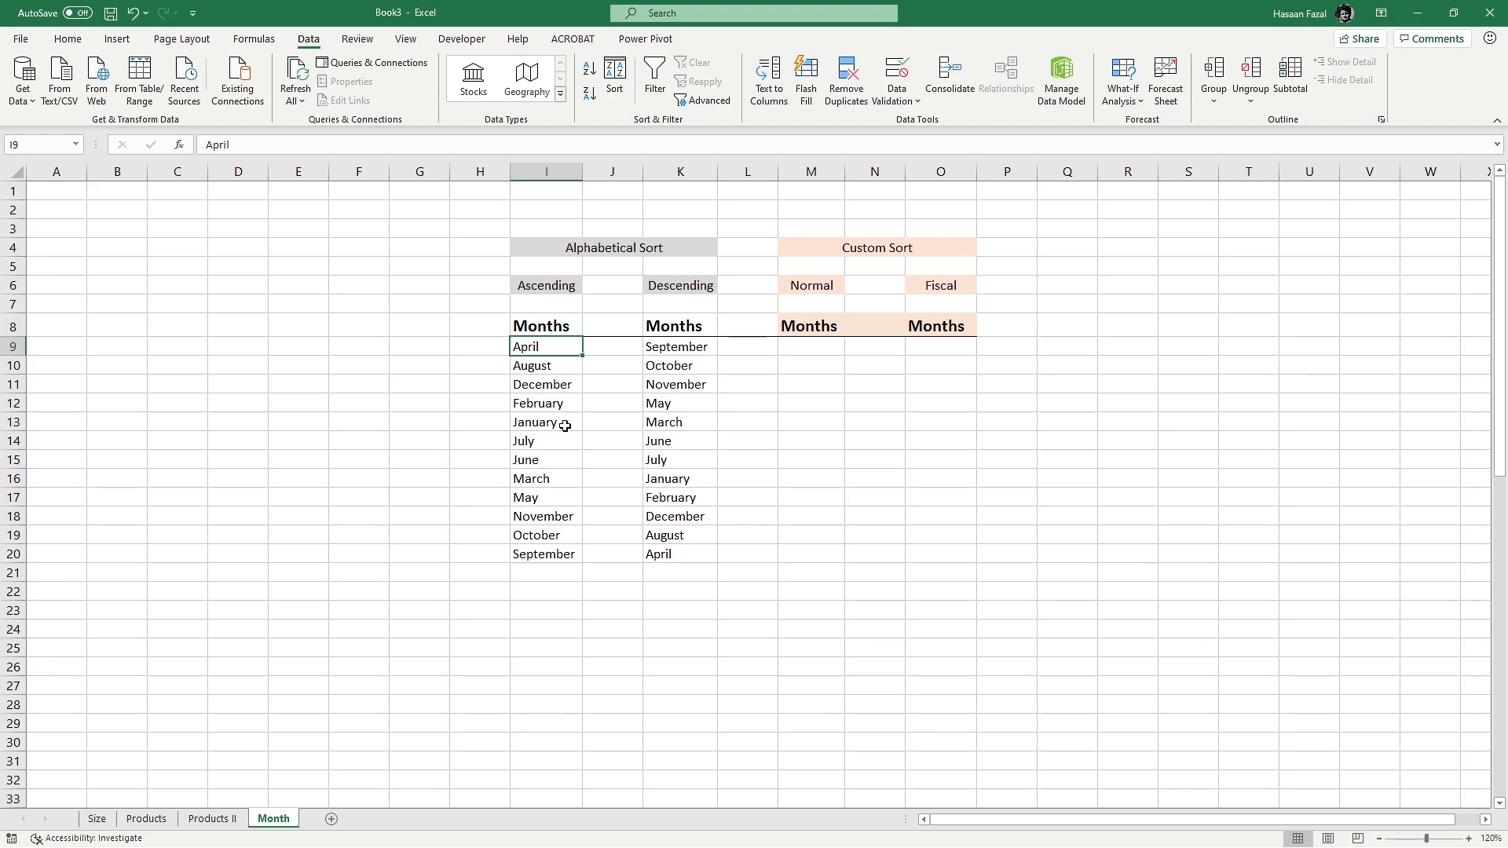
mouse_move(505, 449)
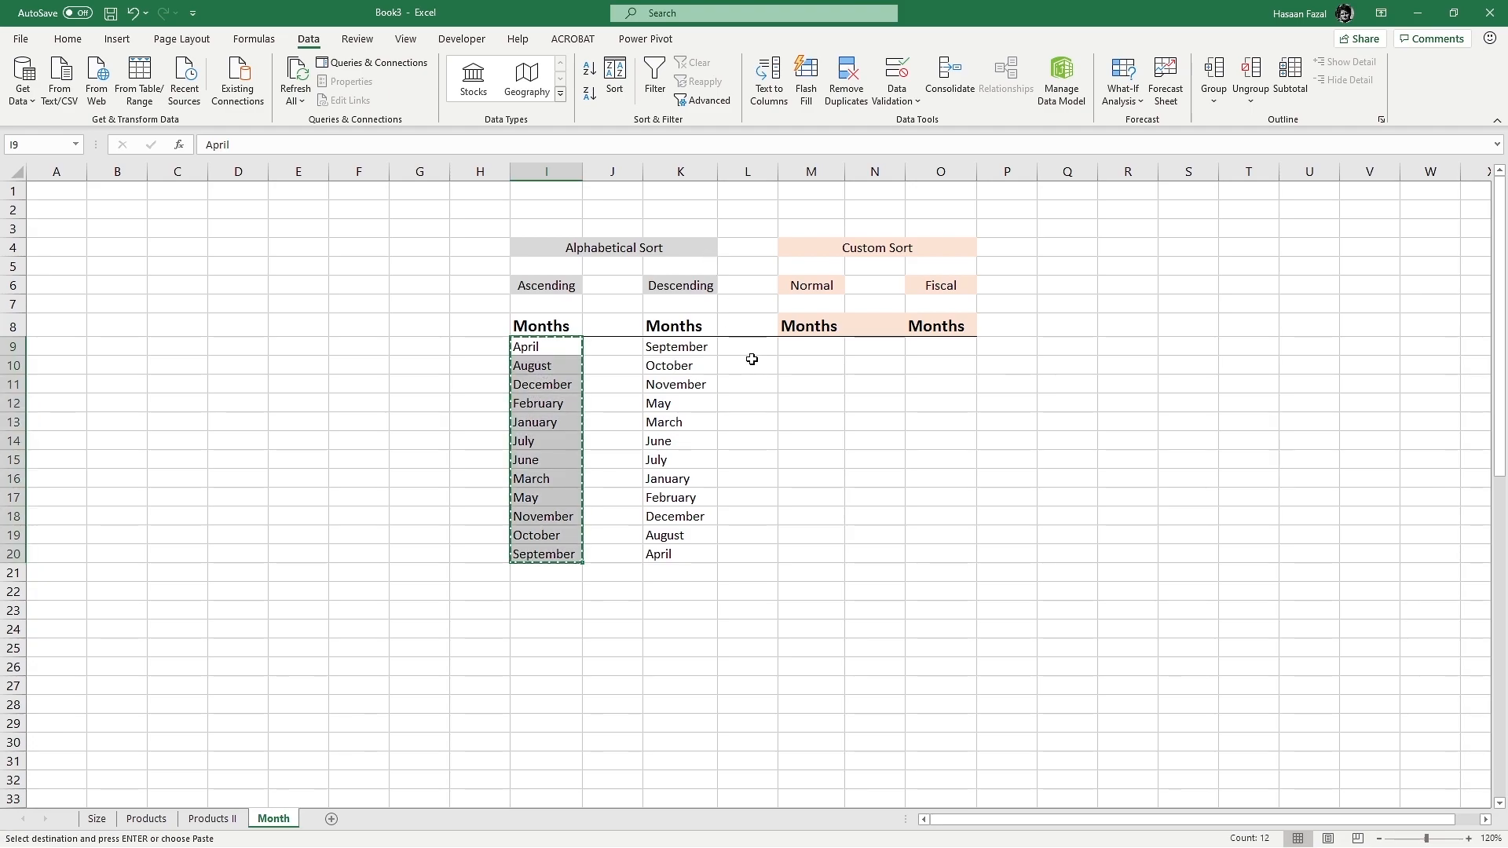
Paste the month names into M9 and select the Normal Months range M8:M20.
right_click(810, 347)
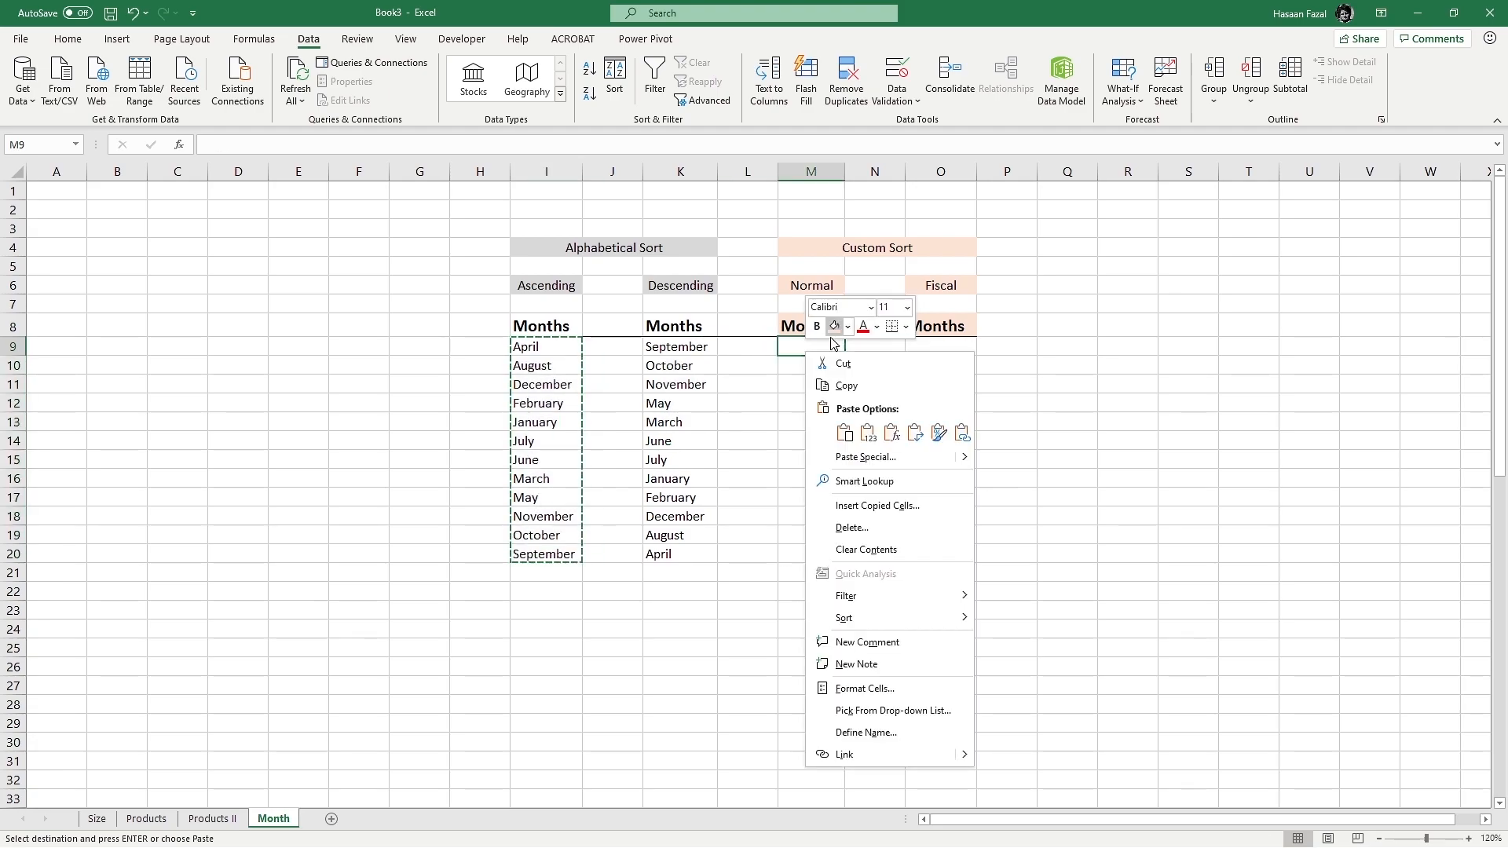
left_click(843, 432)
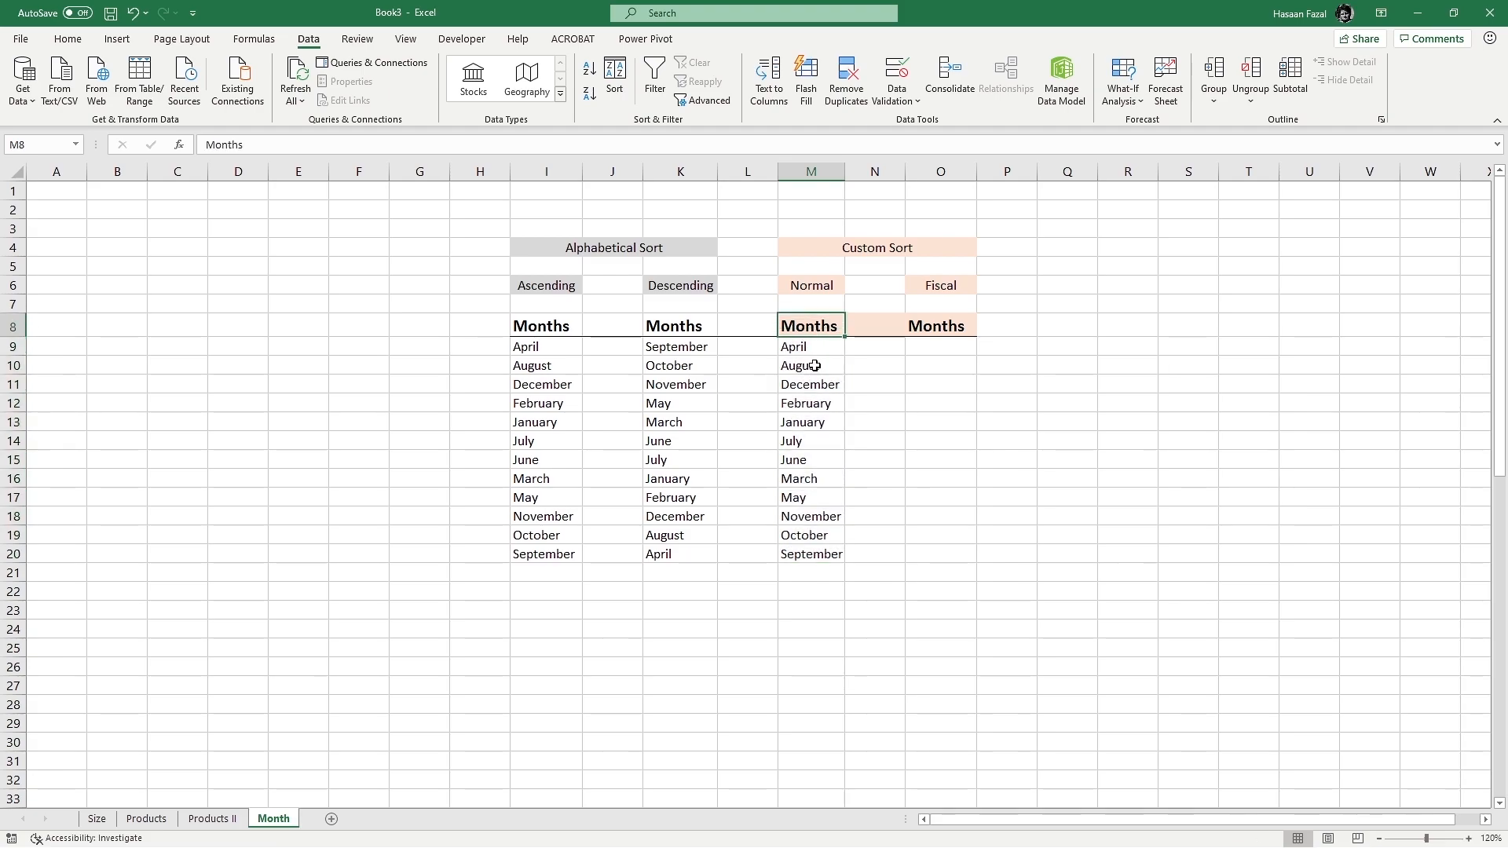
left_click_drag(793, 346, 811, 554)
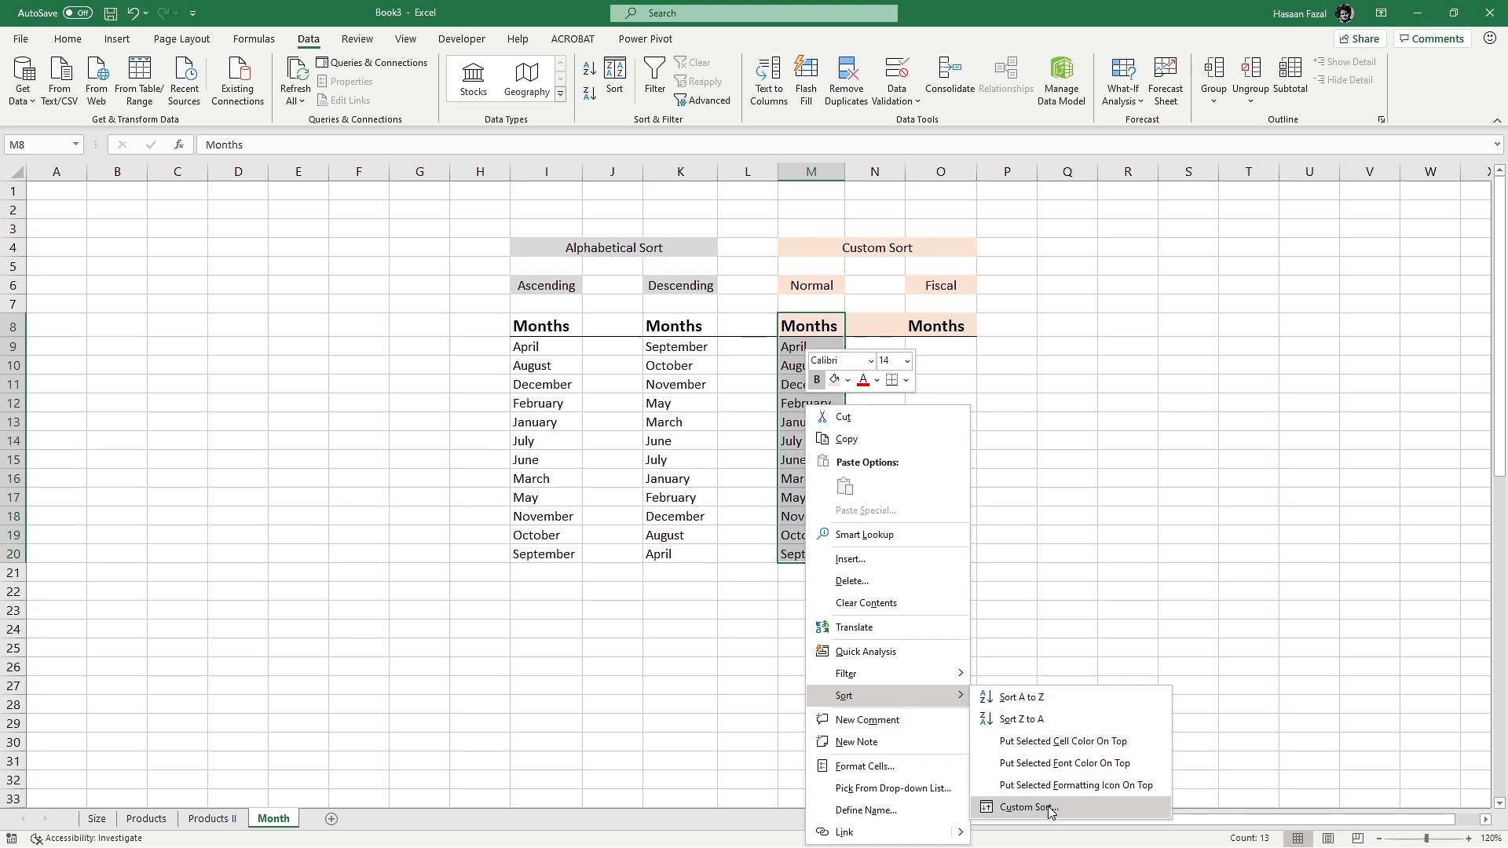
Sort Normal Months using the built-in January–December custom list.
left_click(1027, 806)
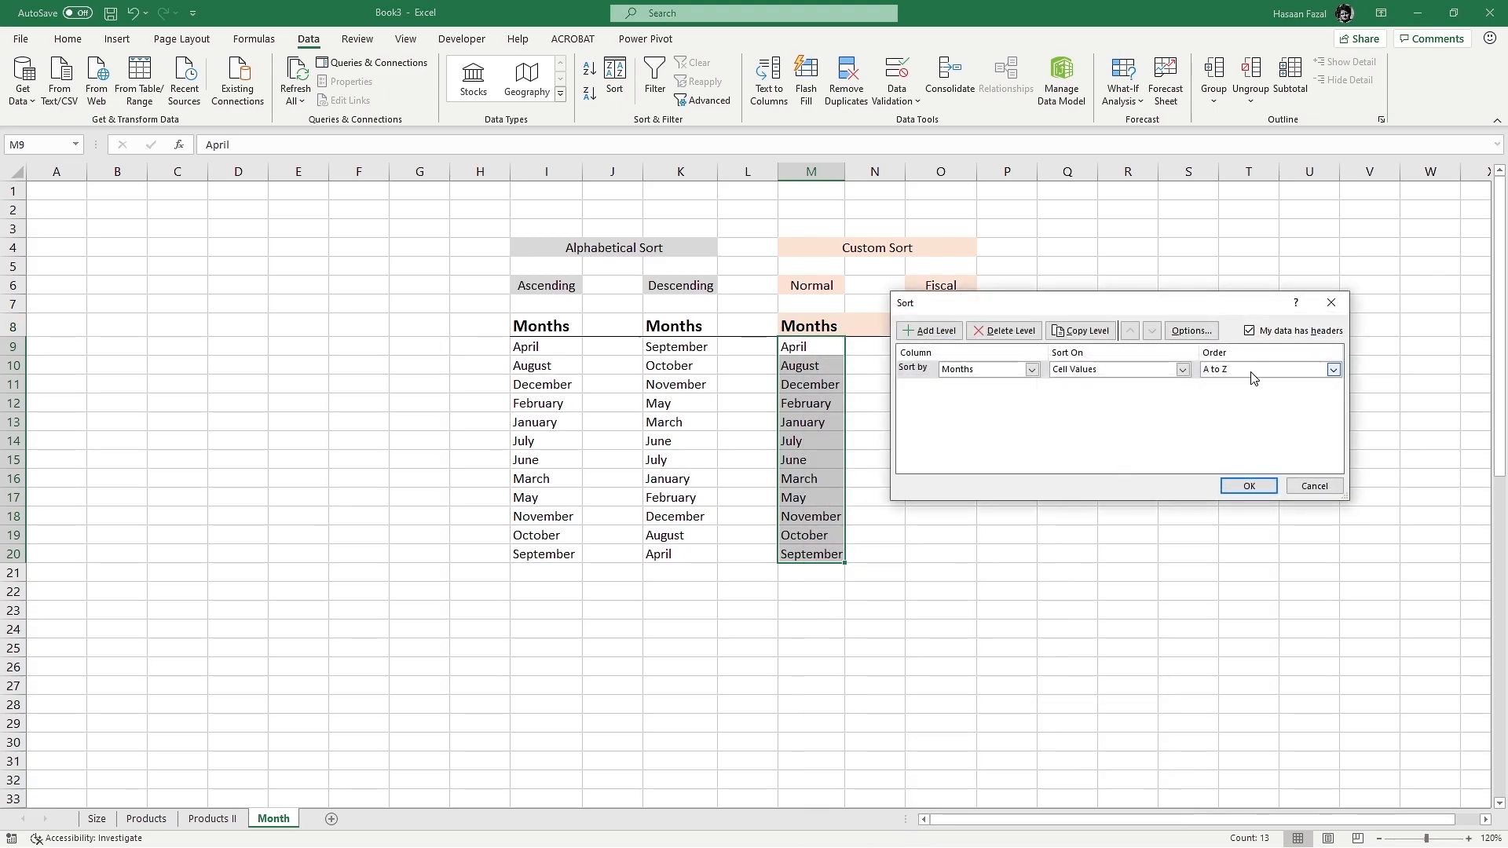
left_click(1332, 370)
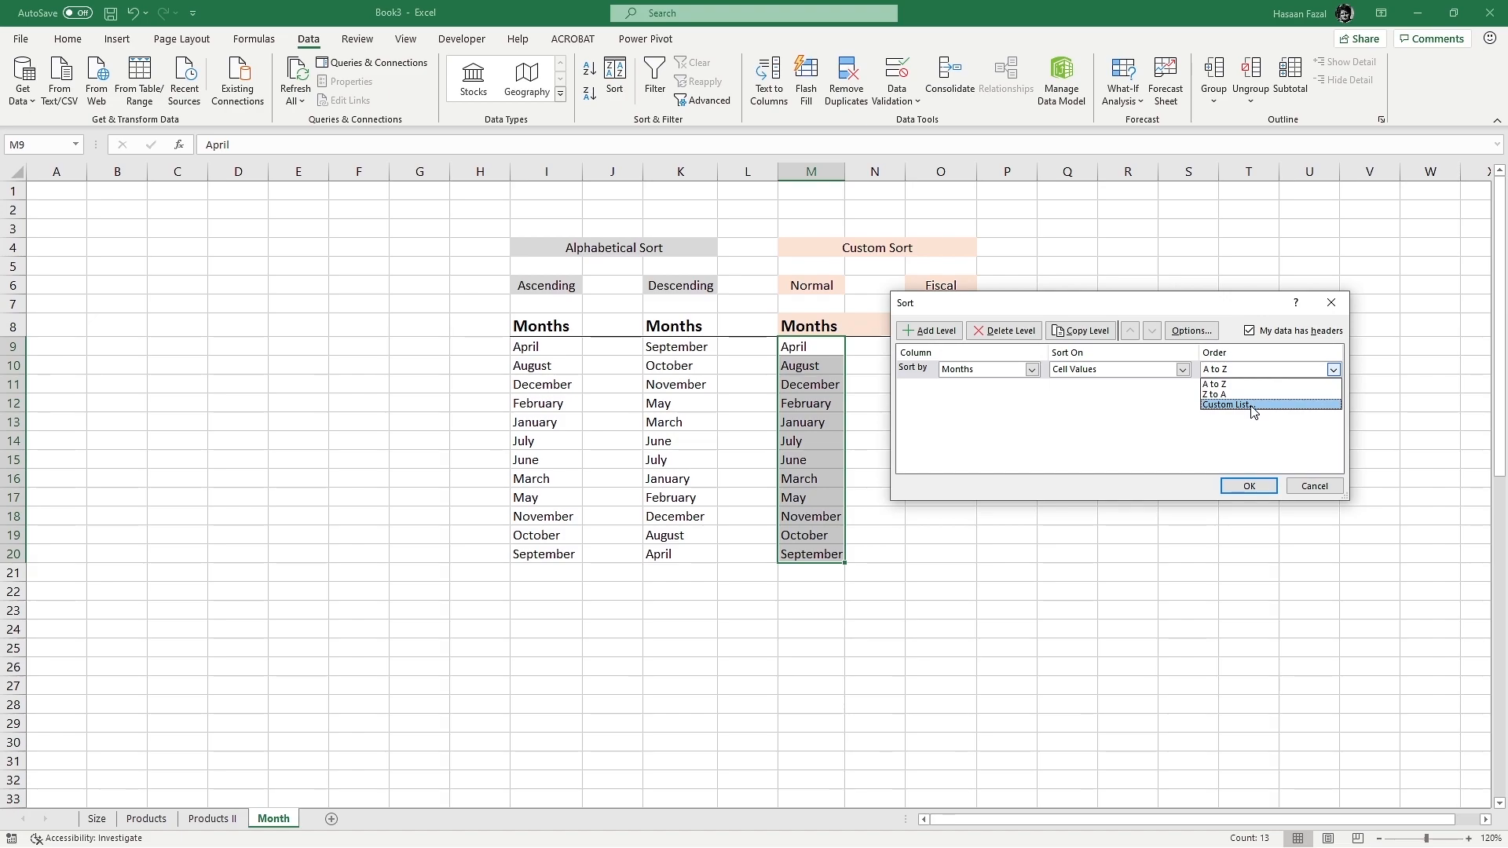
left_click(1225, 403)
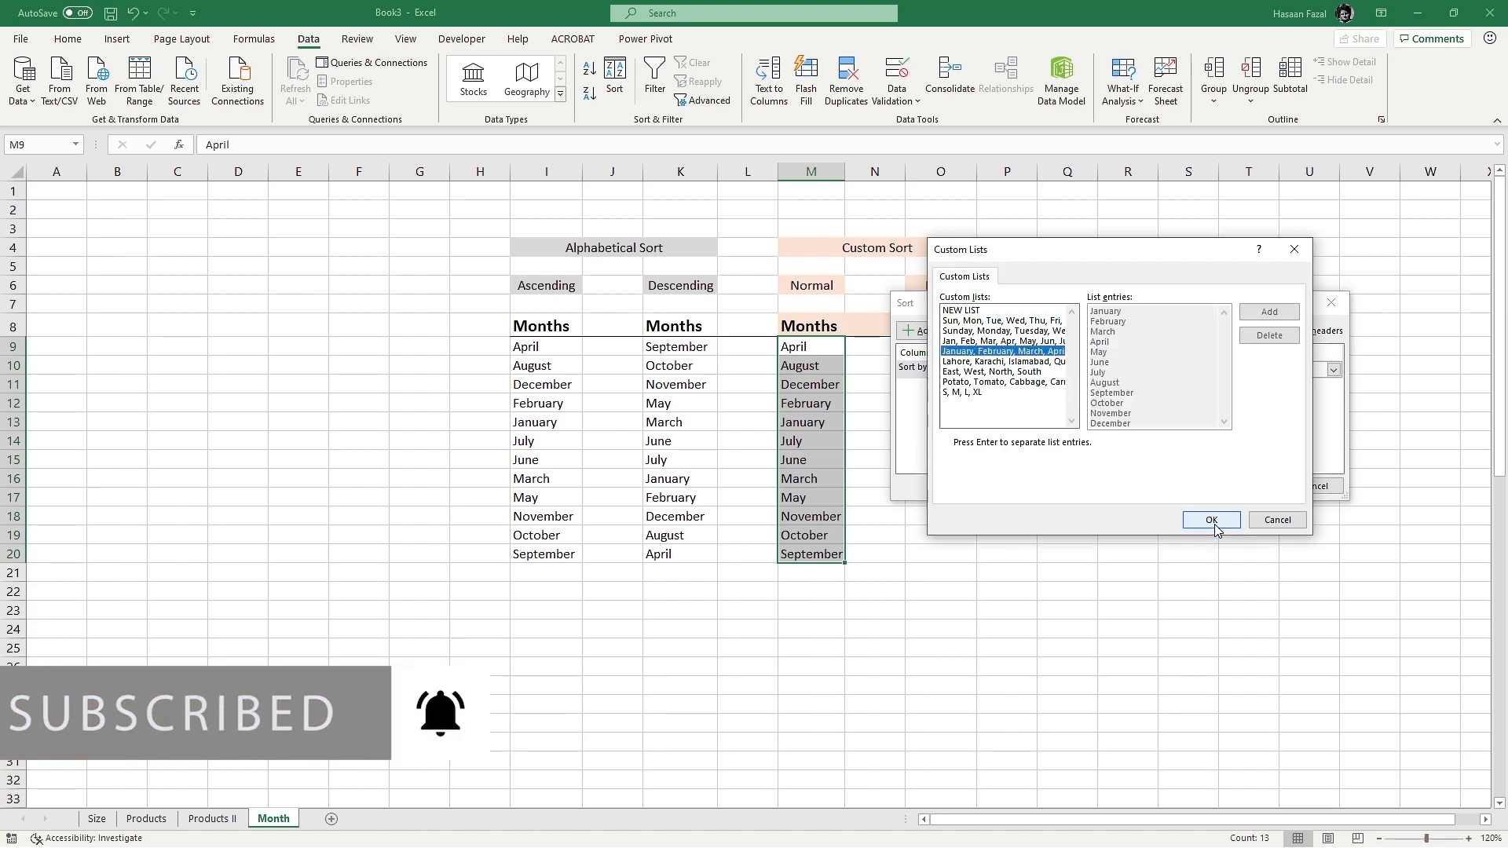
left_click(1211, 519)
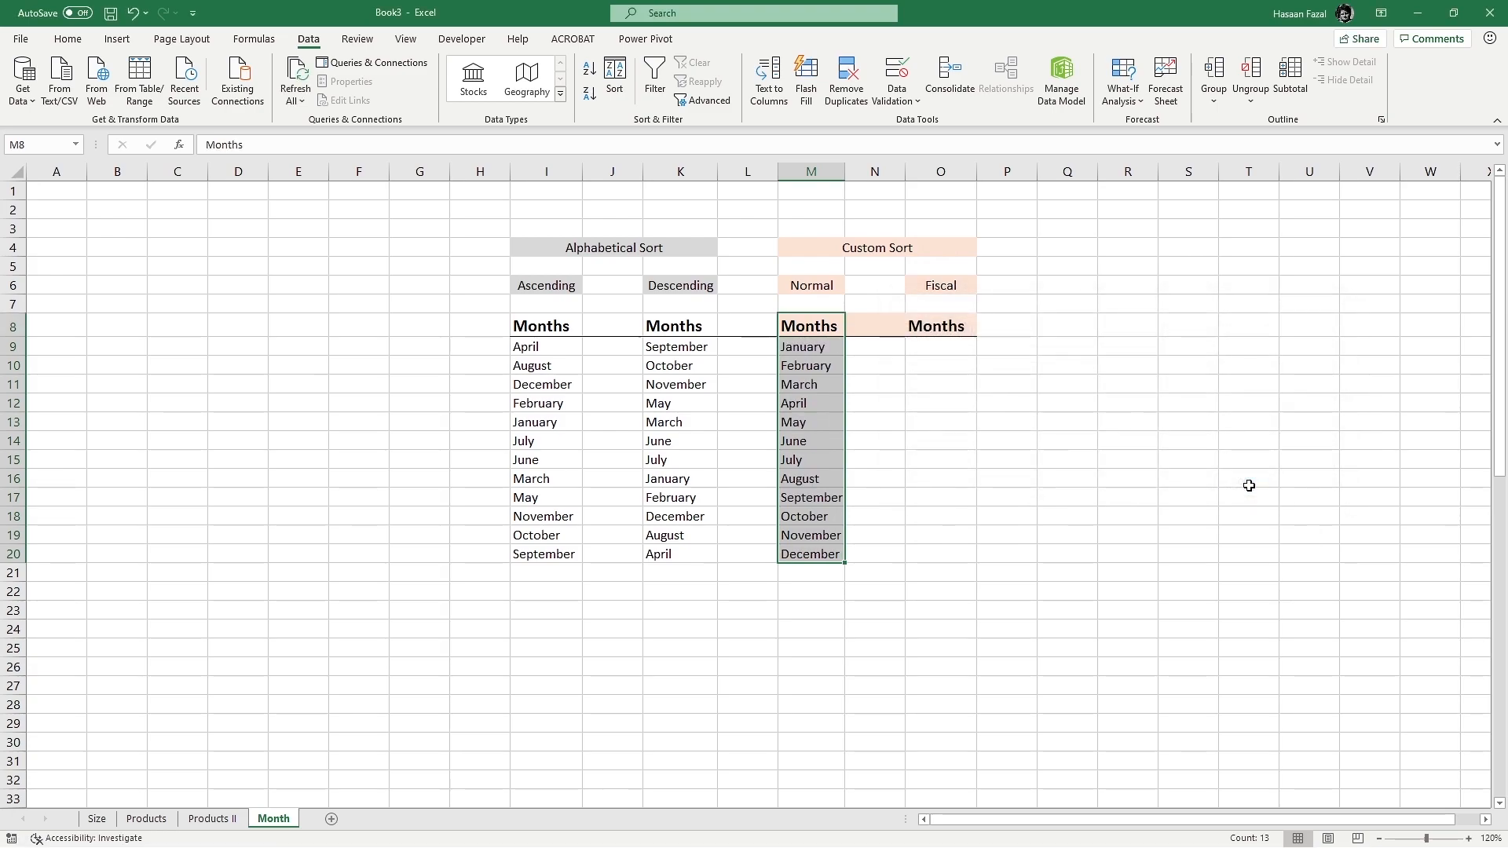
mouse_move(1237, 471)
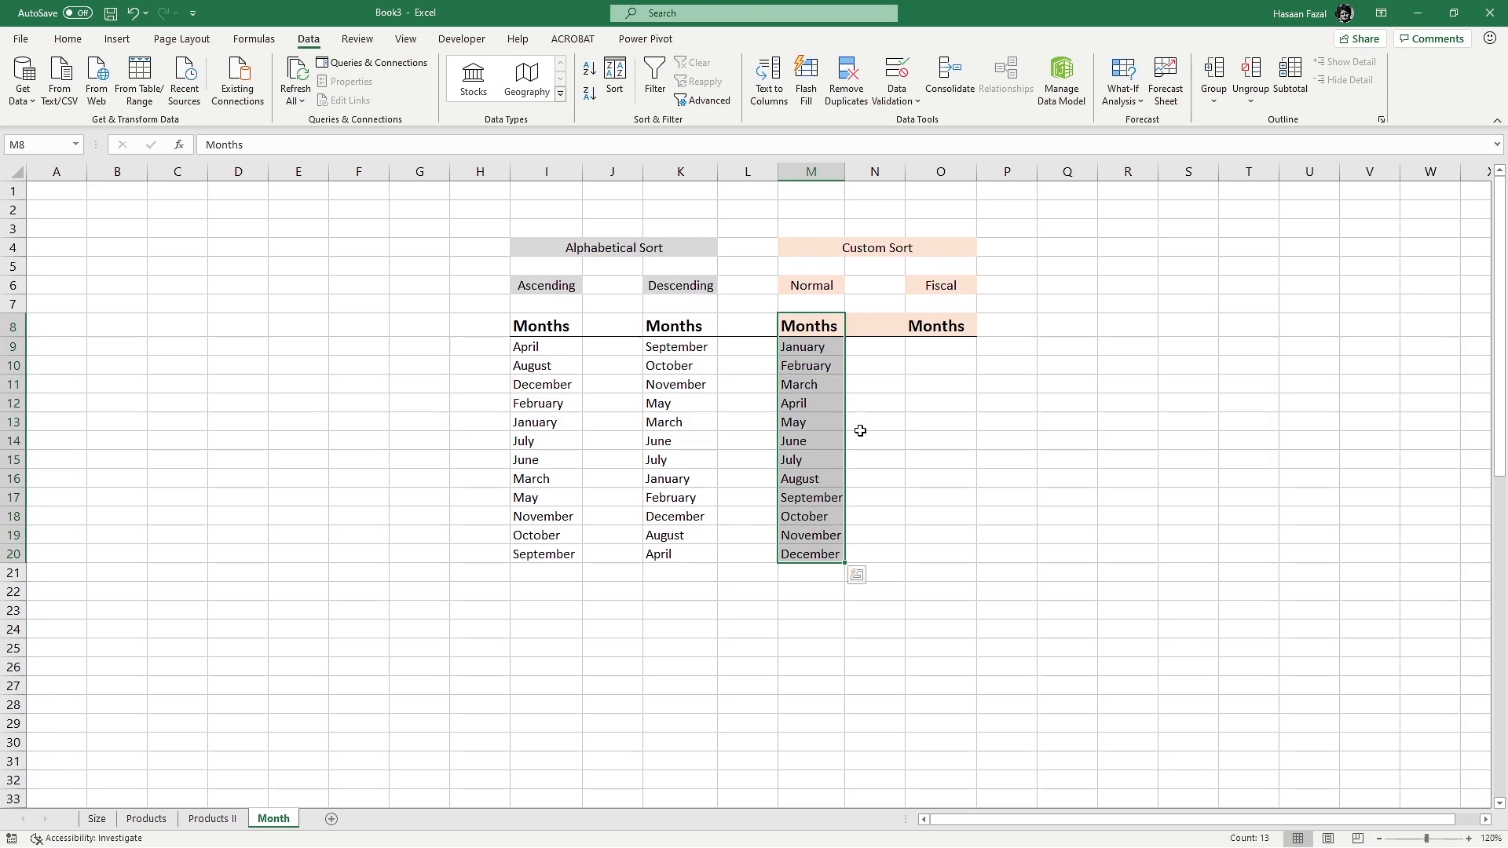
mouse_move(871, 436)
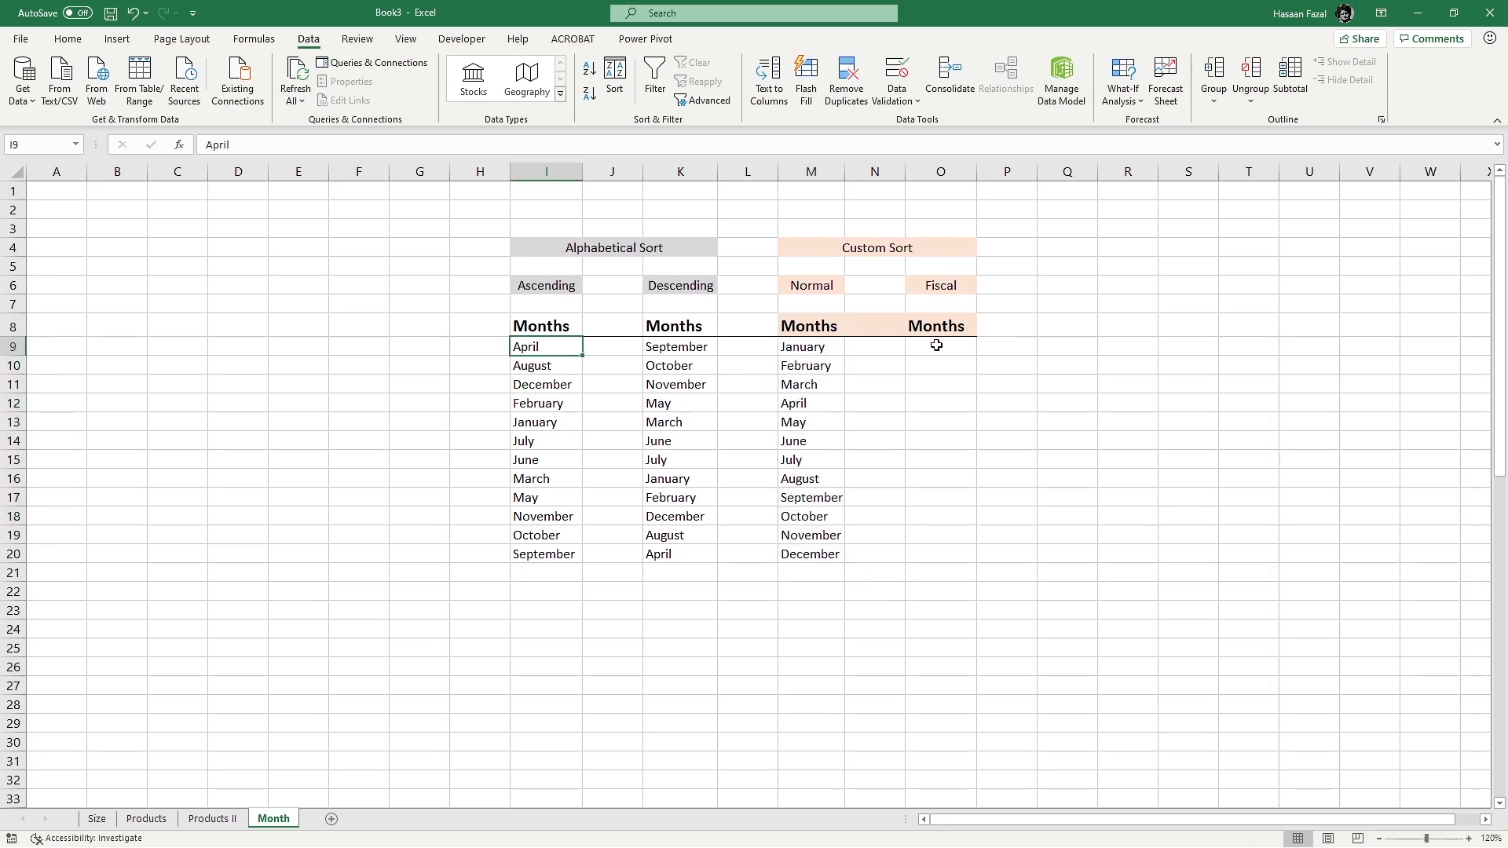
mouse_move(937, 348)
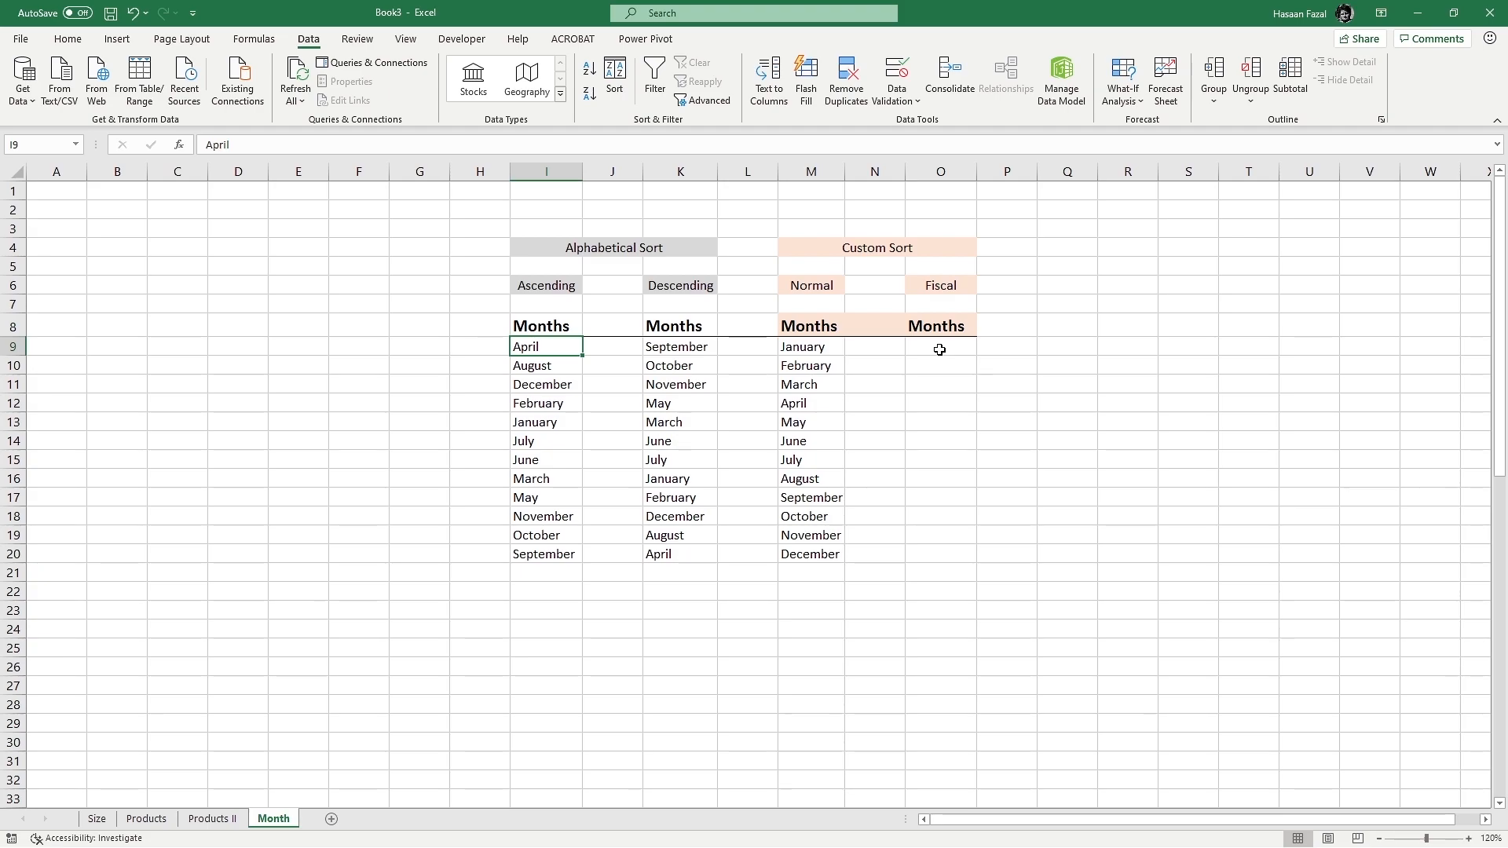
mouse_move(824, 348)
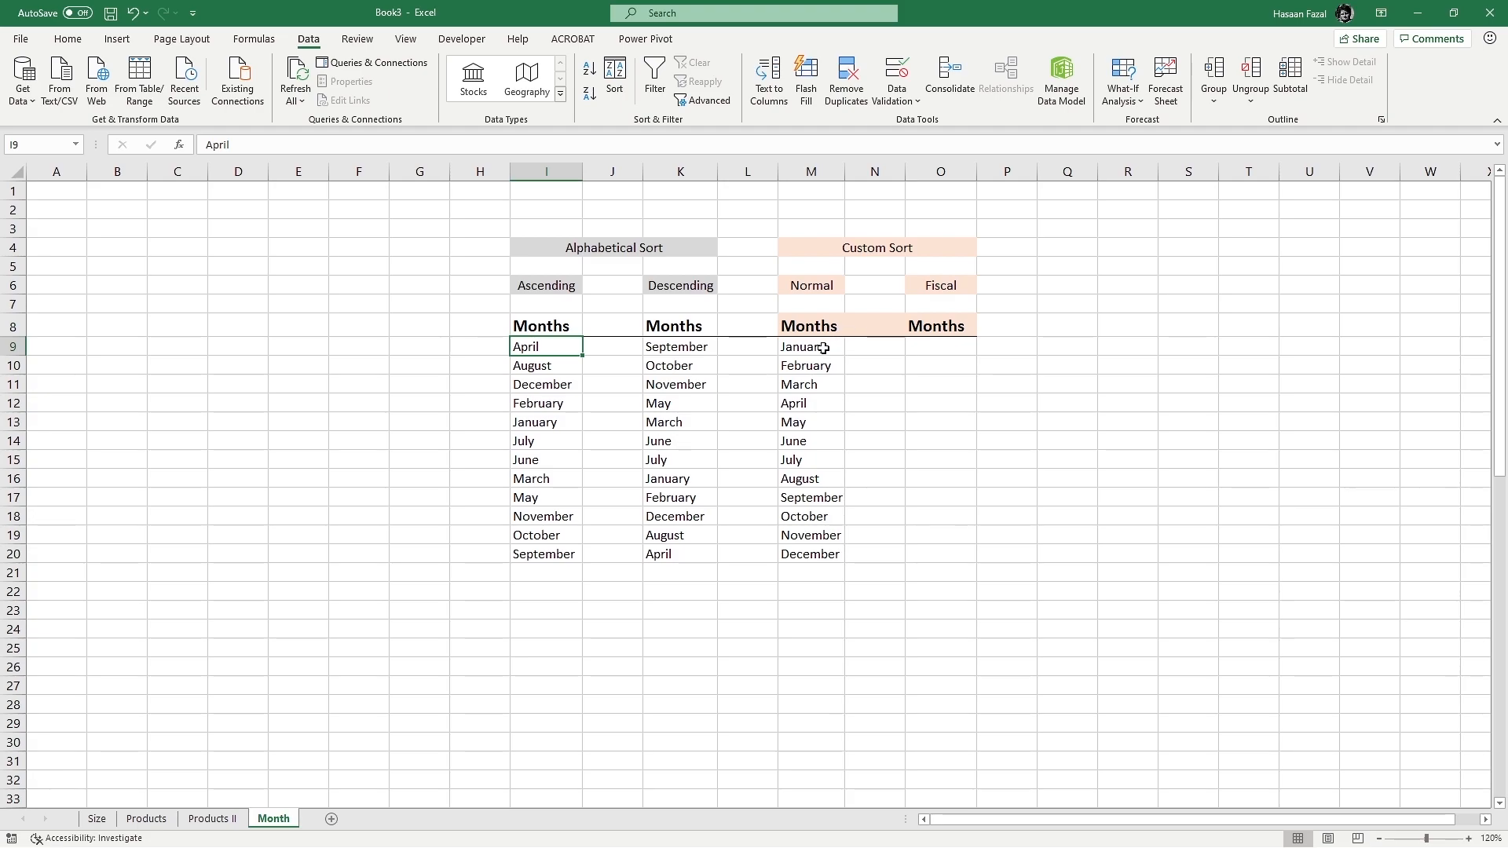
Copy the January–December month list from the Normal column.
right_click(809, 346)
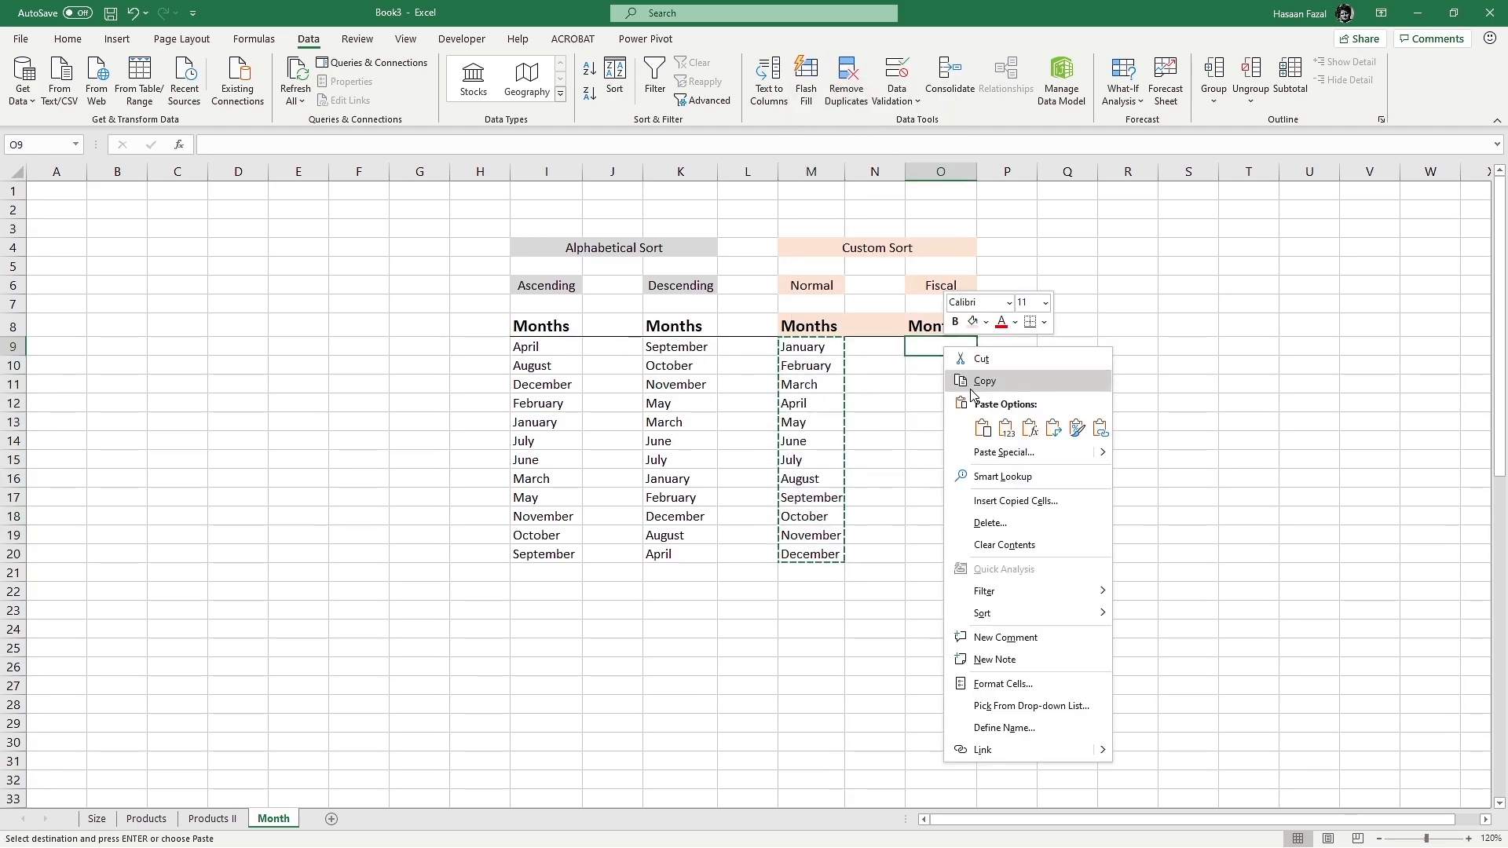
left_click(983, 381)
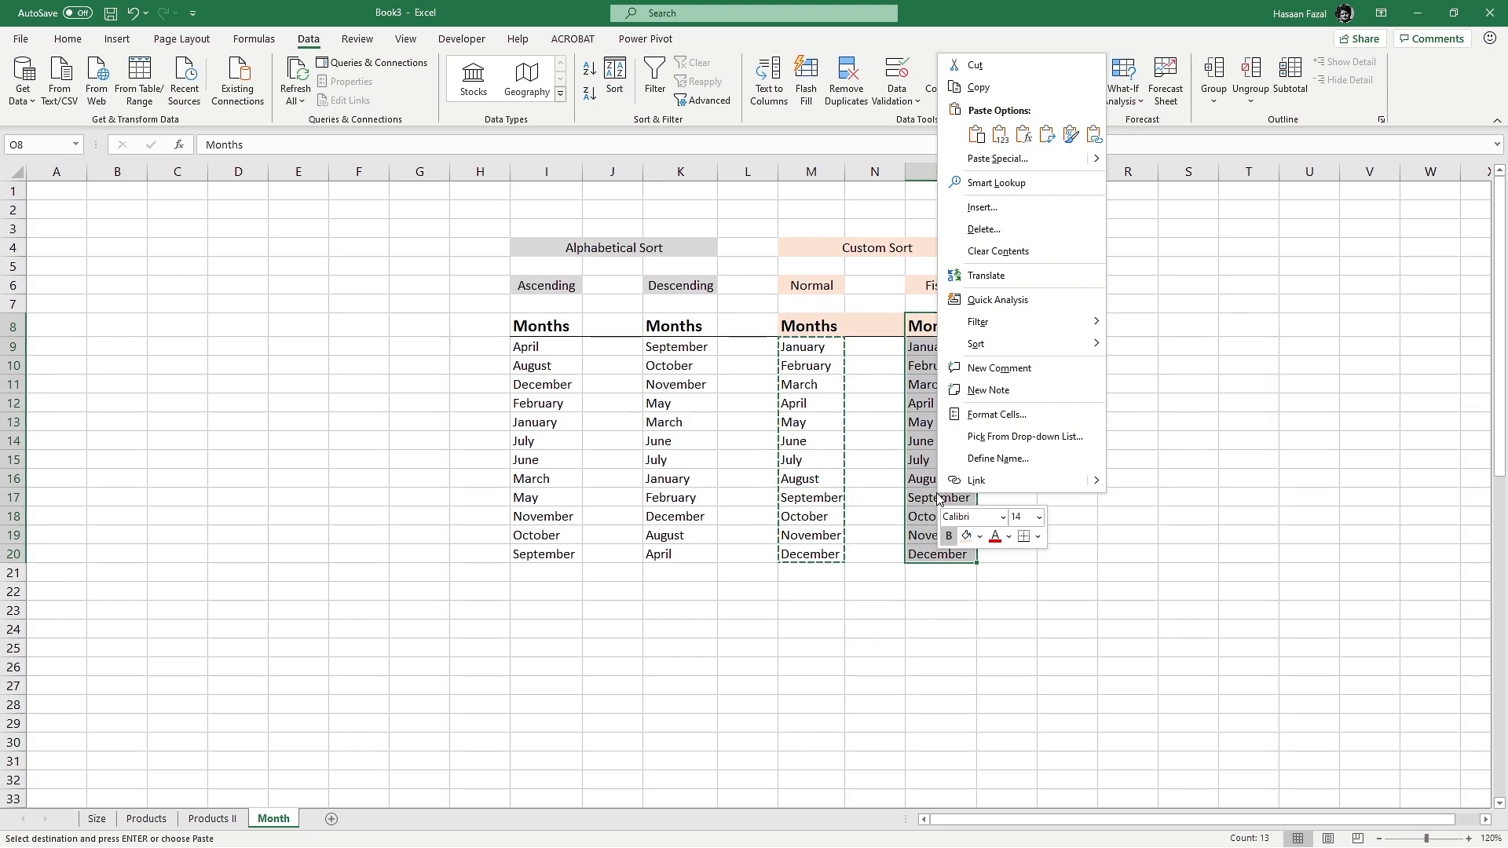
mouse_move(974, 343)
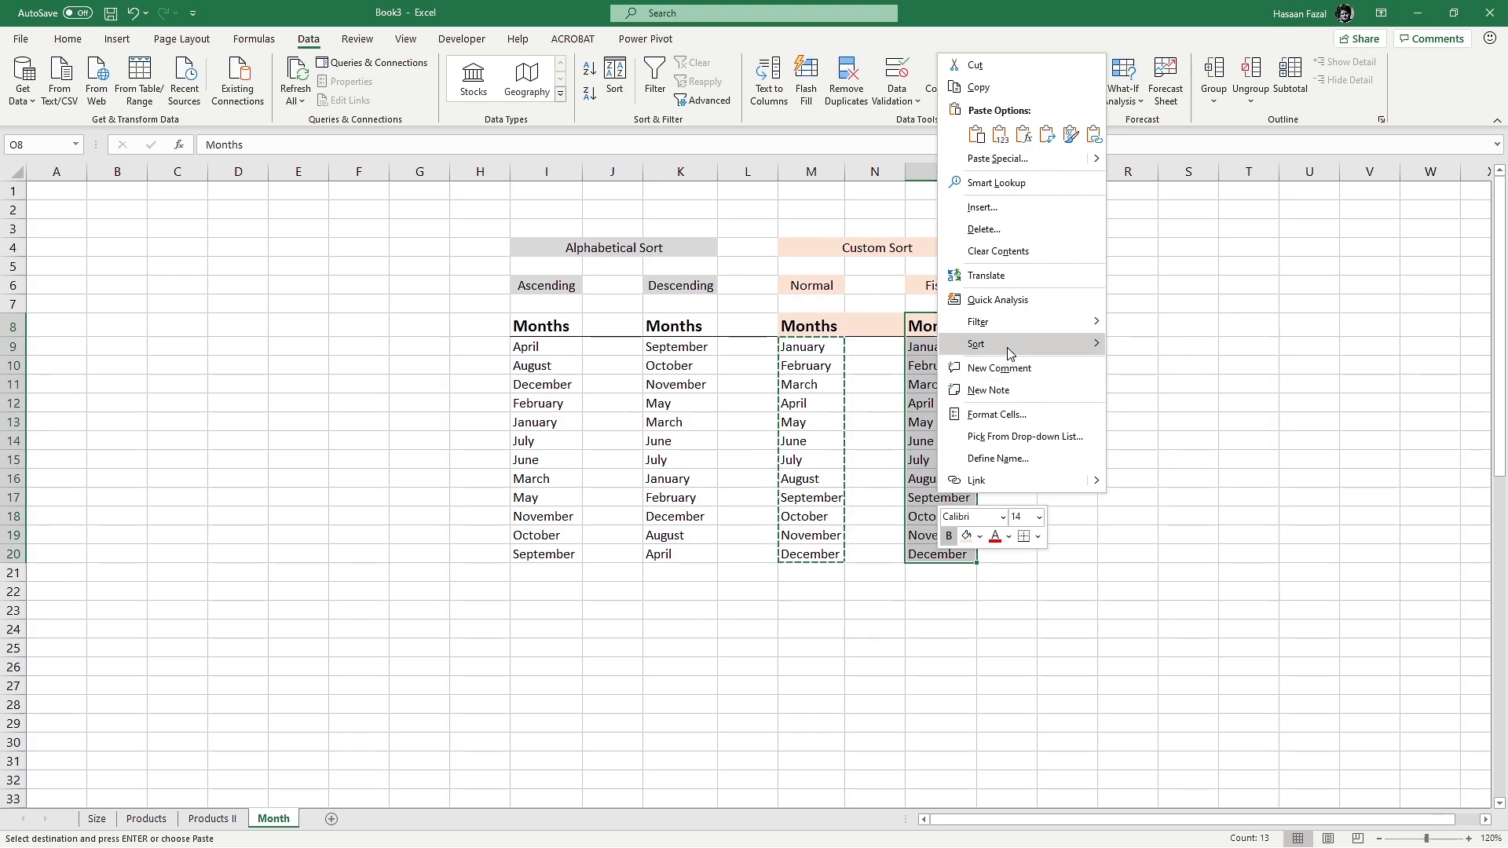
Open Custom Sort for the Fiscal months and choose Custom List as the order.
left_click(976, 344)
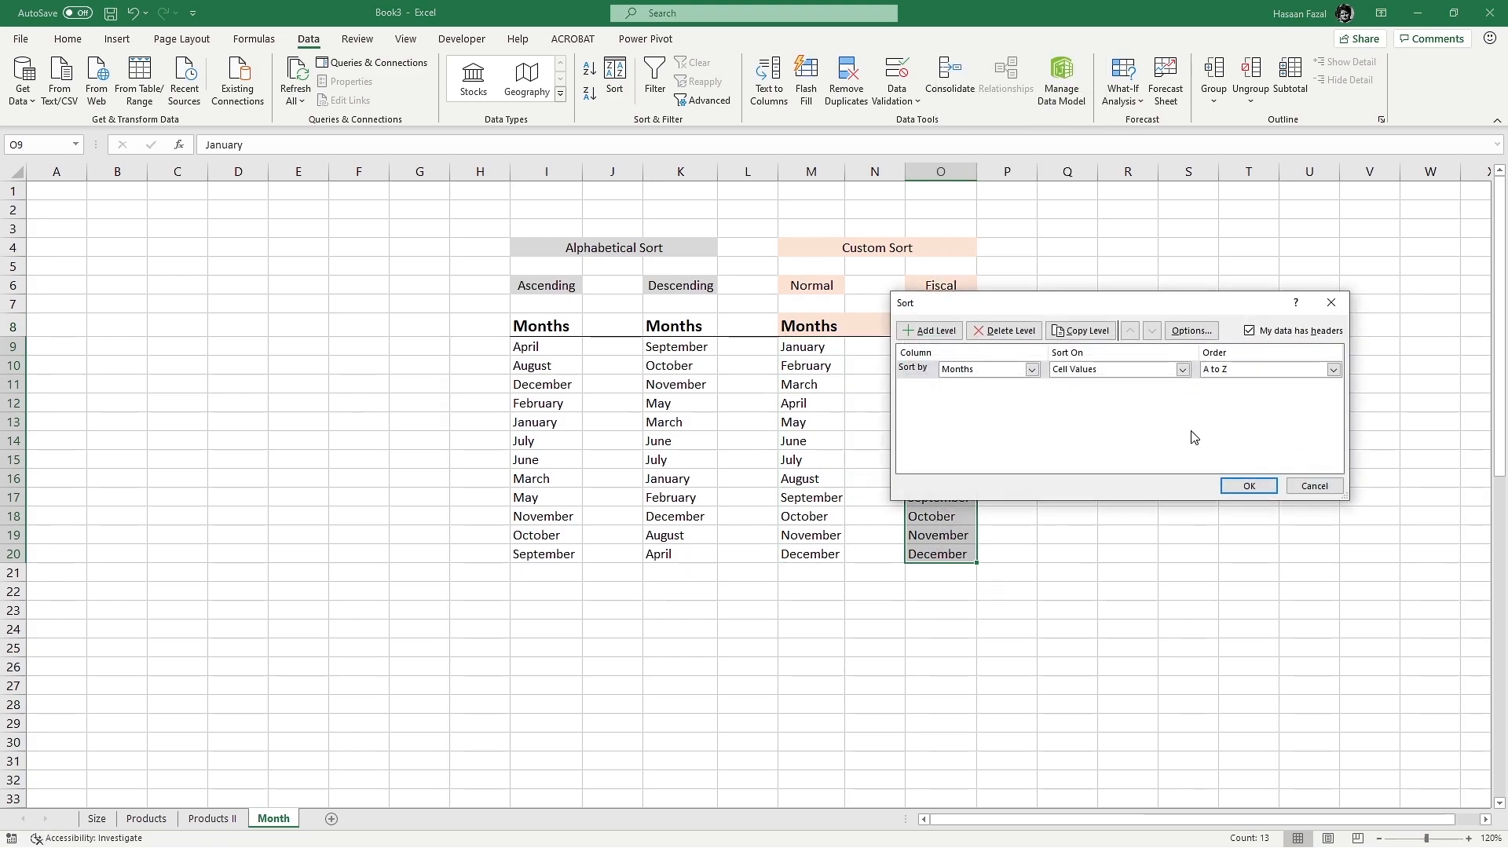
left_click(1332, 369)
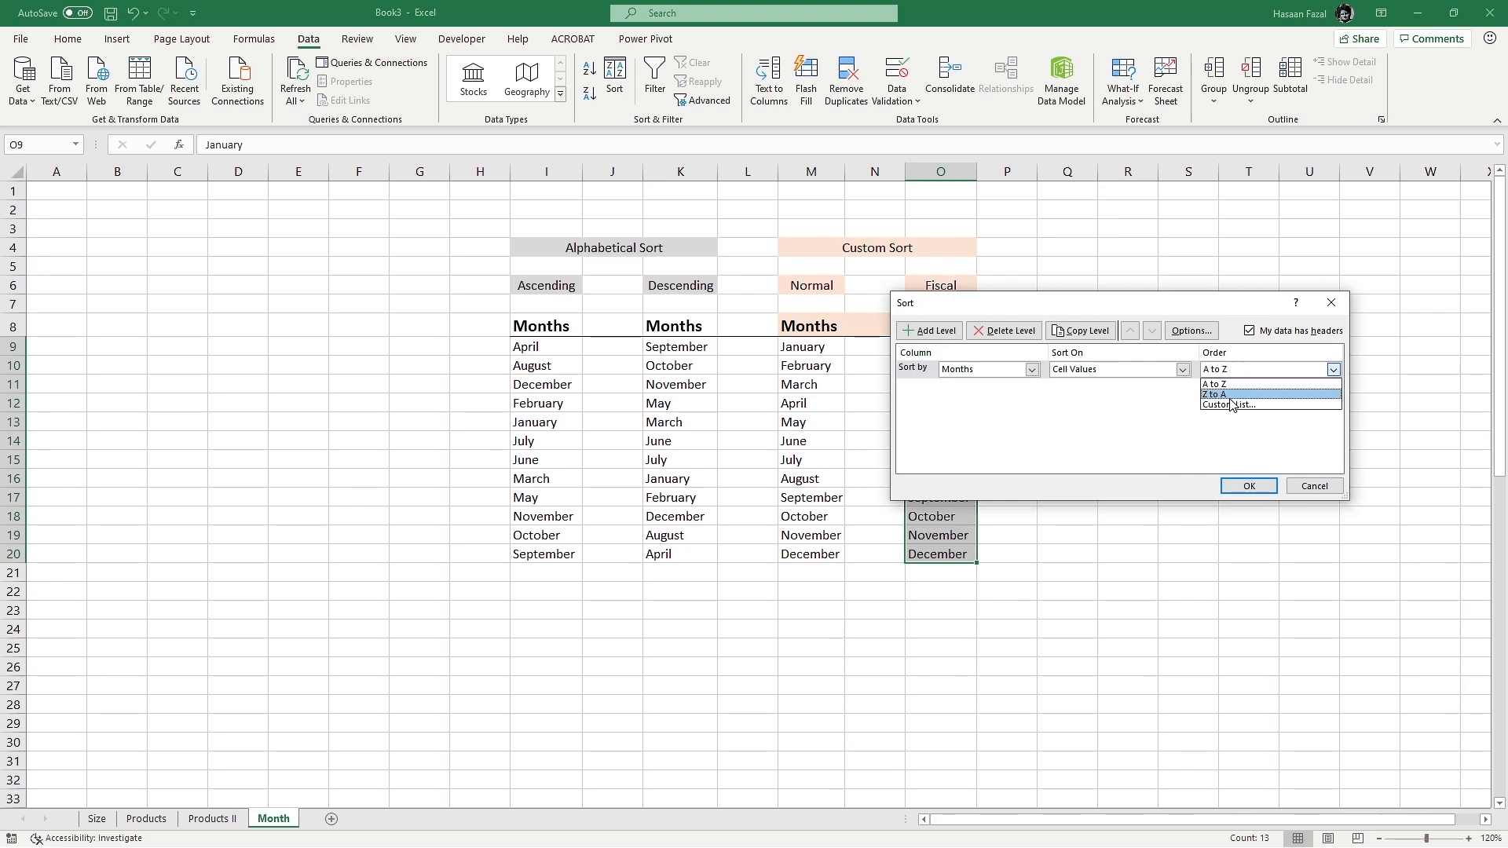
left_click(1224, 403)
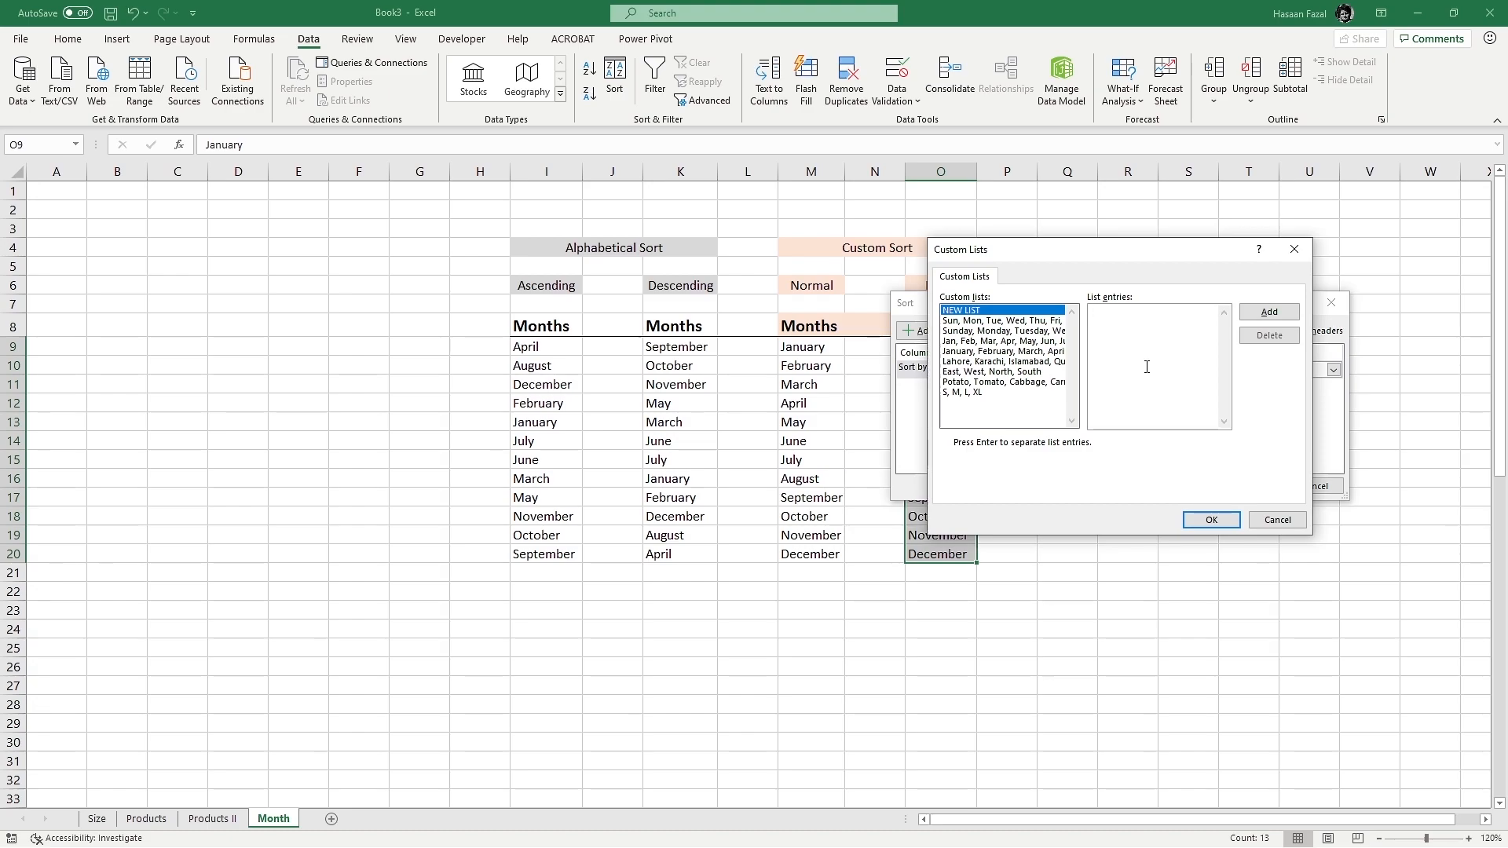
Enter the month entries April through March, one per line, as a new custom list.
type("April")
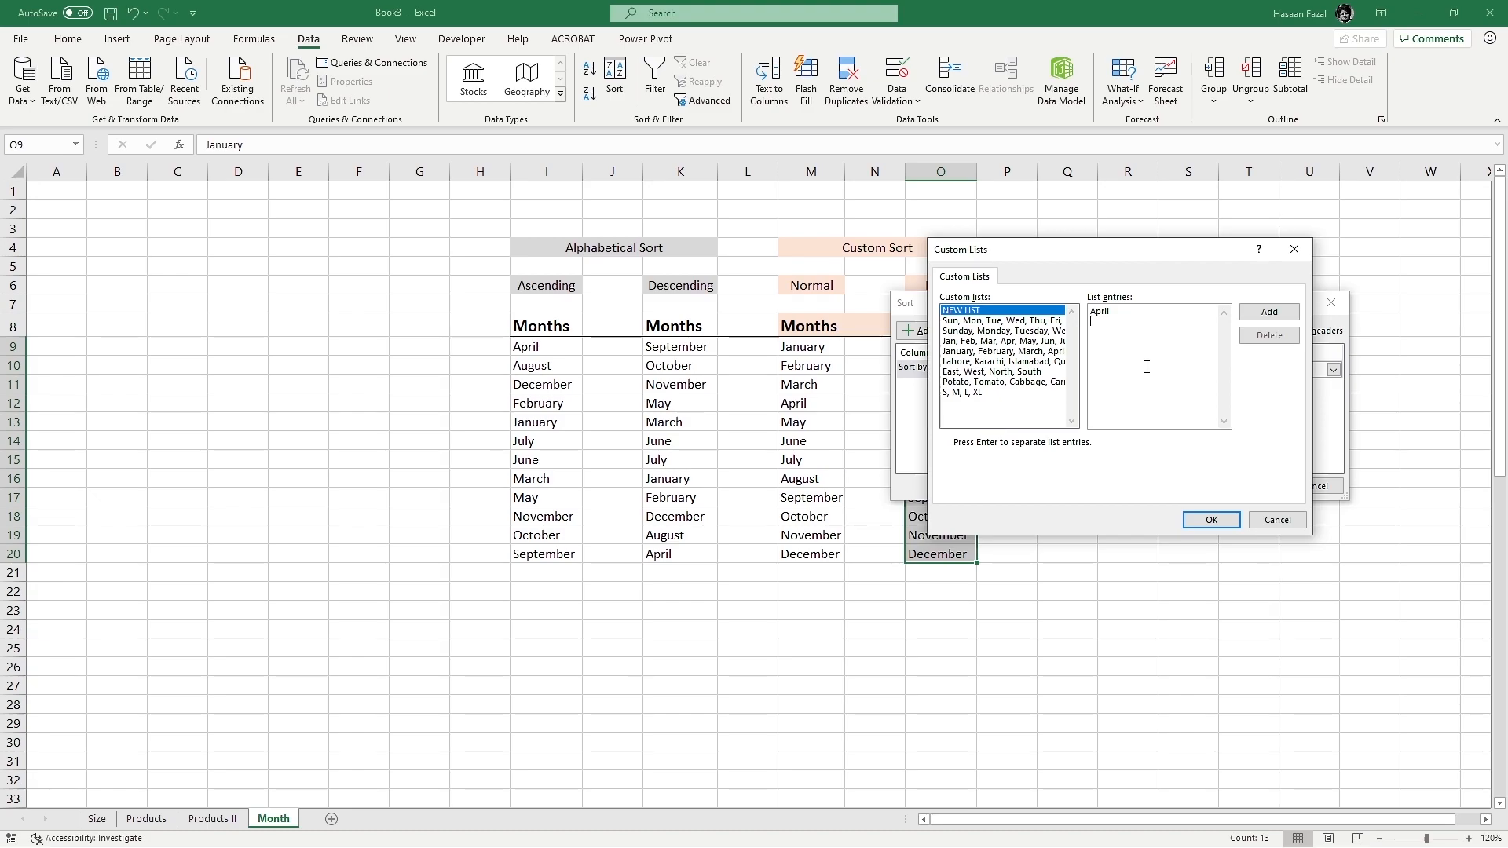
type("m")
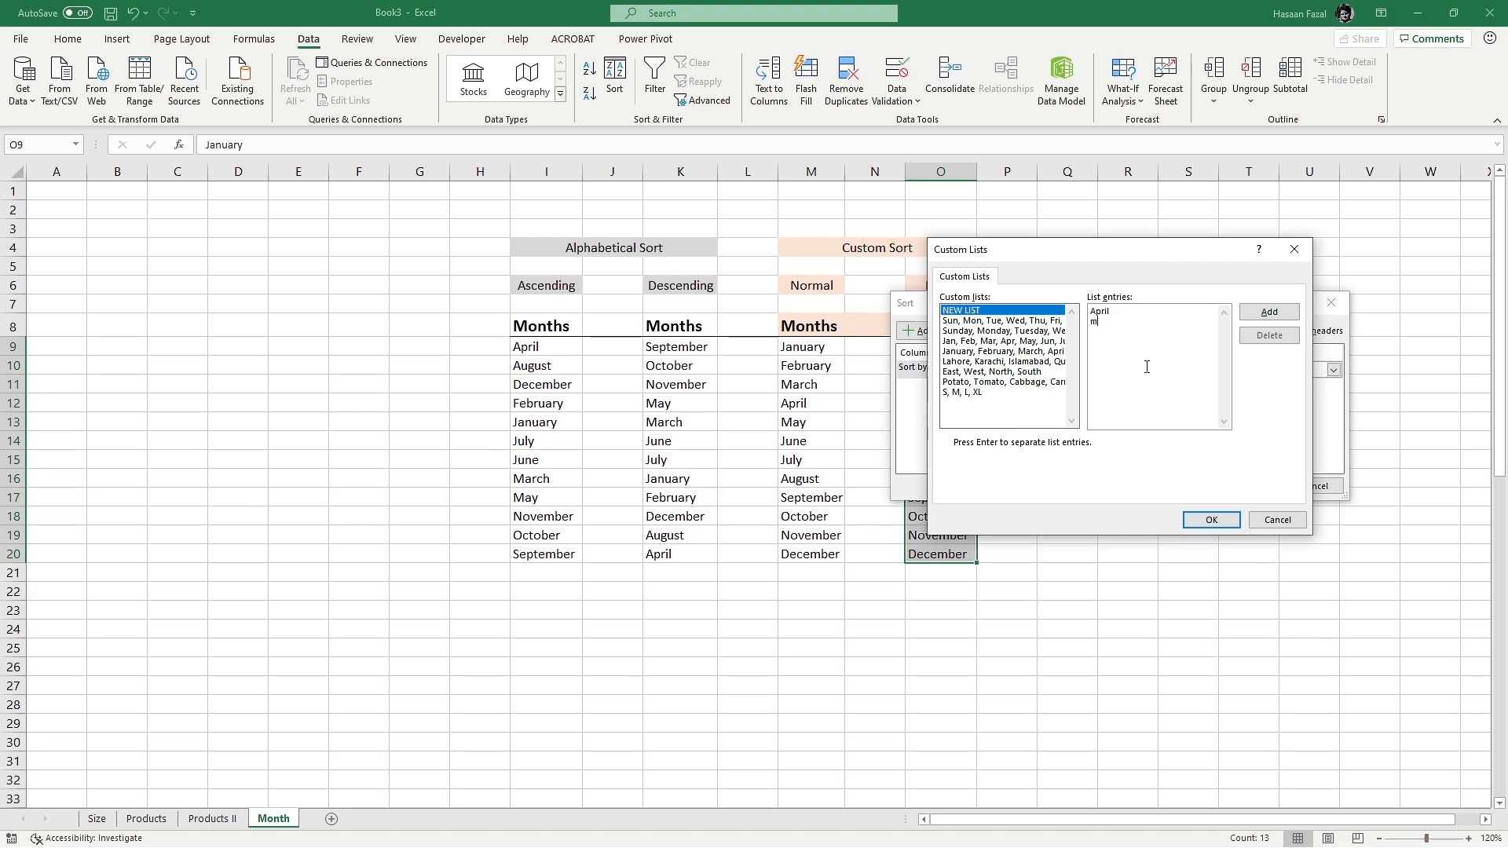
type("May")
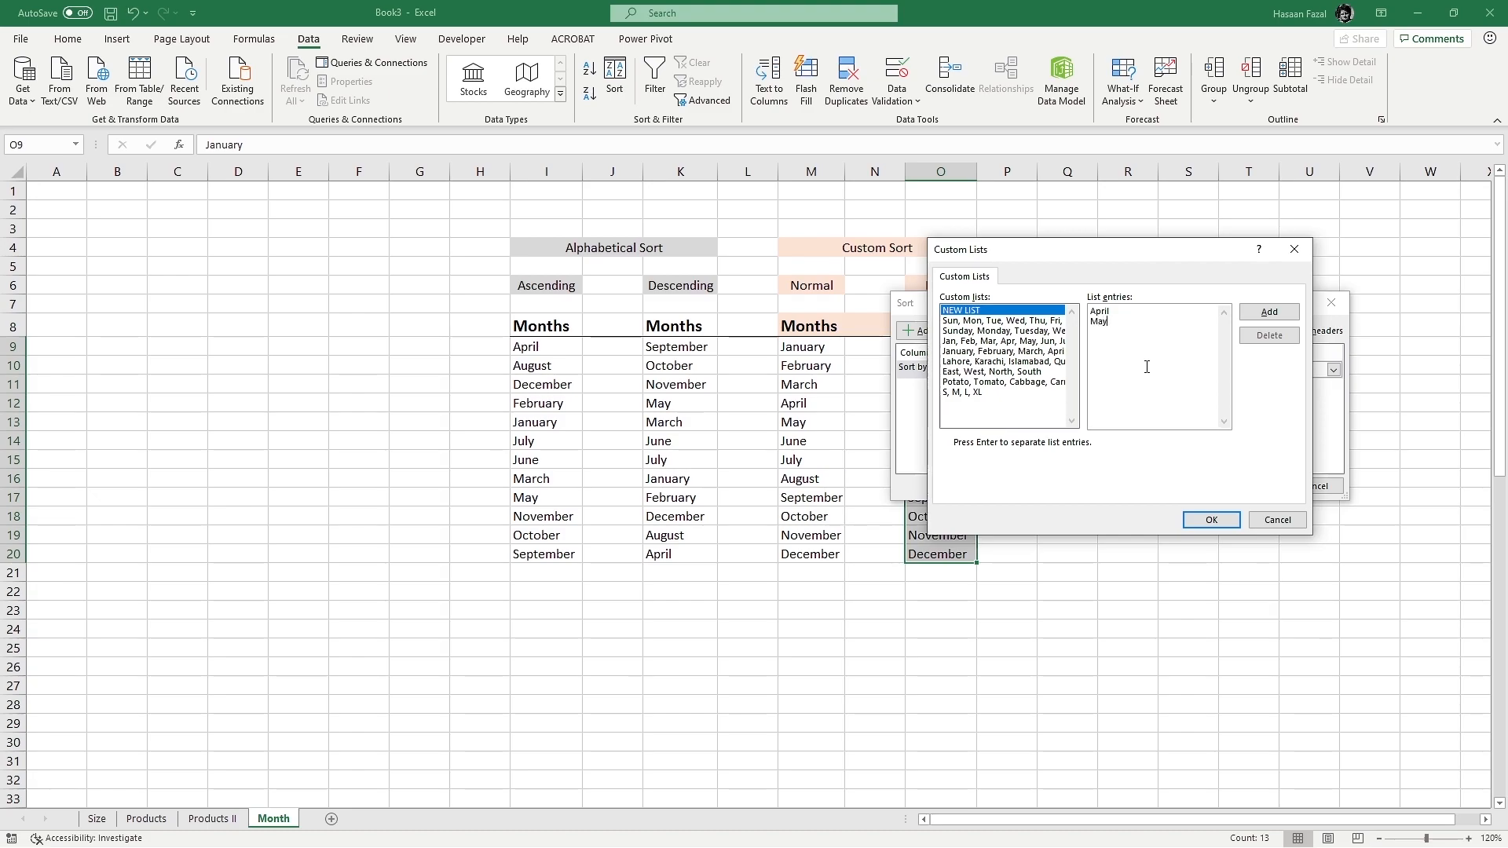
type("June")
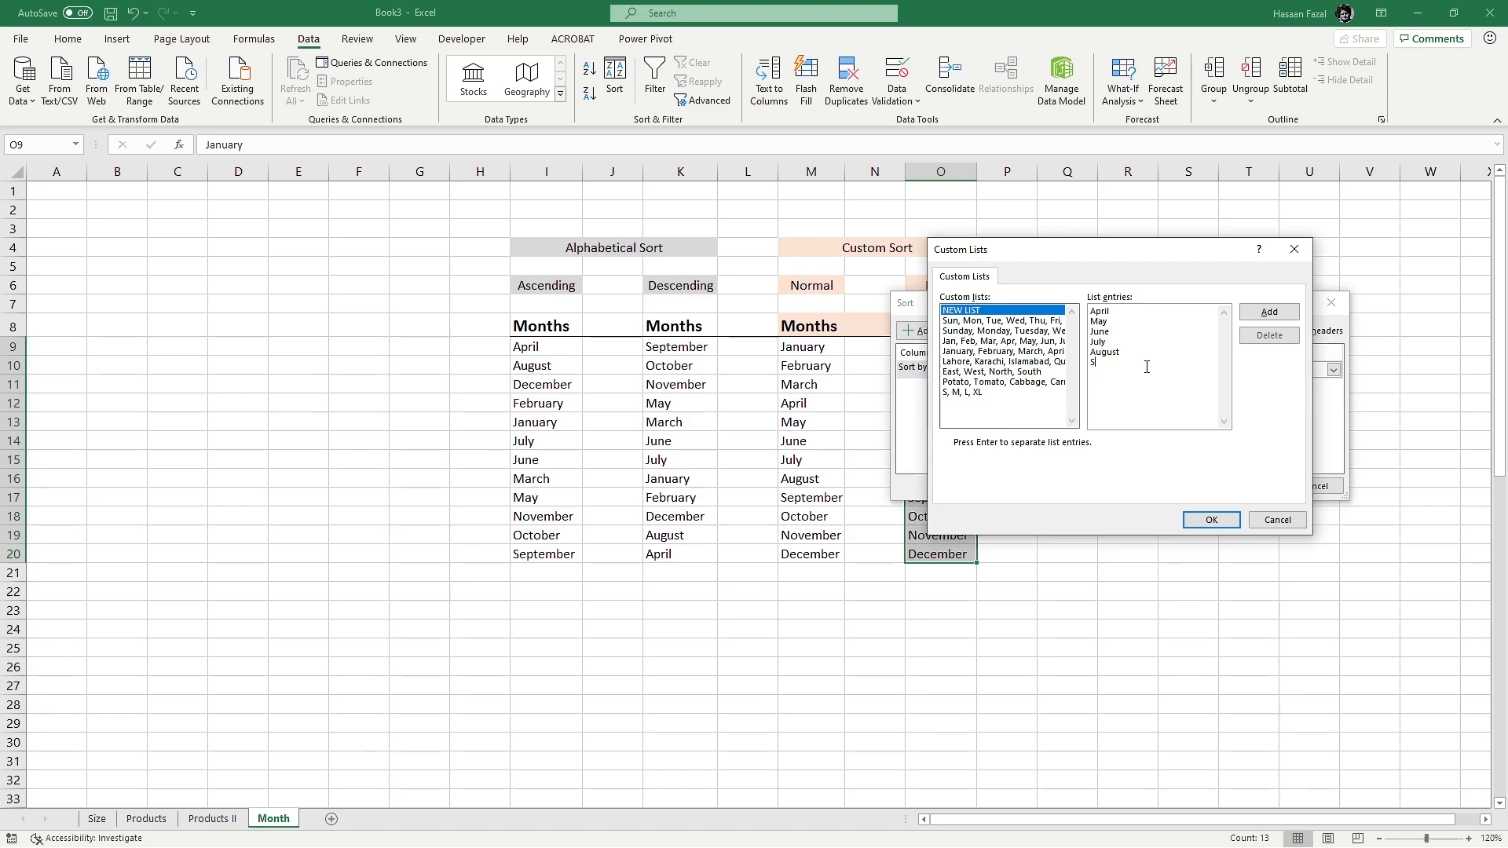
type("epte")
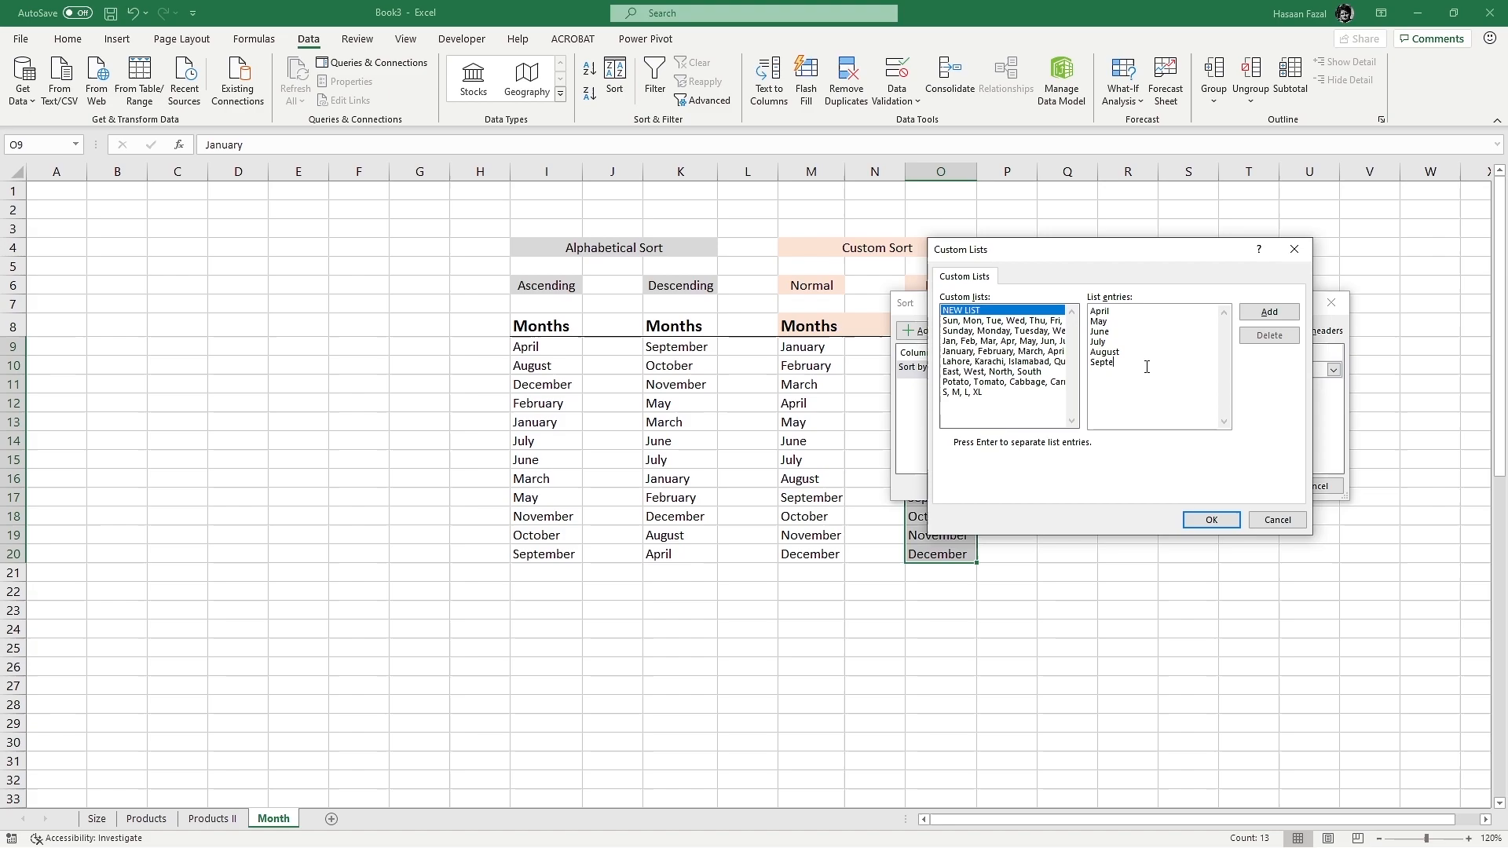
type("eptember")
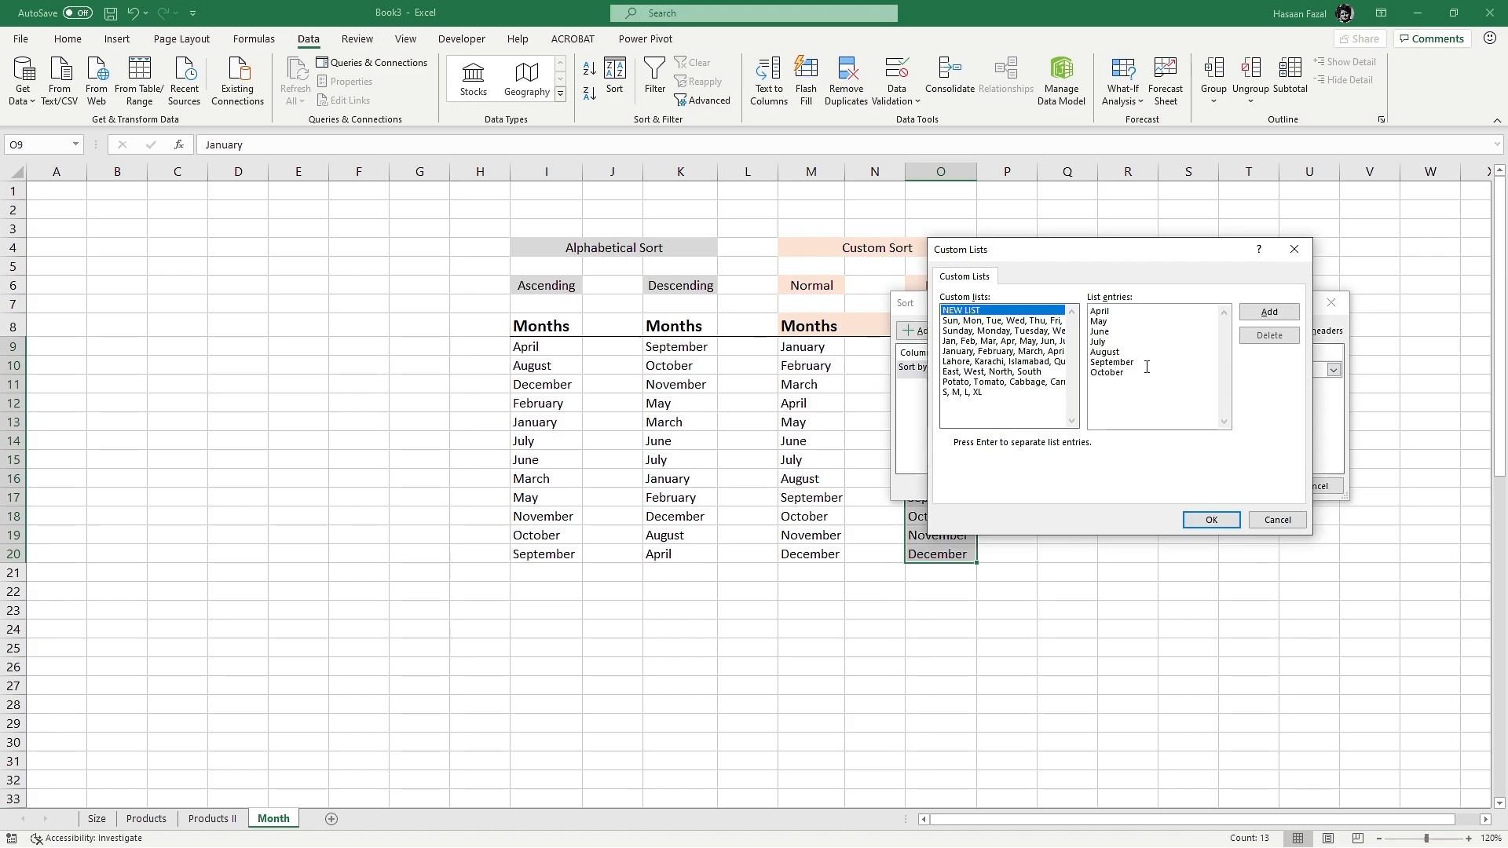
type("November")
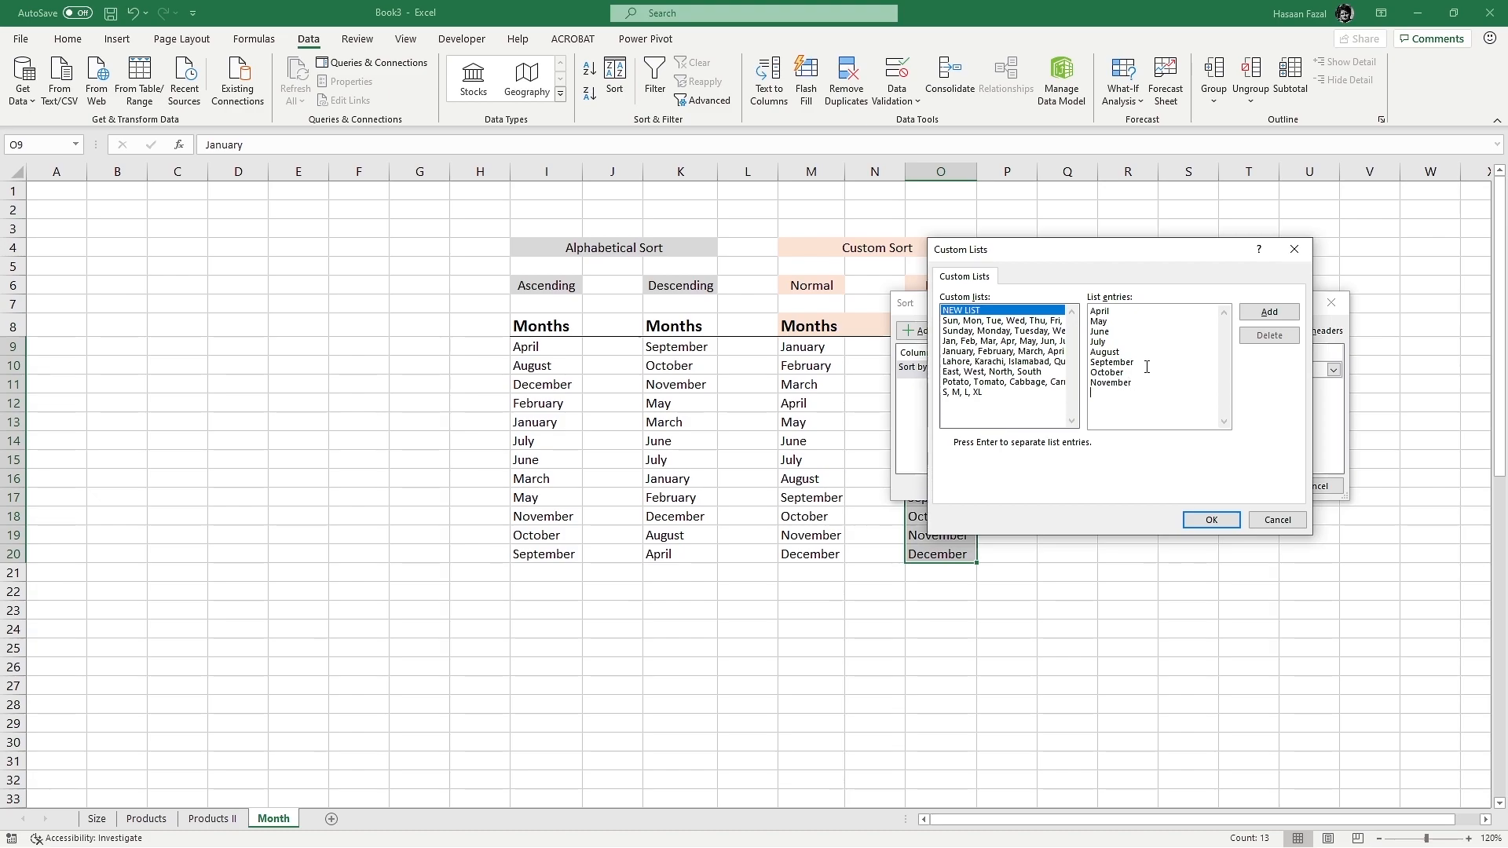
type("December")
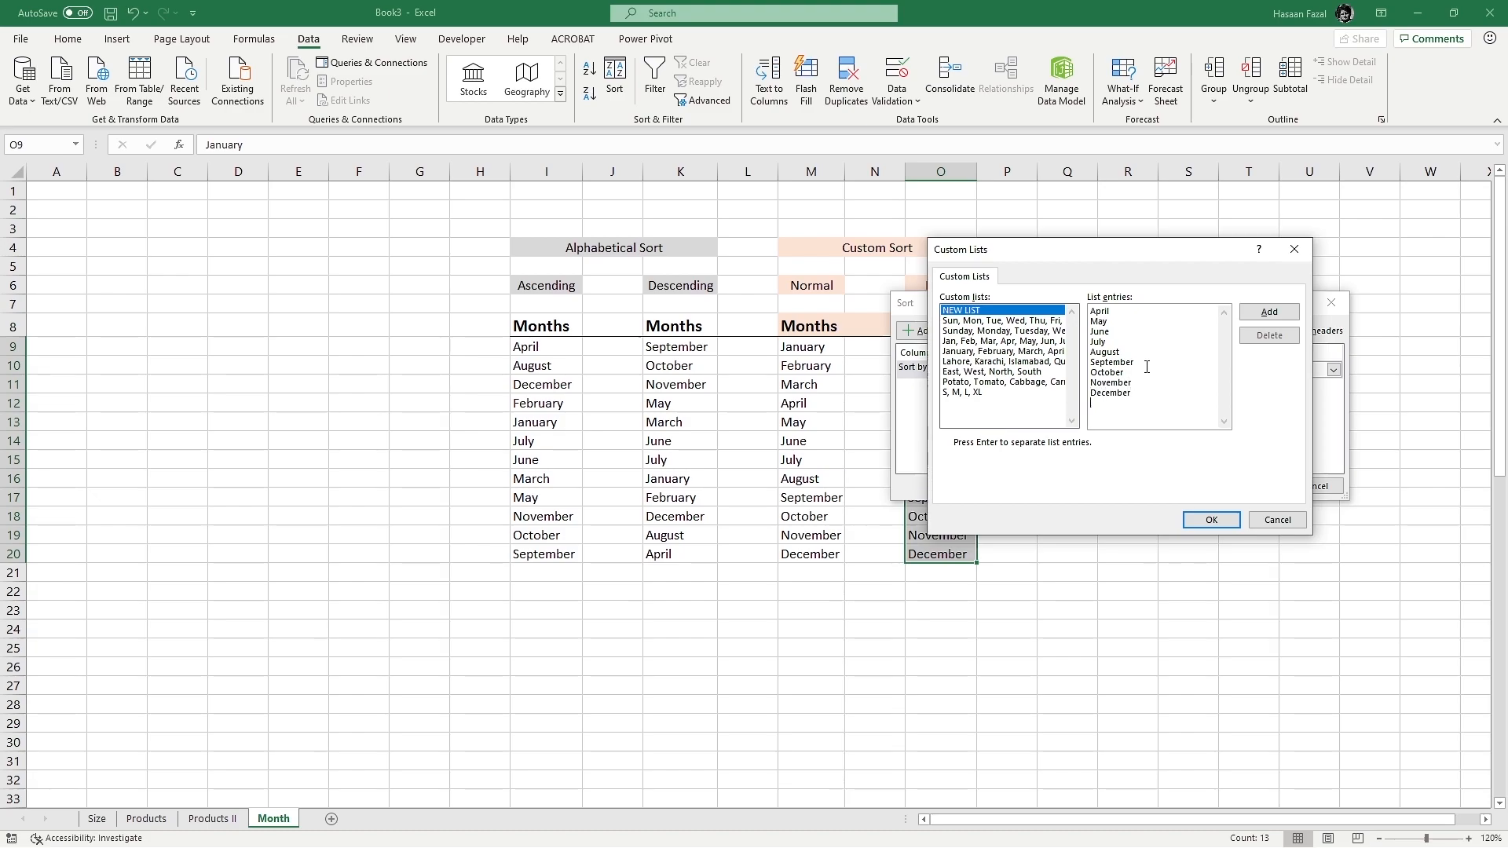
type("January")
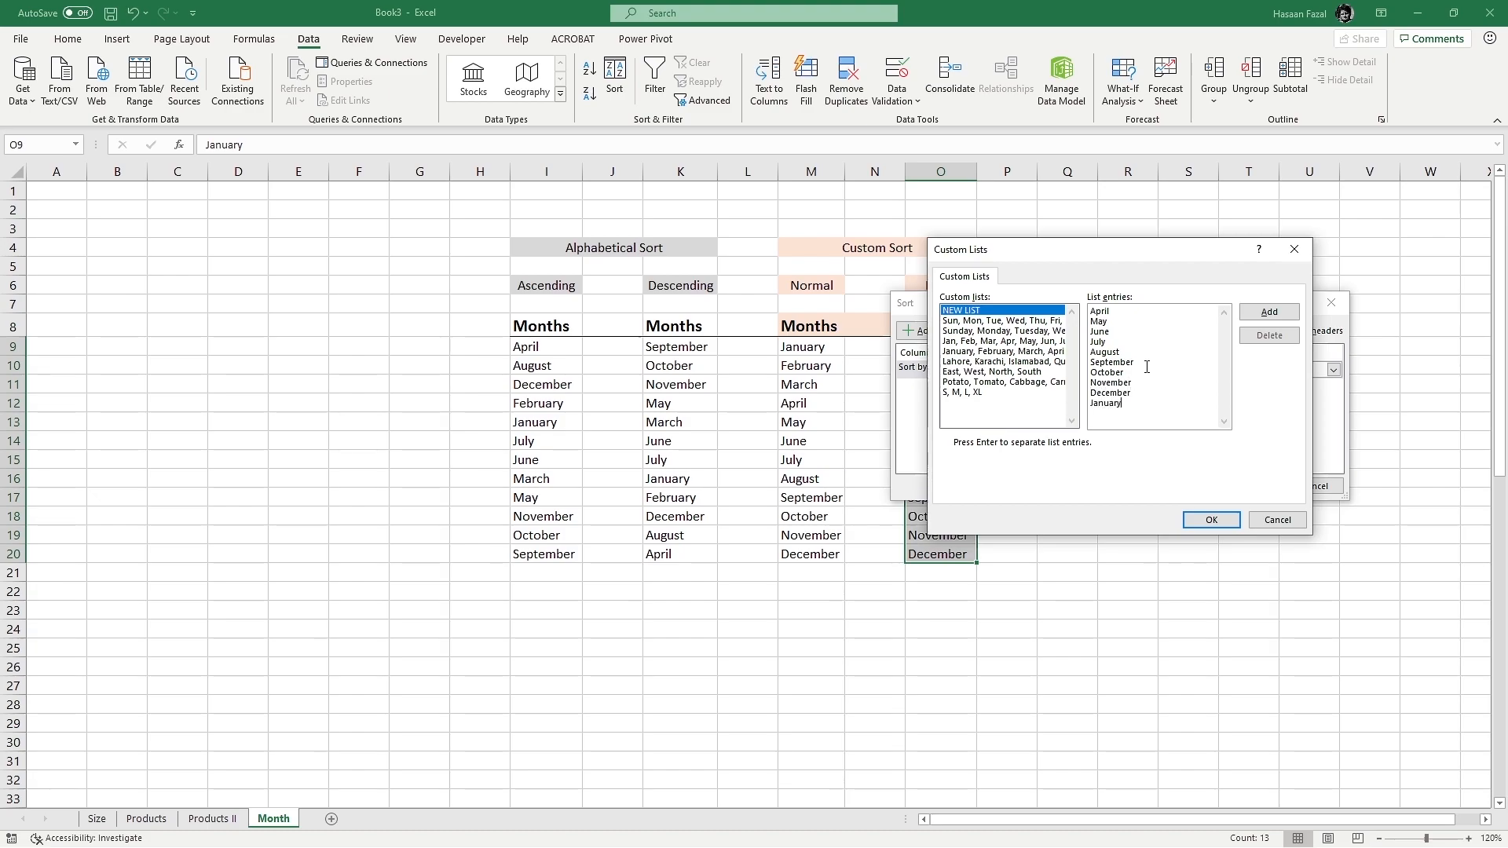
type("February")
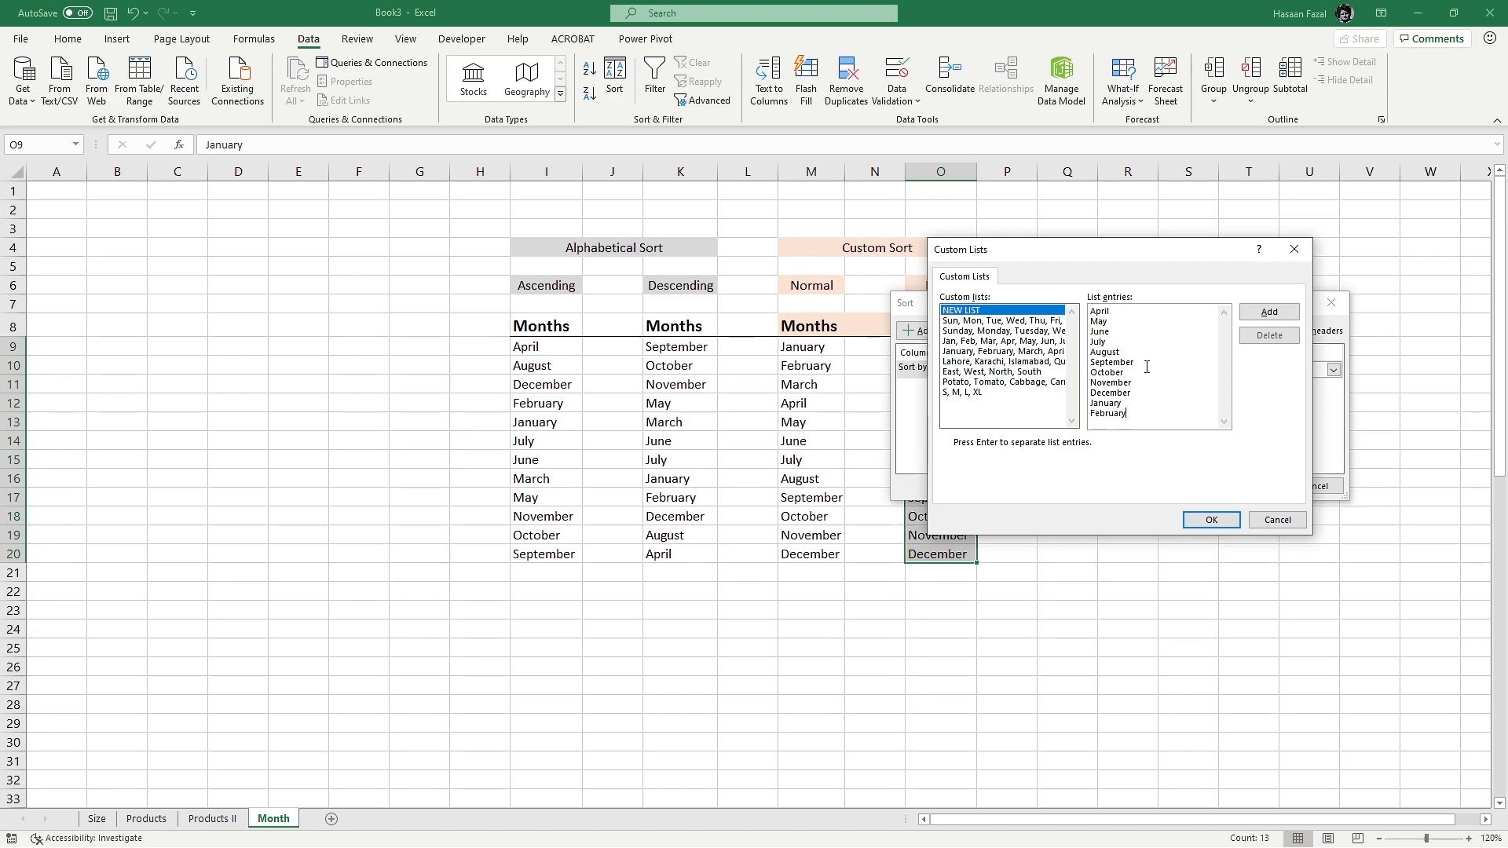
type("March")
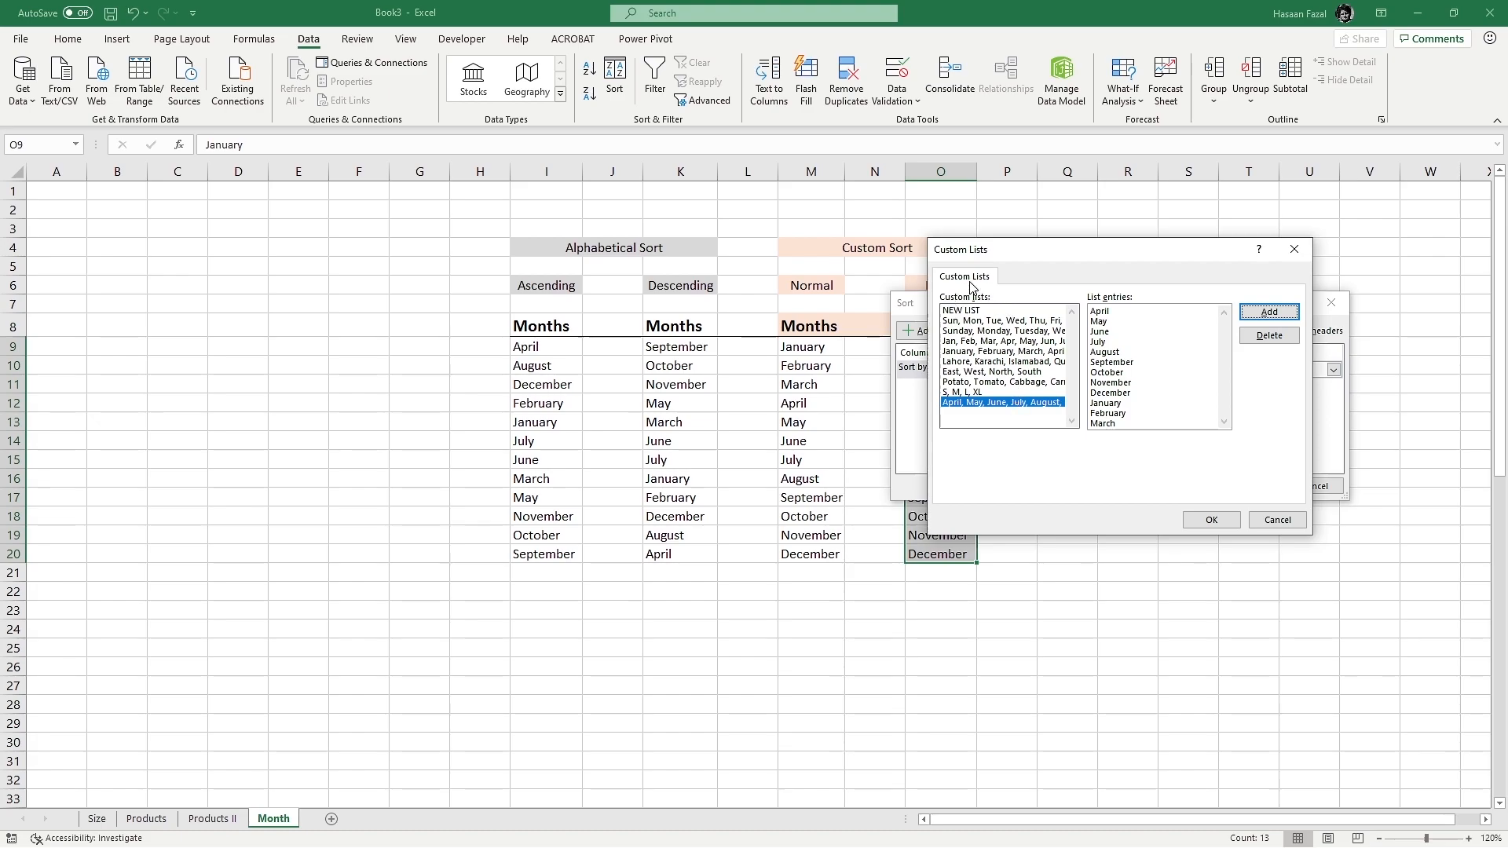
Apply the April–March custom list as the sort order for the Fiscal months column.
left_click(1211, 519)
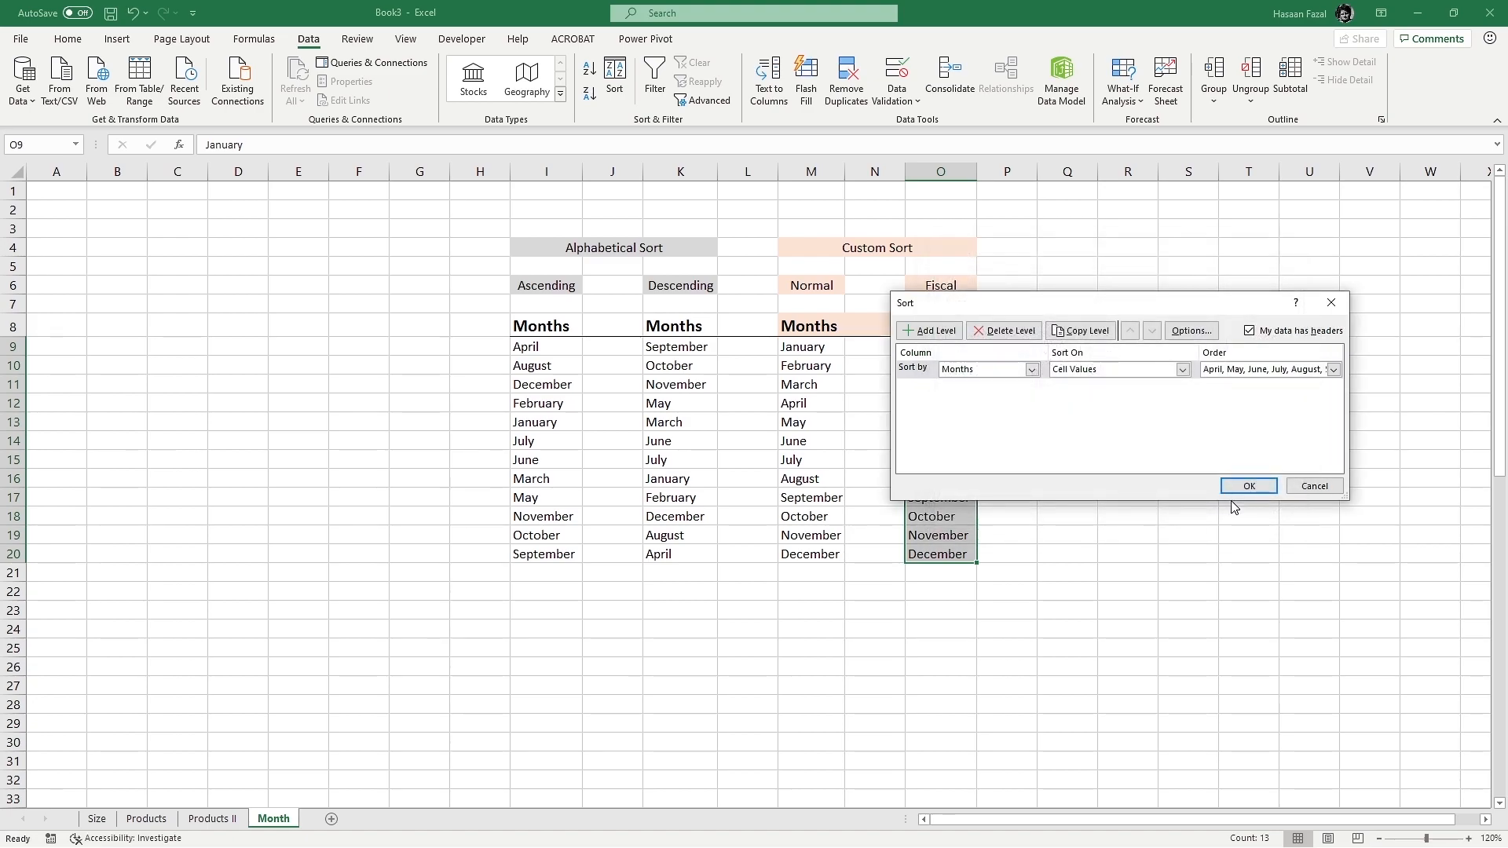
left_click(1247, 485)
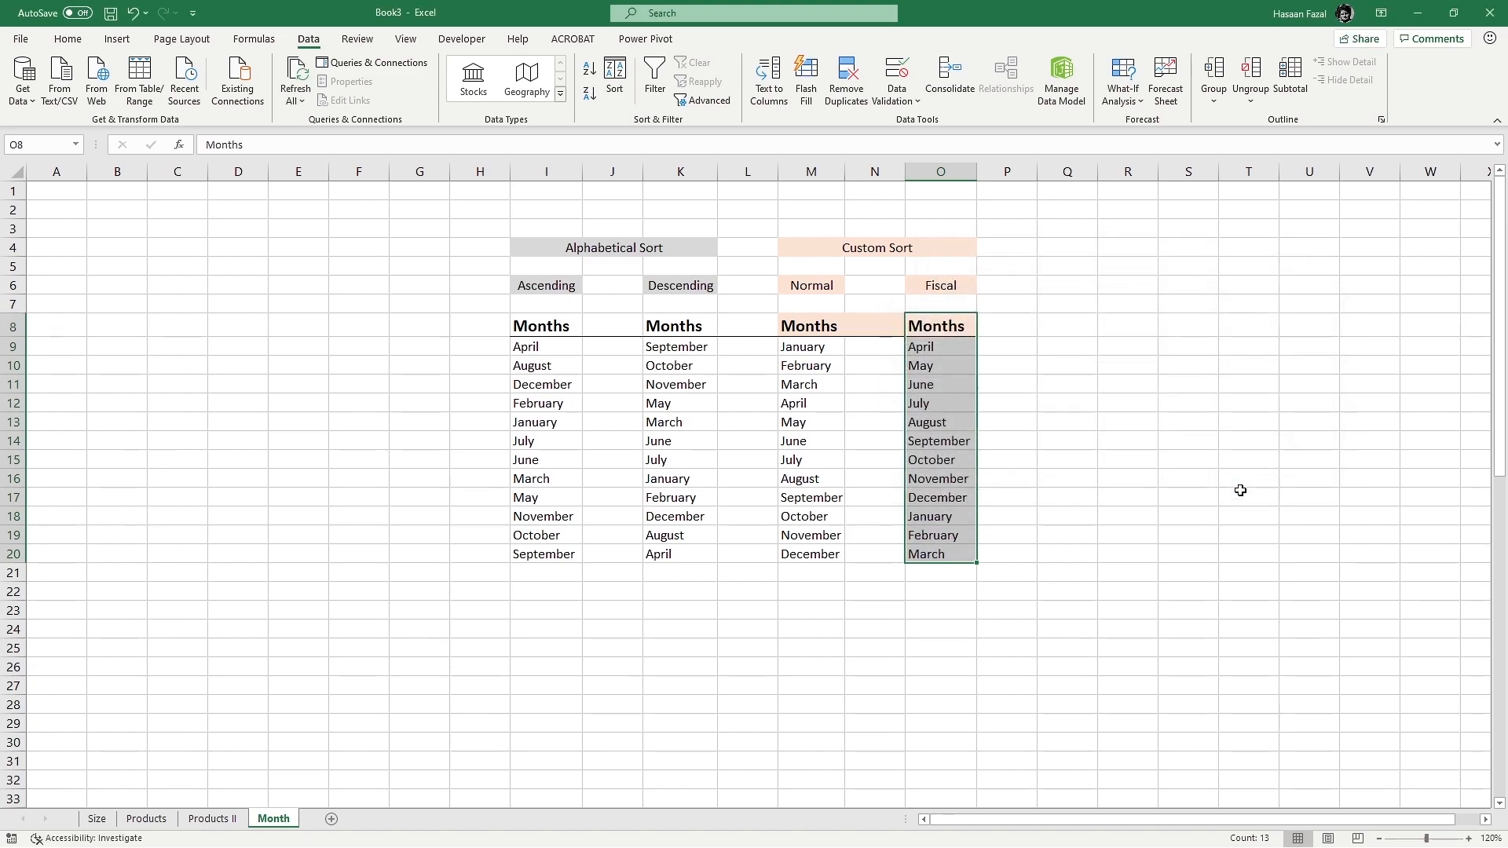